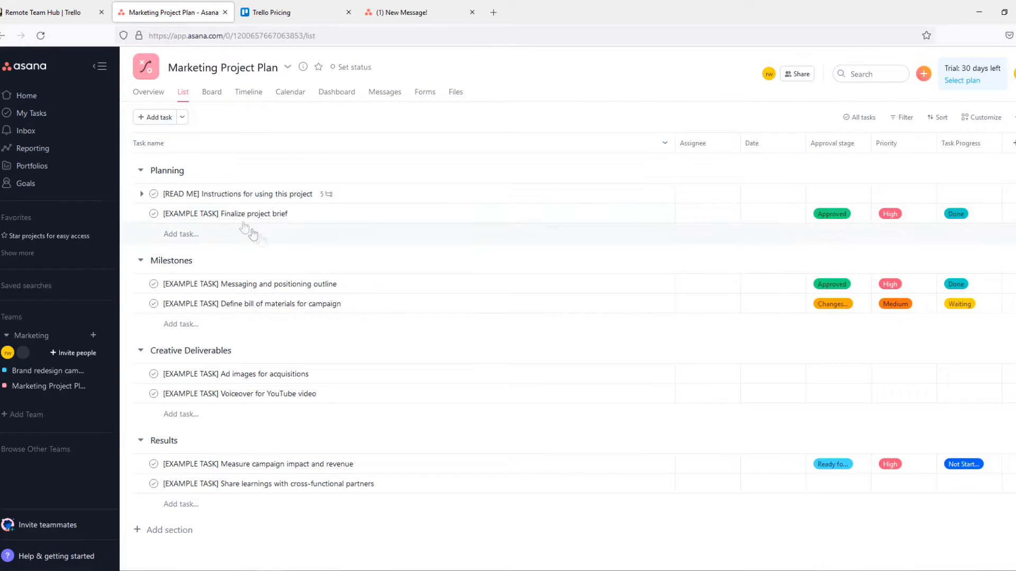
Step: Switch to Trello and show the How to Simple workspace's boards page
{"action": "left_click", "coordinate": [51, 12]}
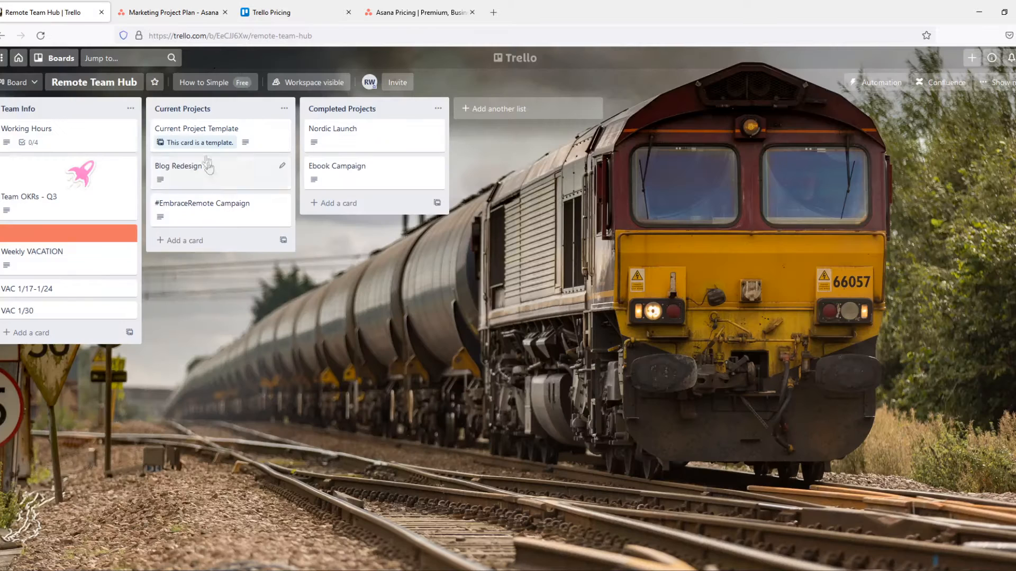
{"action": "left_click", "coordinate": [172, 11]}
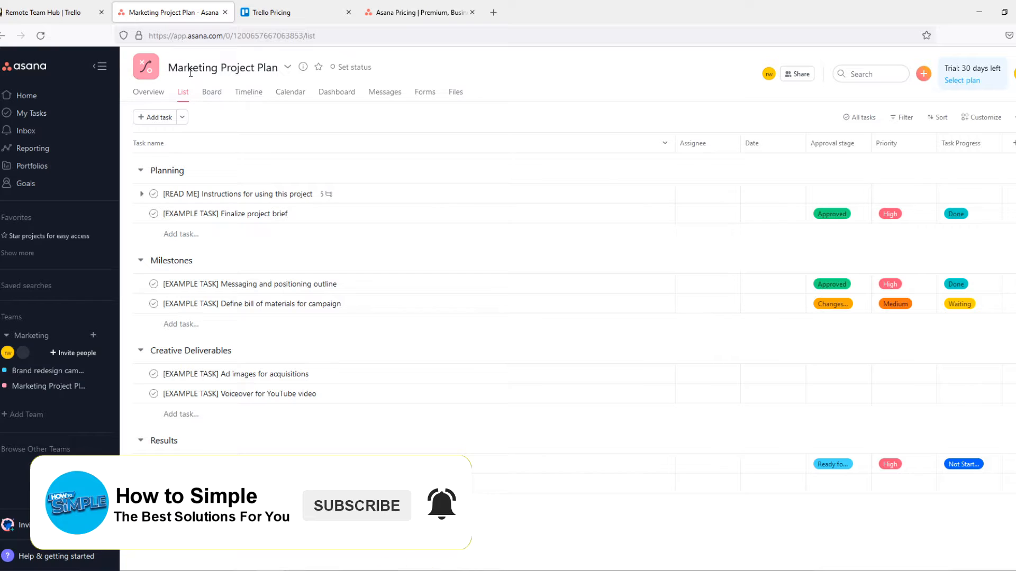
{"action": "left_click", "coordinate": [52, 11]}
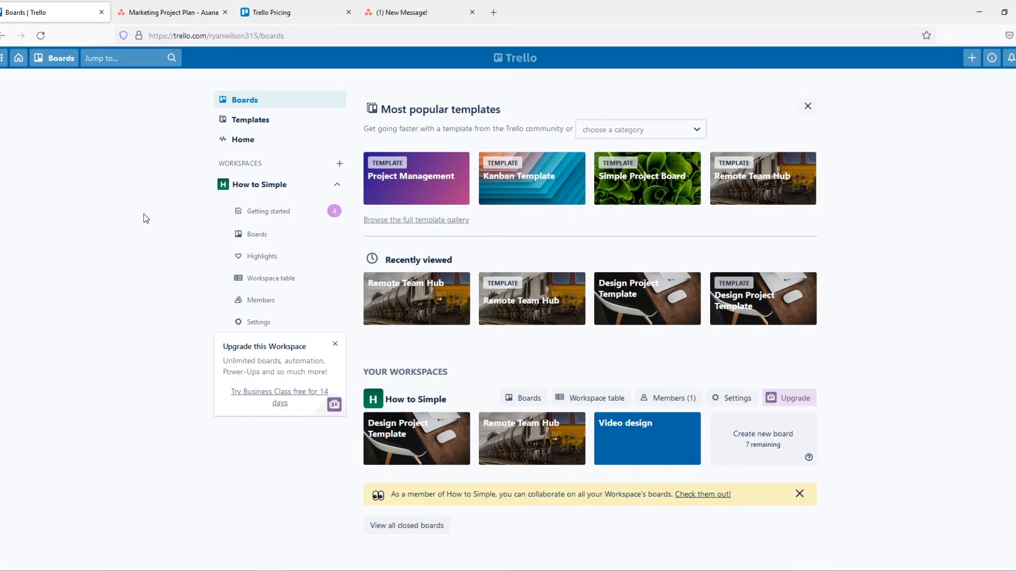
{"action": "mouse_move", "coordinate": [180, 169]}
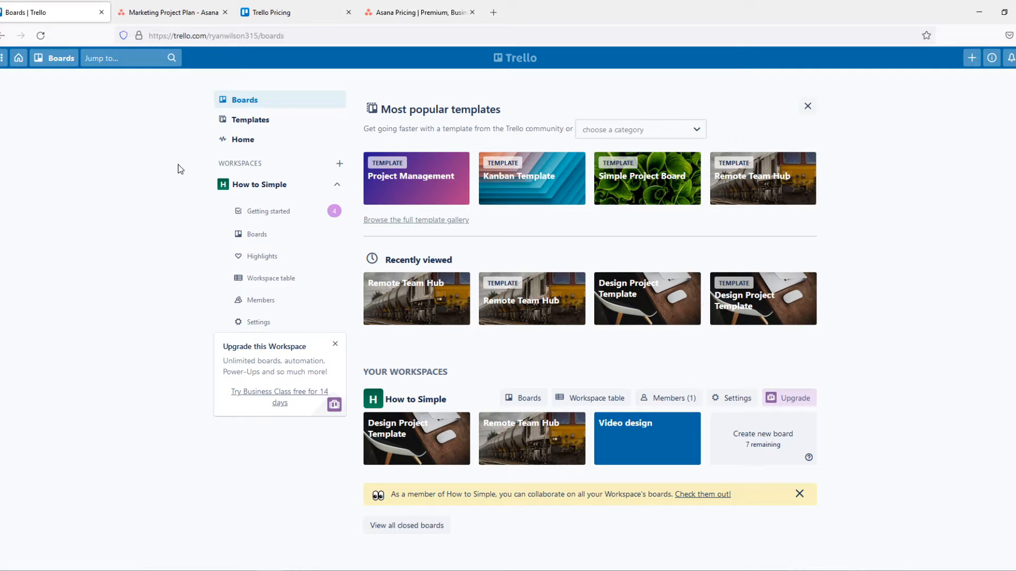
{"action": "left_click", "coordinate": [256, 234]}
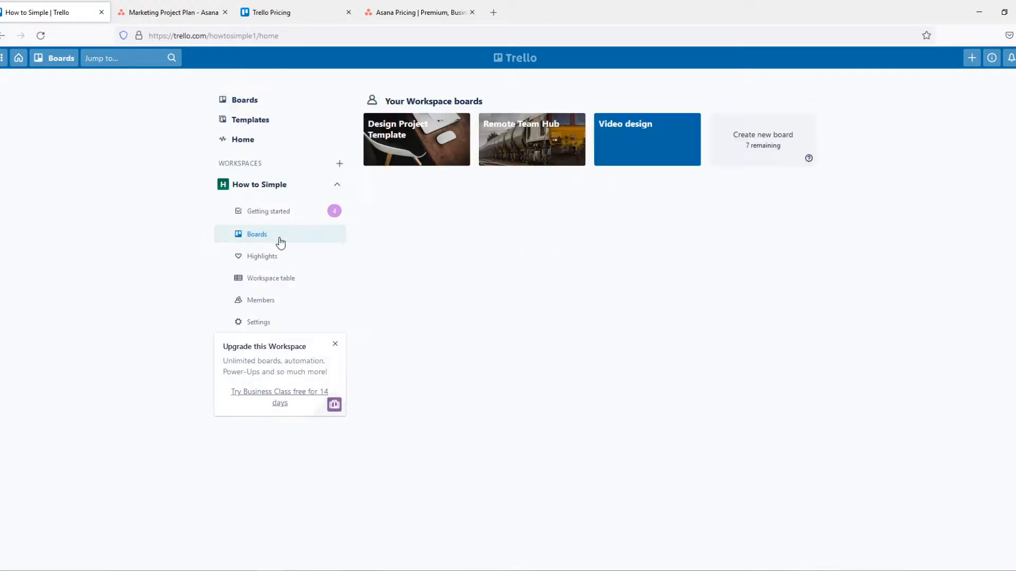
{"action": "left_click", "coordinate": [256, 234]}
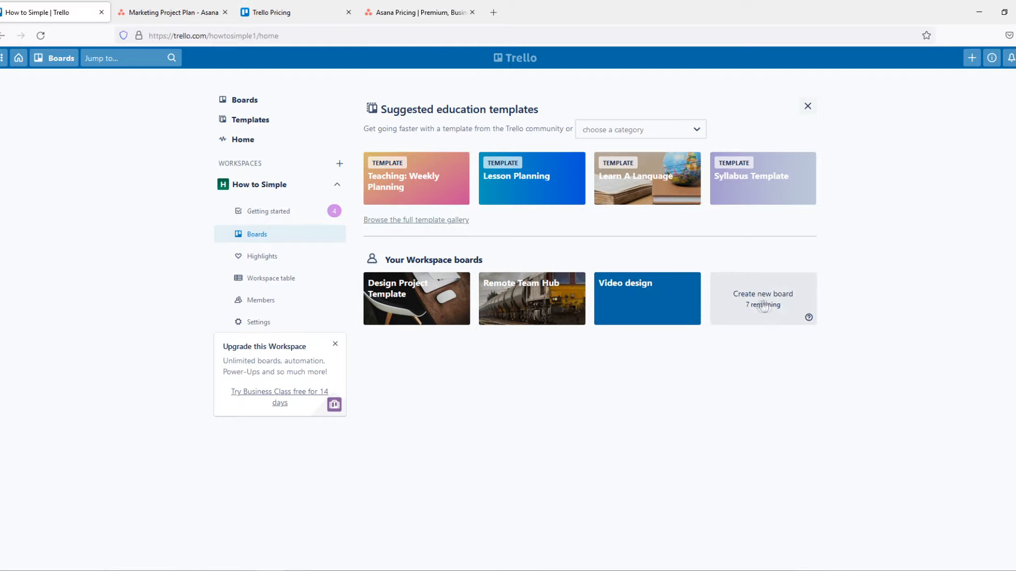
{"action": "mouse_move", "coordinate": [677, 419]}
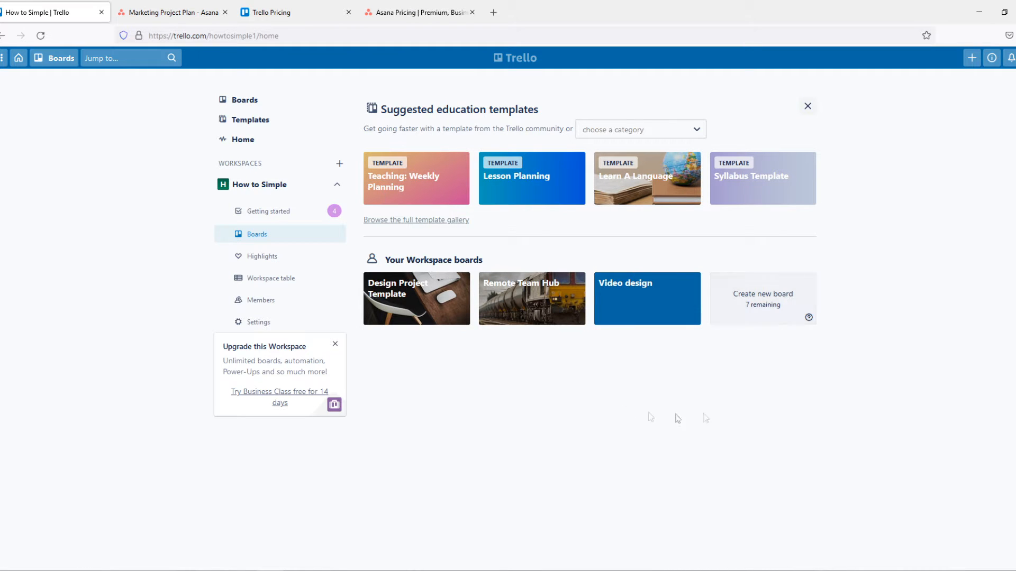
{"action": "mouse_move", "coordinate": [544, 305]}
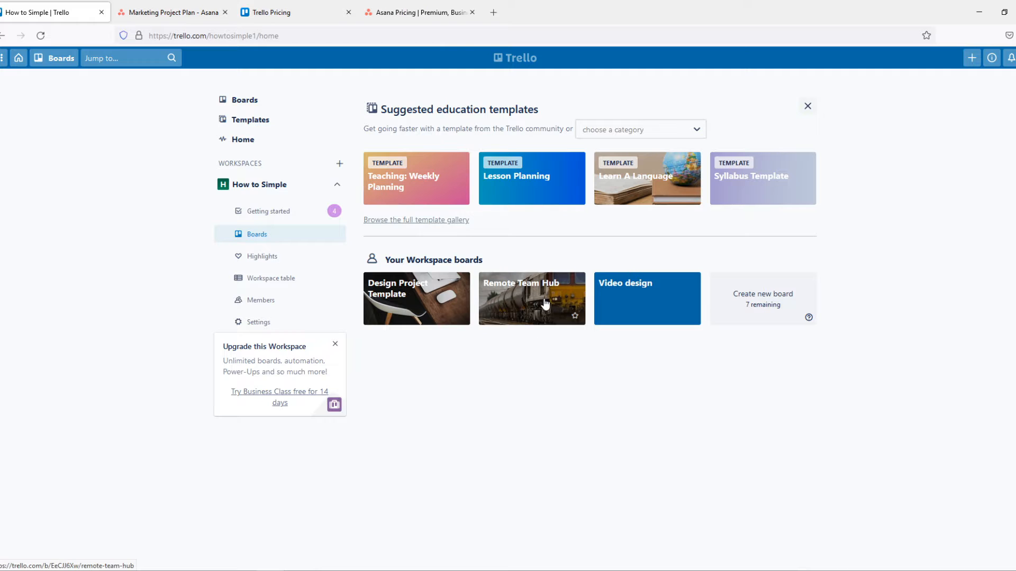
Step: Open Remote Team Hub, drag the Current Project Template card toward Completed Projects and back
{"action": "left_click", "coordinate": [531, 298]}
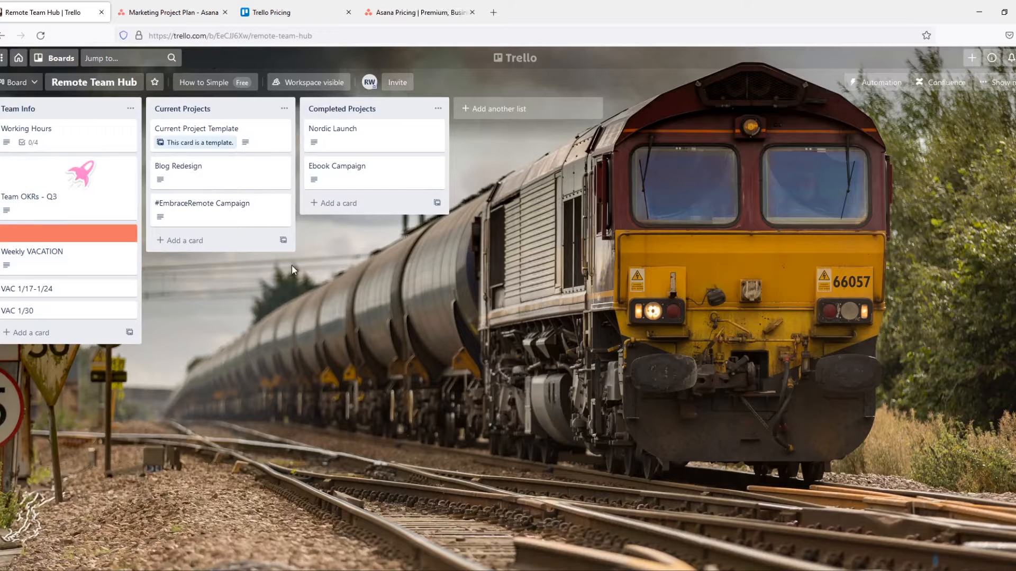
{"action": "mouse_move", "coordinate": [345, 128]}
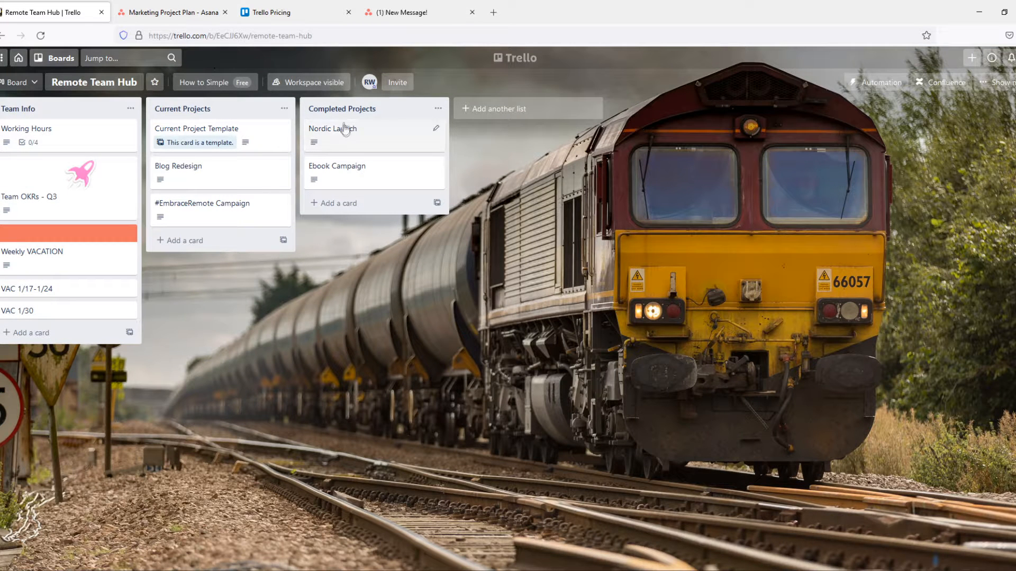
{"action": "mouse_move", "coordinate": [374, 137]}
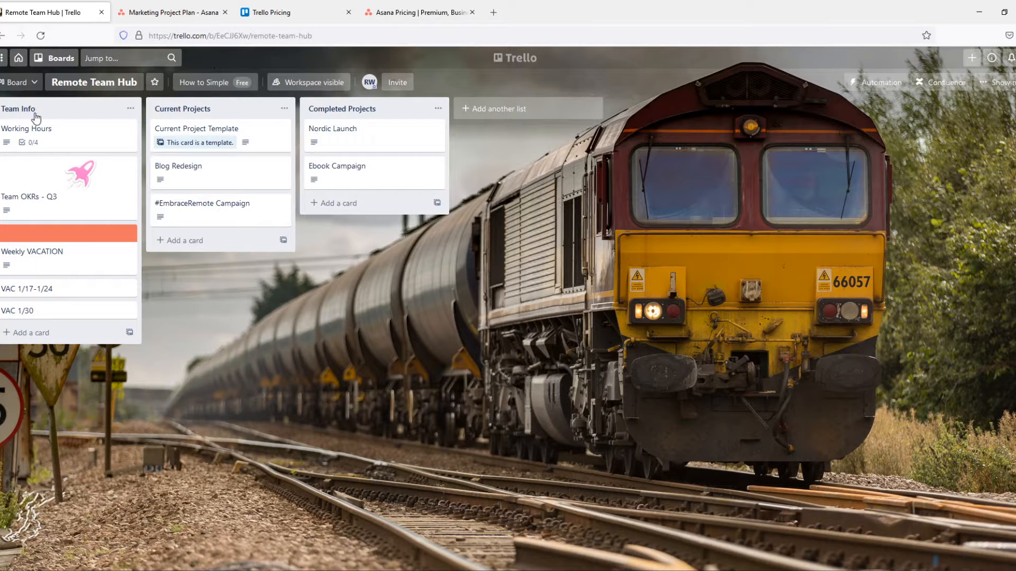
{"action": "mouse_move", "coordinate": [113, 129]}
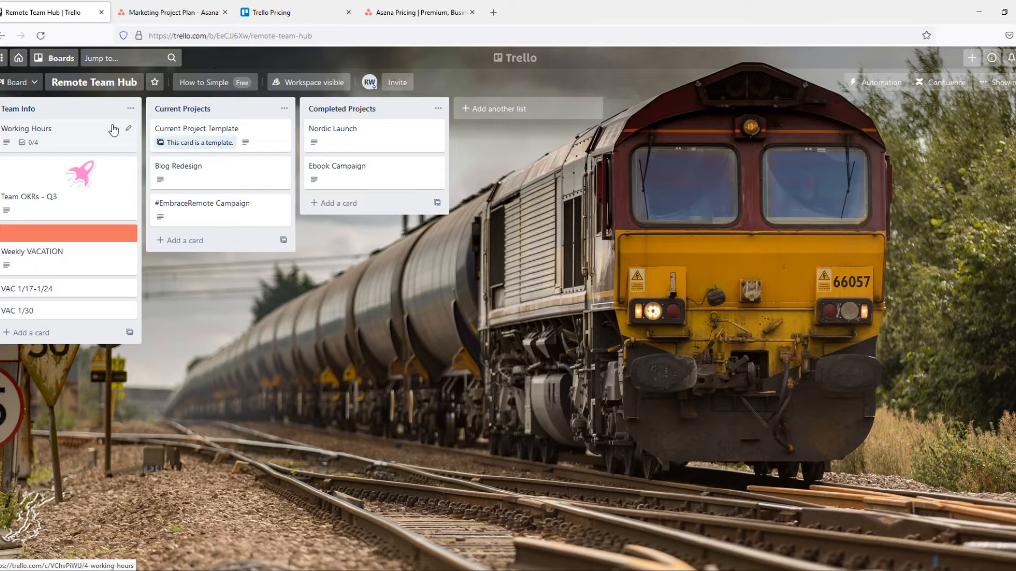
{"action": "mouse_move", "coordinate": [107, 112]}
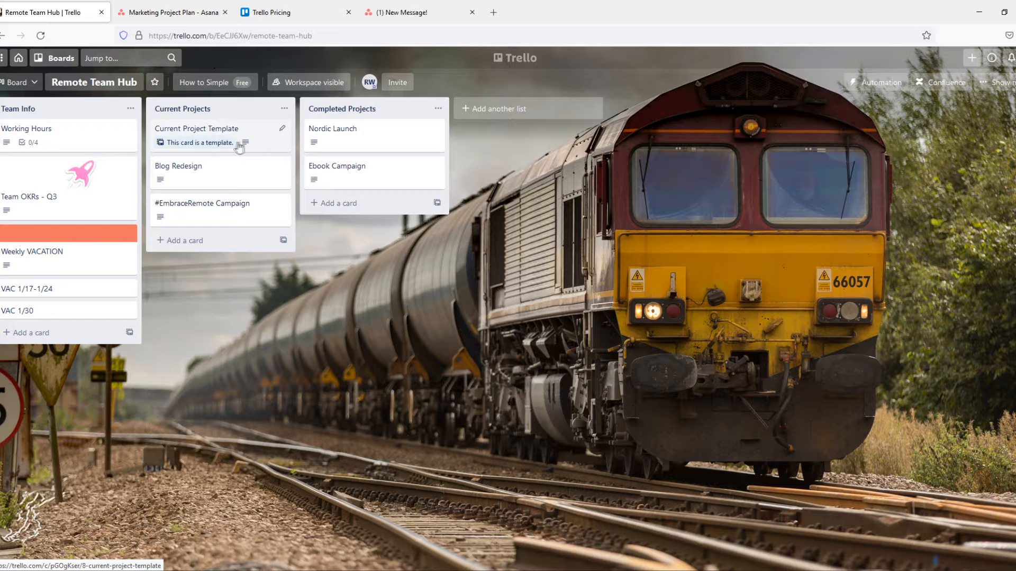
{"action": "left_click_drag", "start_coordinate": [197, 128], "coordinate": [342, 152]}
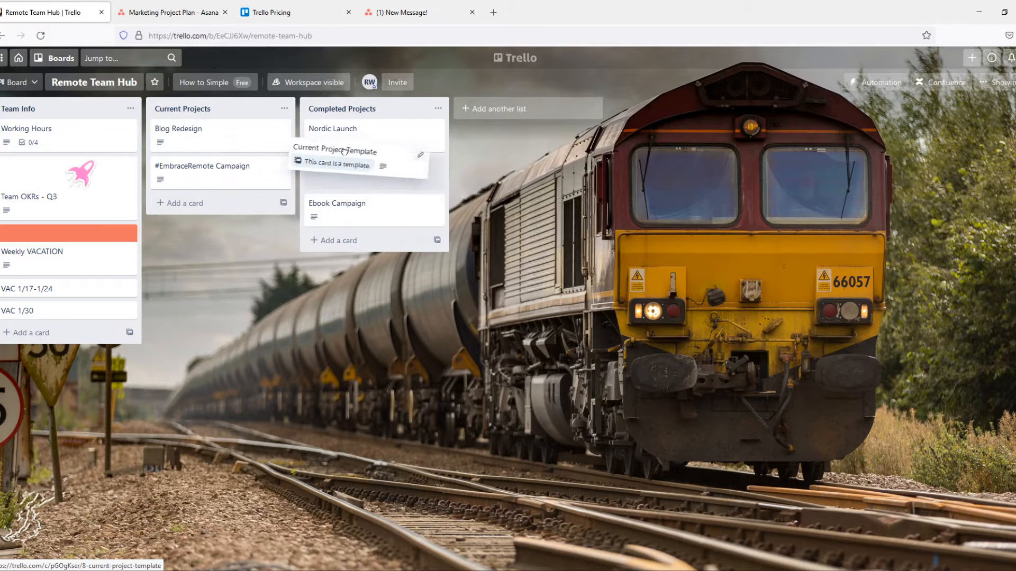
{"action": "left_click_drag", "start_coordinate": [342, 152], "coordinate": [183, 123]}
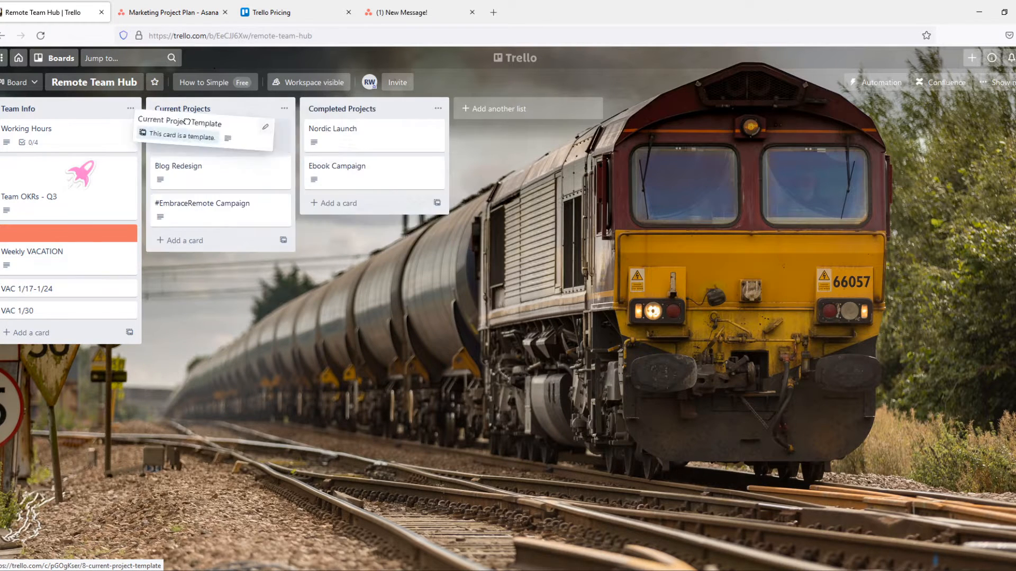
{"action": "left_click", "coordinate": [527, 108]}
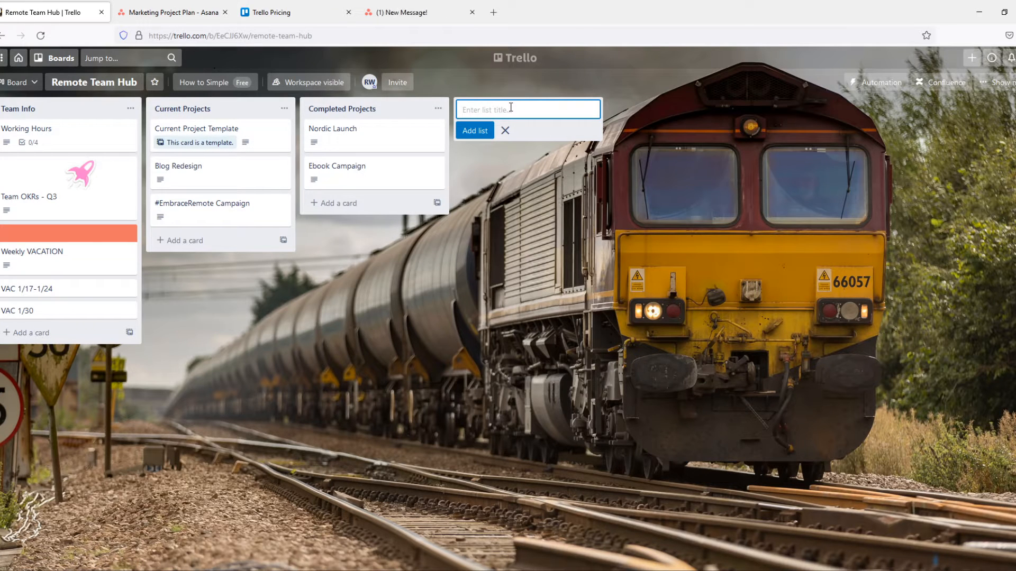
Step: Create a 'Video editing' list and position it just before Completed Projects
{"action": "type", "text": "Vide"}
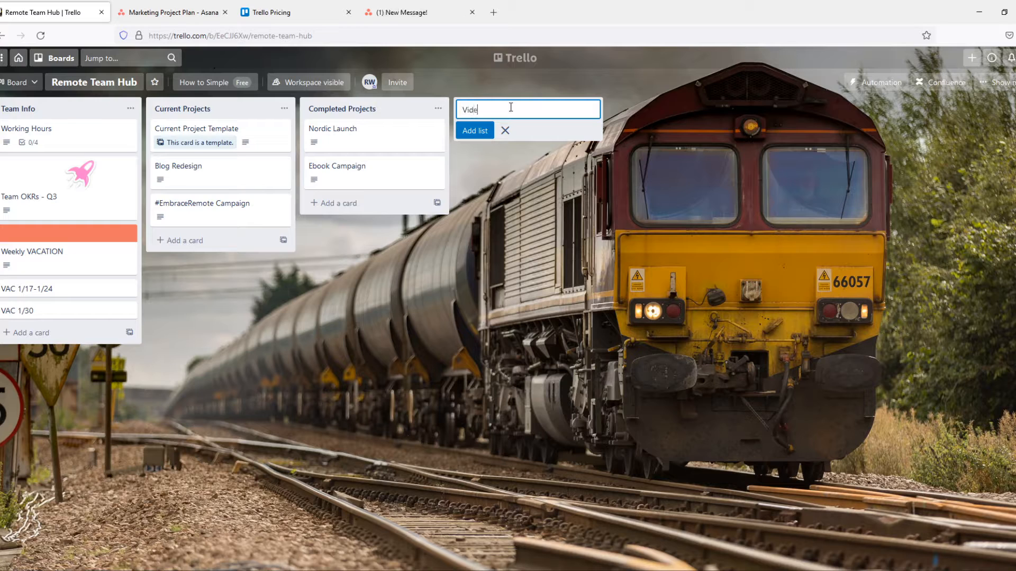
{"action": "type", "text": "o edit"}
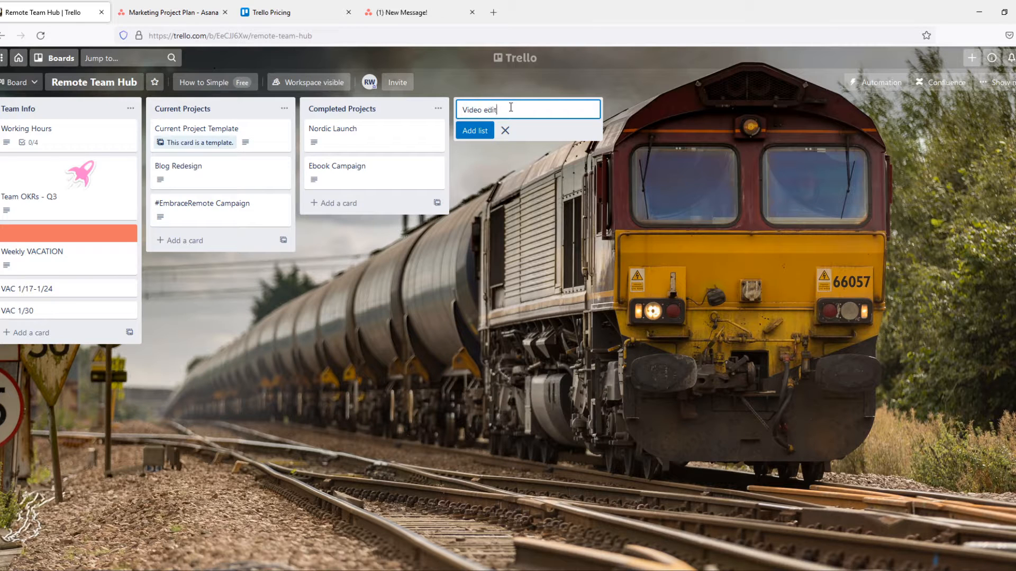
{"action": "left_click", "coordinate": [474, 130]}
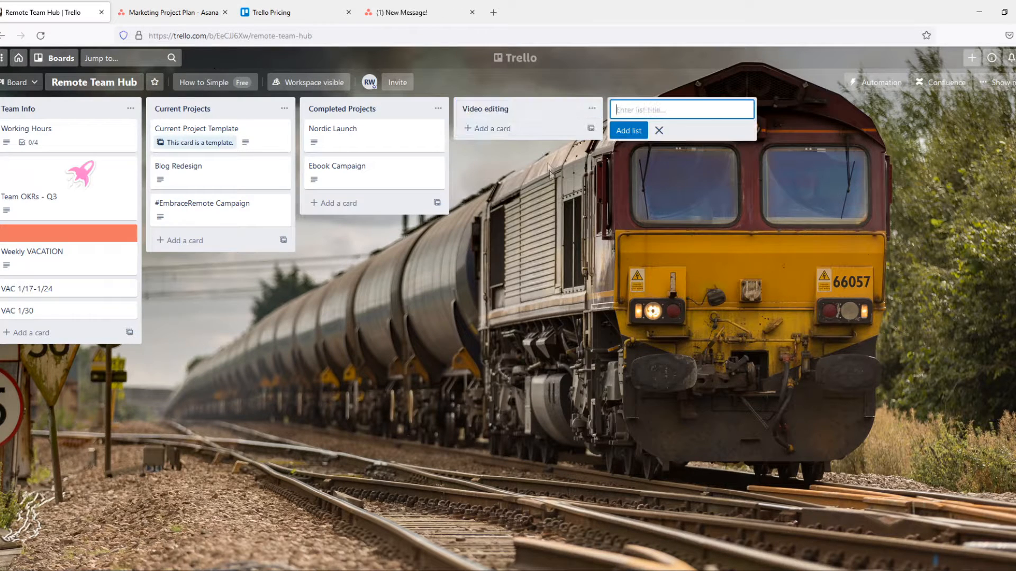
{"action": "left_click", "coordinate": [659, 130]}
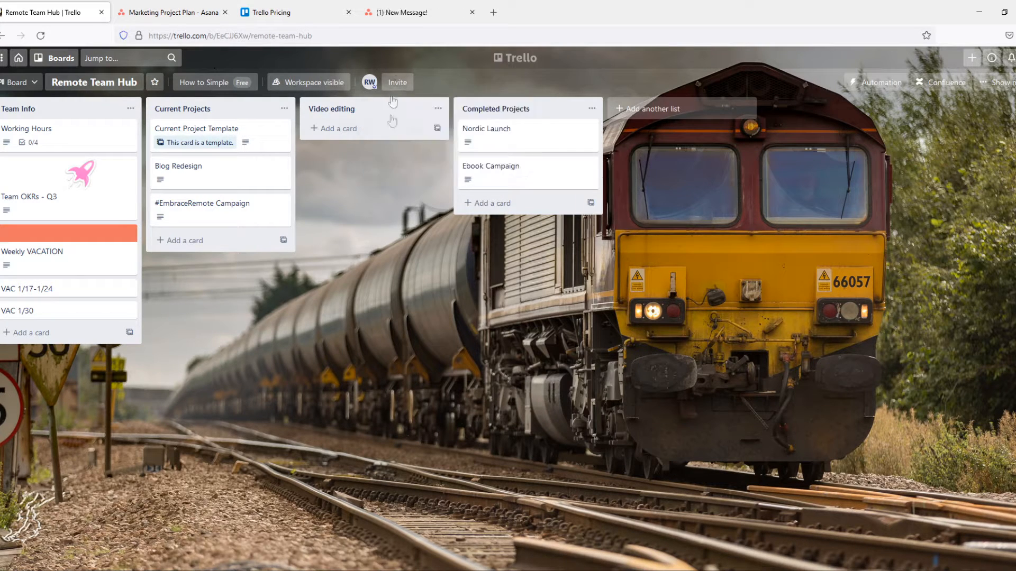
{"action": "left_click", "coordinate": [396, 82]}
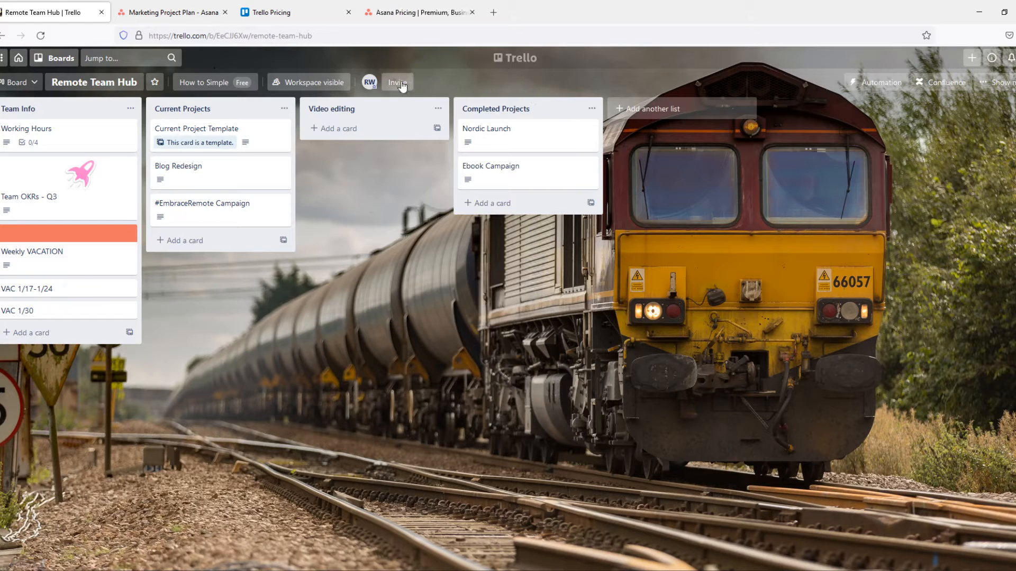
{"action": "mouse_move", "coordinate": [397, 67]}
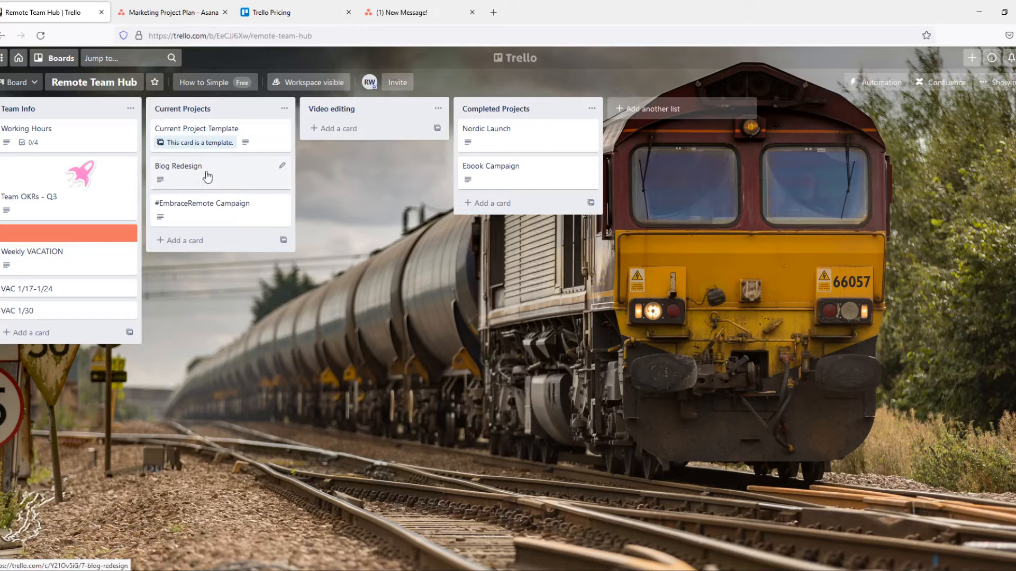
Step: Drag Blog Redesign to Completed Projects and save an additional blue label on it
{"action": "left_click", "coordinate": [415, 11]}
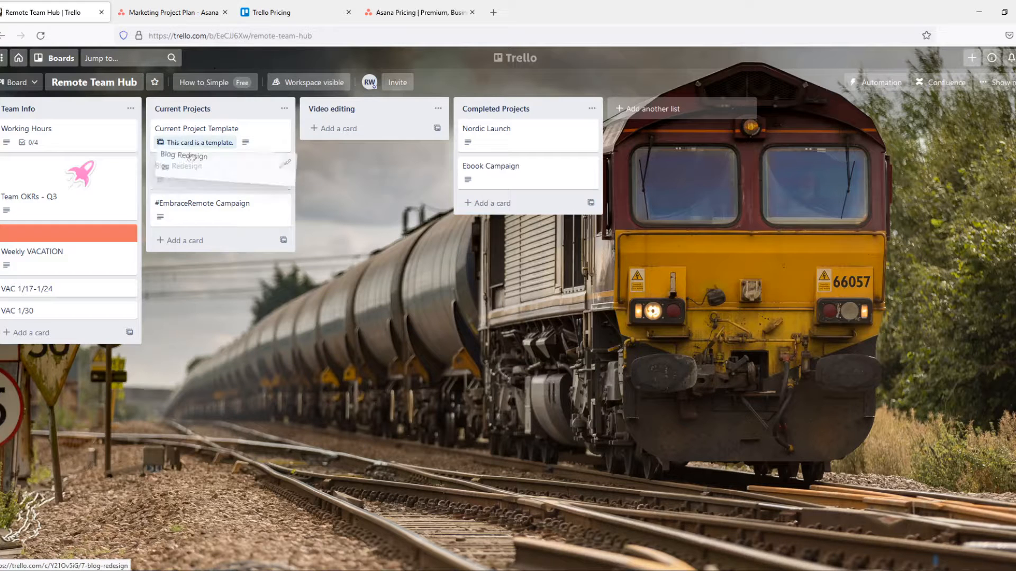
{"action": "left_click_drag", "start_coordinate": [188, 156], "coordinate": [317, 120]}
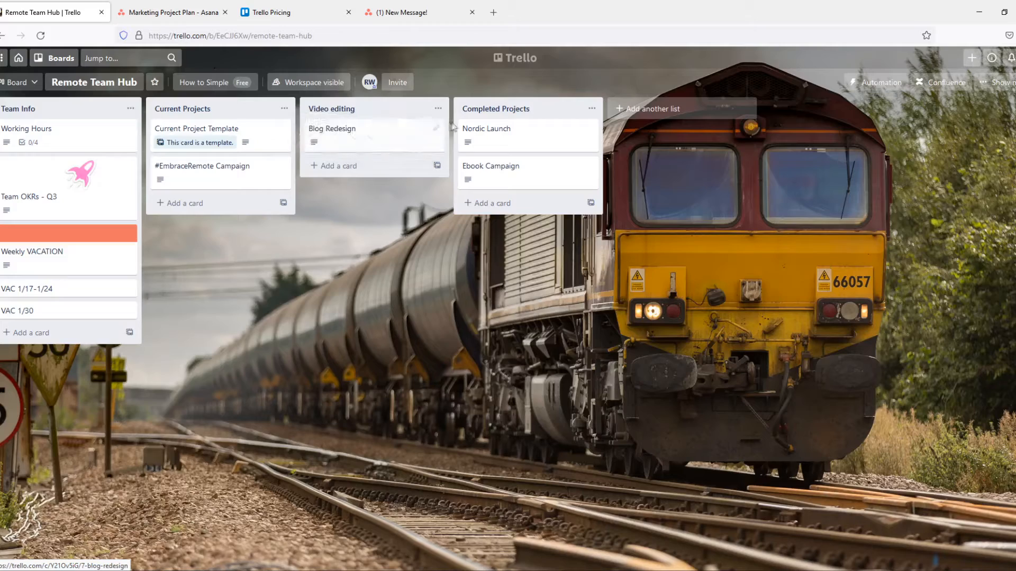
{"action": "left_click", "coordinate": [482, 148]}
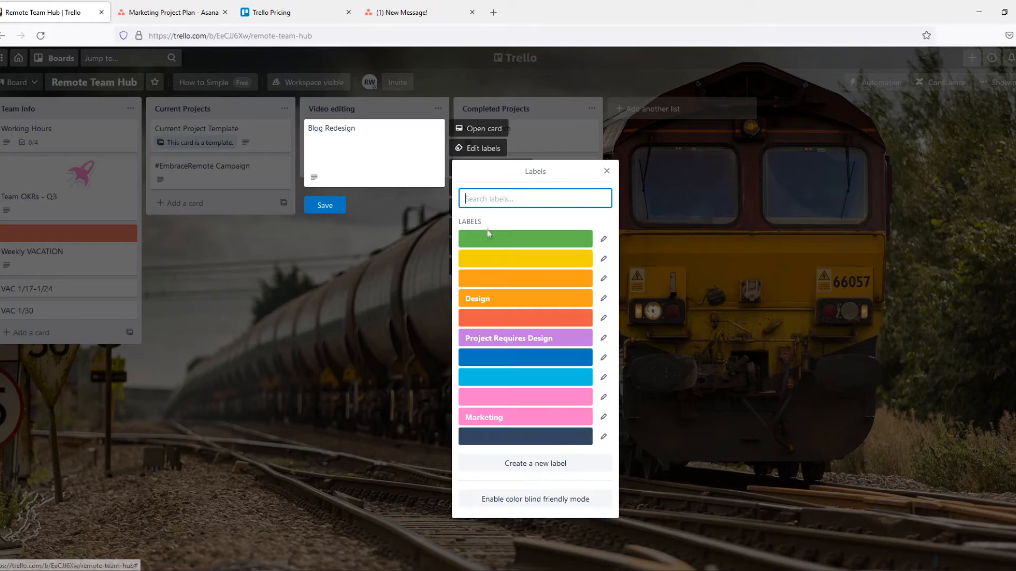
{"action": "left_click", "coordinate": [525, 238]}
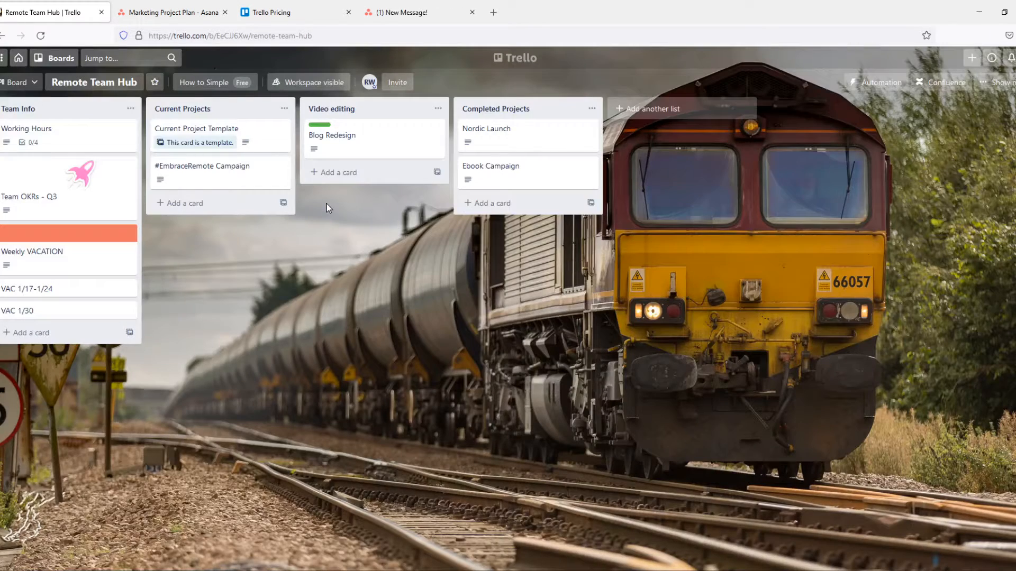
{"action": "mouse_move", "coordinate": [331, 134]}
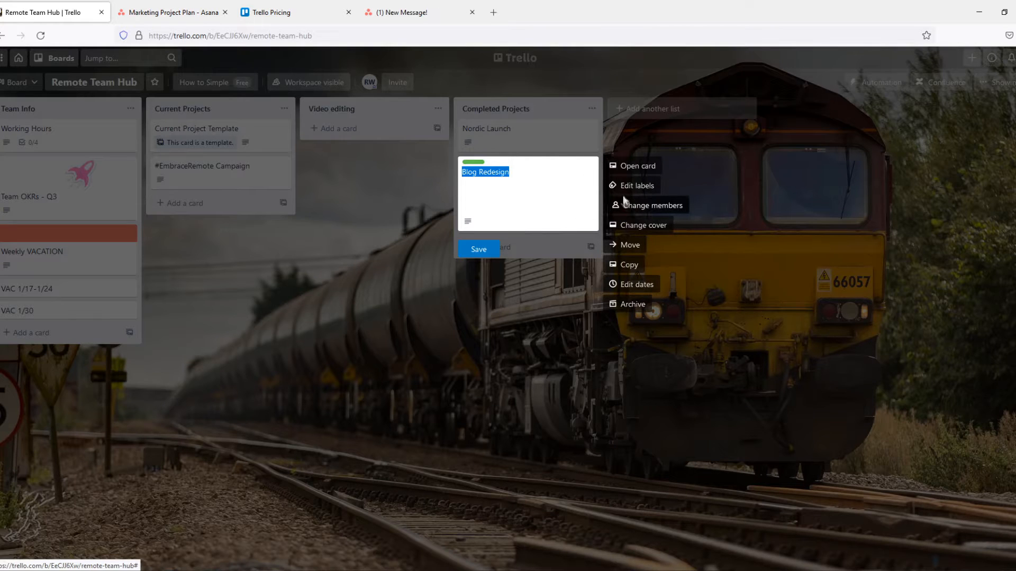
{"action": "left_click", "coordinate": [477, 249]}
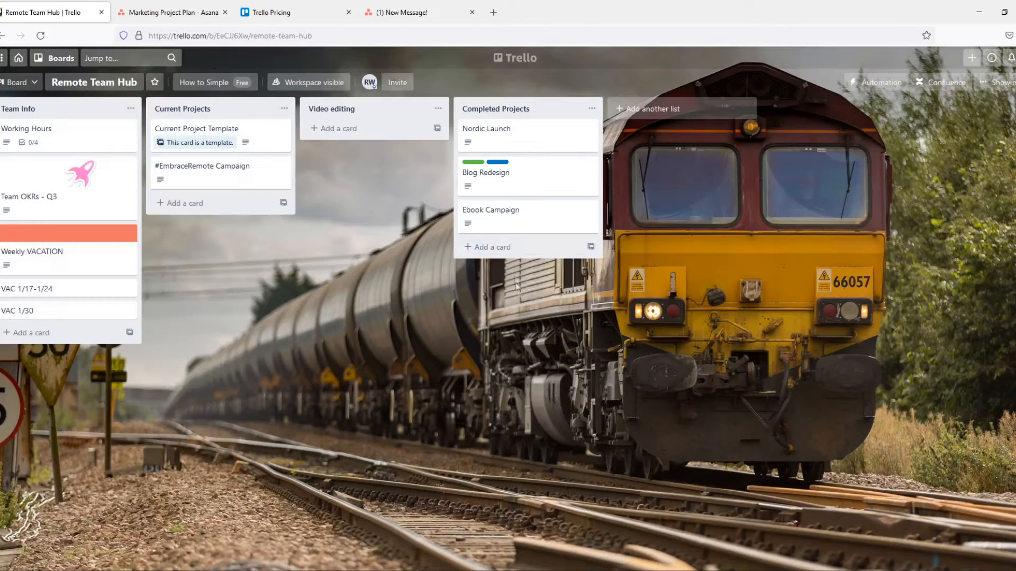
{"action": "mouse_move", "coordinate": [510, 251]}
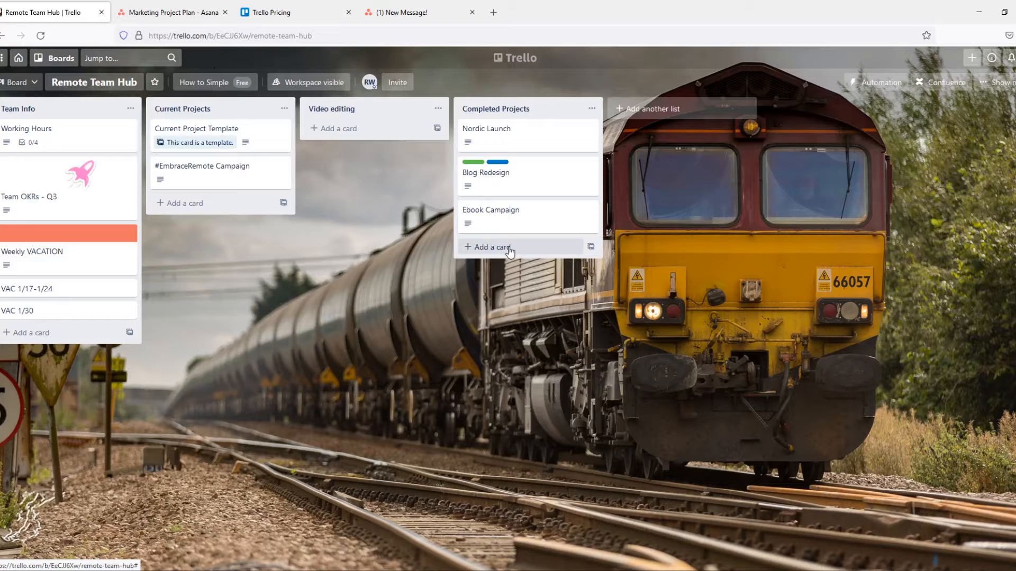
{"action": "mouse_move", "coordinate": [281, 226]}
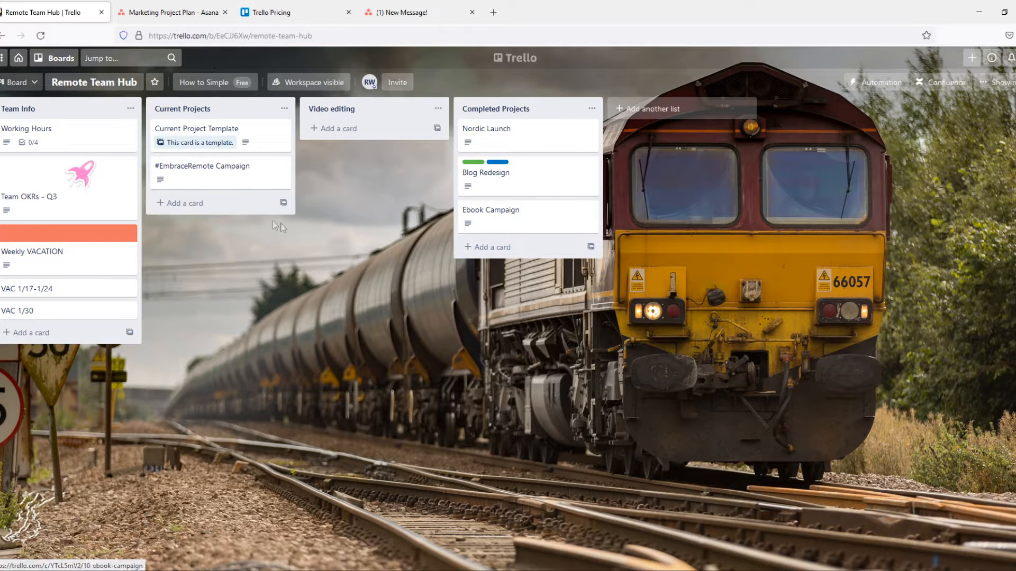
Step: Glance at the Trello pricing page and return to Asana's Marketing Project Plan list
{"action": "left_click", "coordinate": [172, 11]}
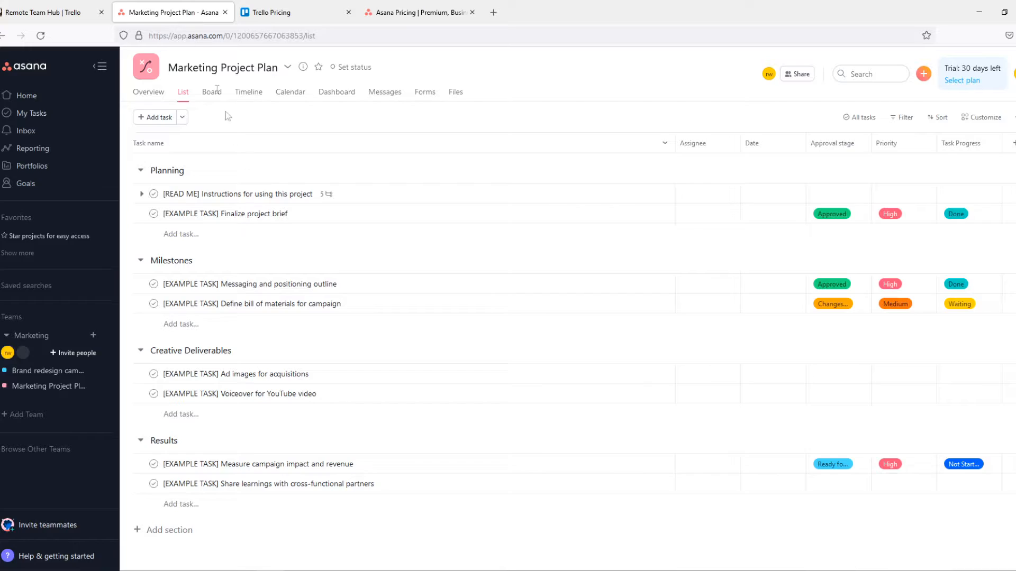
{"action": "mouse_move", "coordinate": [273, 242]}
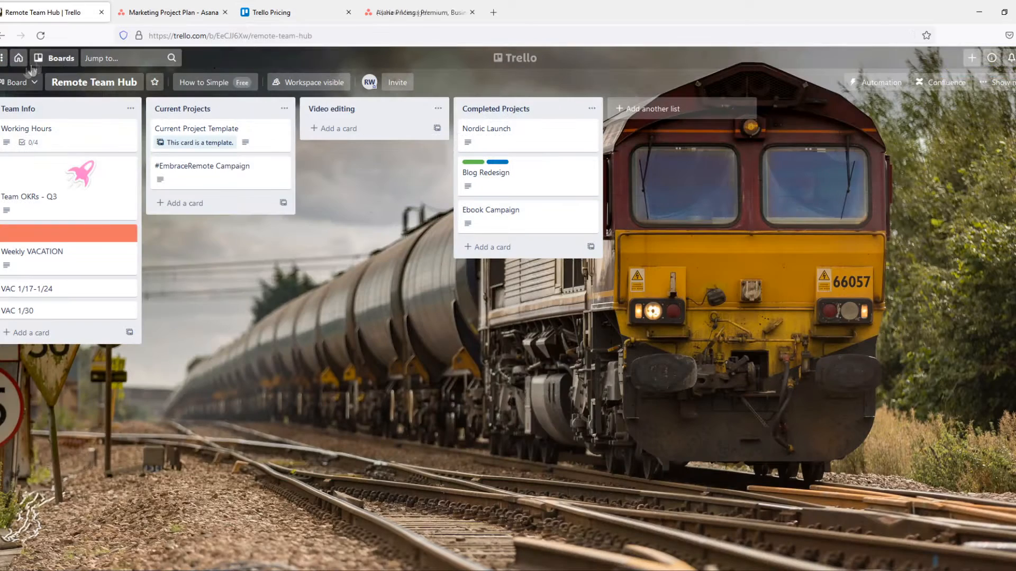
{"action": "left_click", "coordinate": [171, 12]}
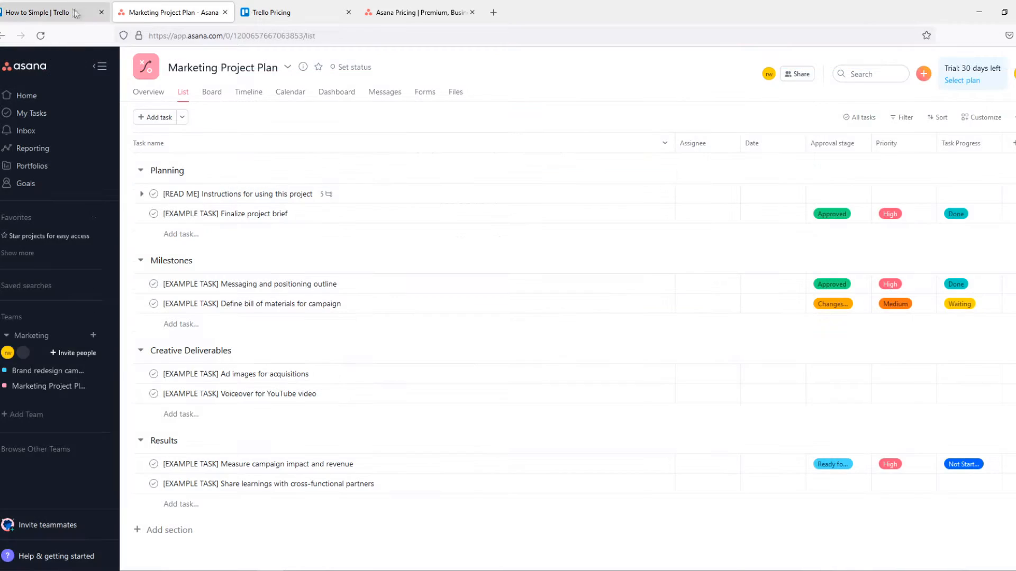
{"action": "left_click", "coordinate": [278, 11]}
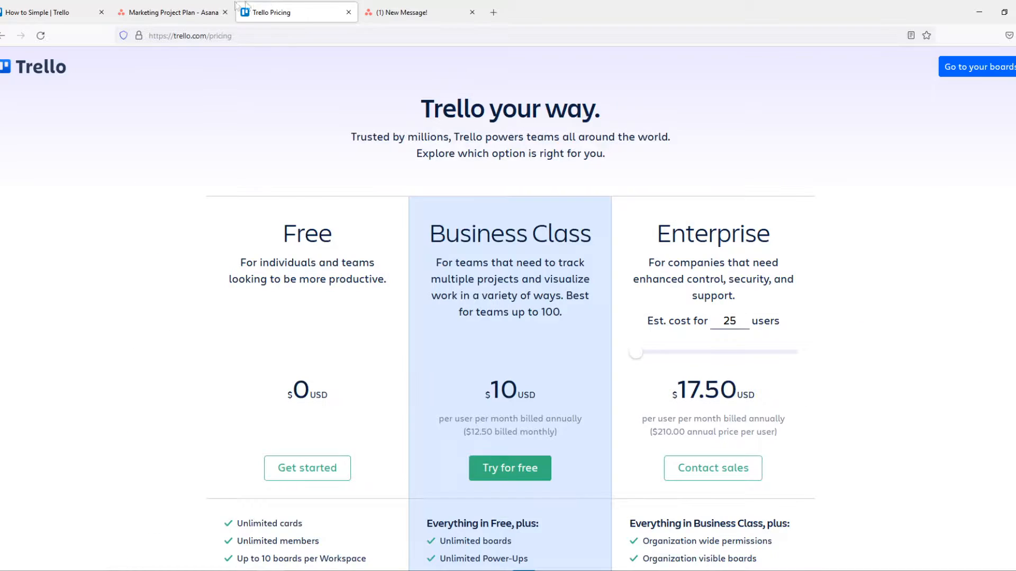
{"action": "left_click", "coordinate": [171, 12]}
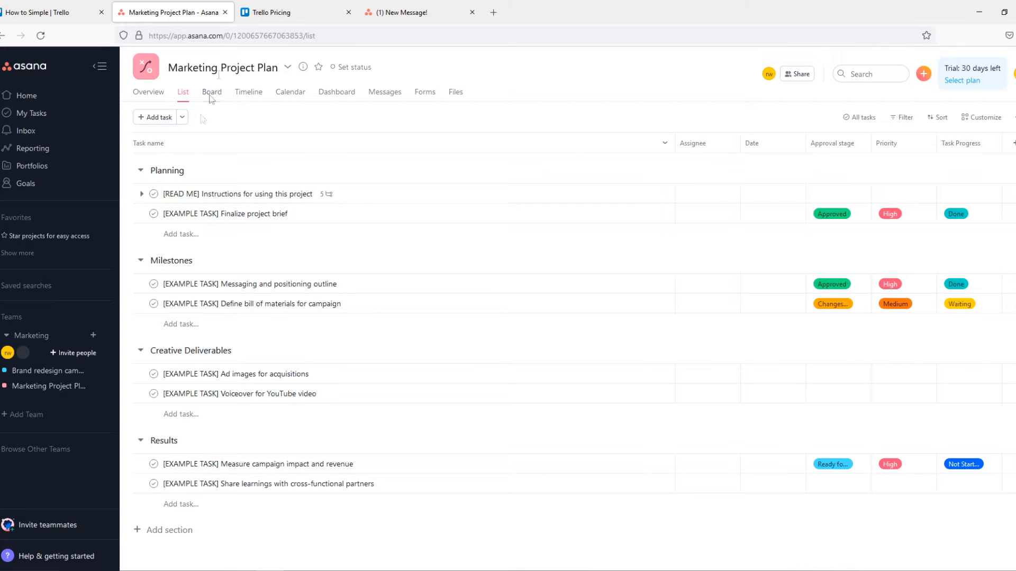
{"action": "mouse_move", "coordinate": [170, 170]}
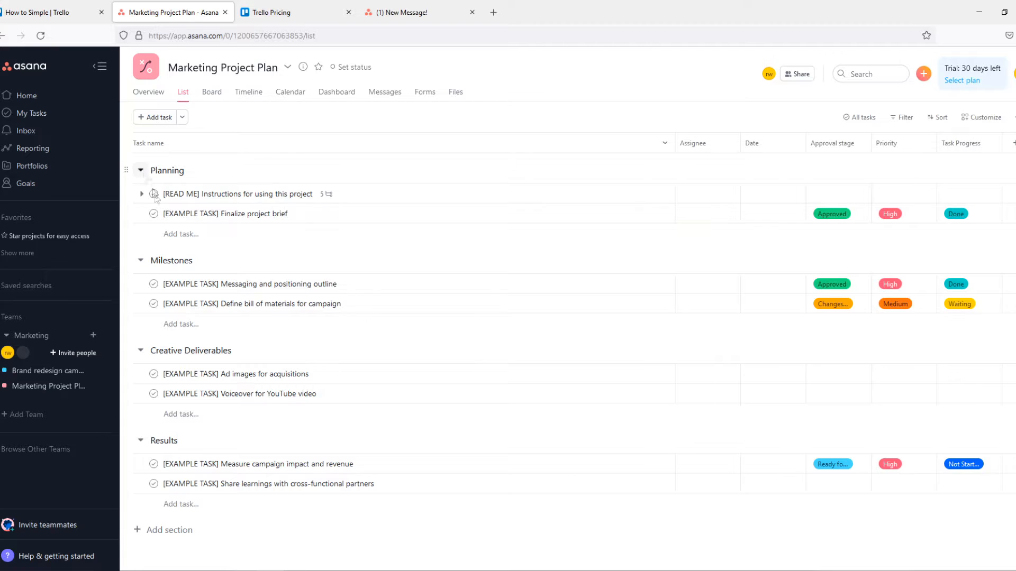
Step: Assign READ ME instructions to the suggested teammate with a July 28 due date
{"action": "left_click", "coordinate": [237, 194]}
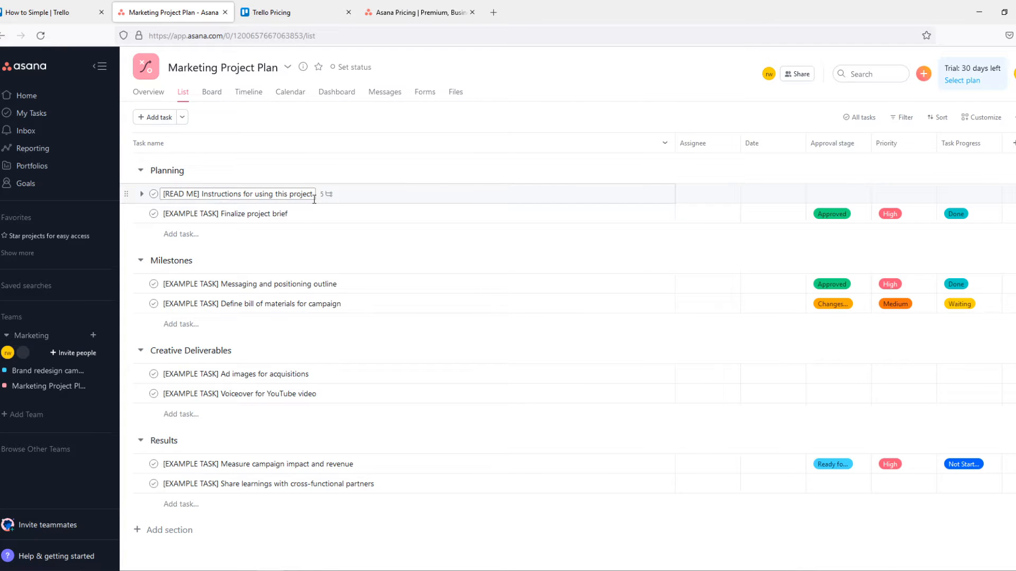
{"action": "left_click", "coordinate": [225, 213]}
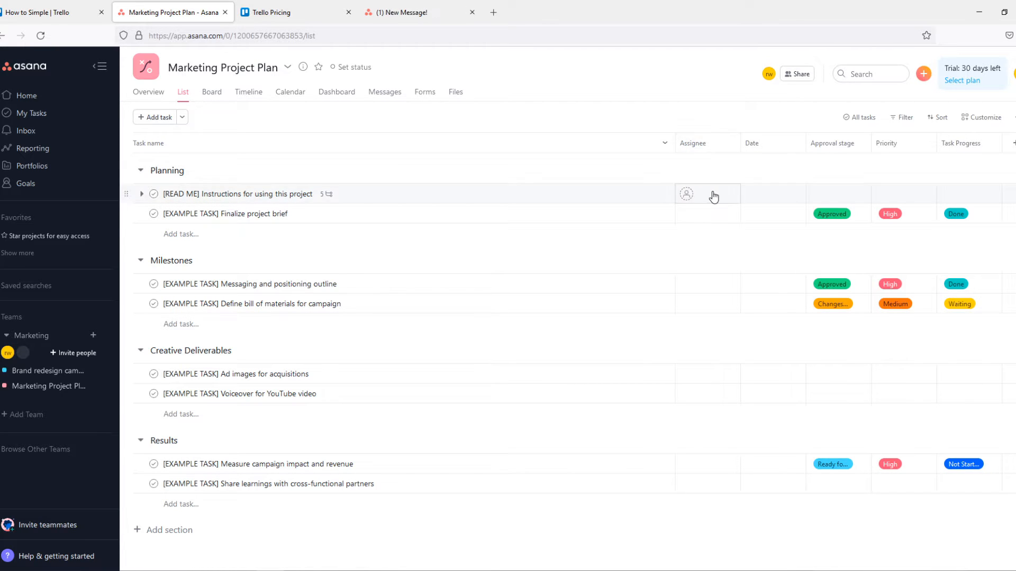
{"action": "left_click", "coordinate": [708, 193]}
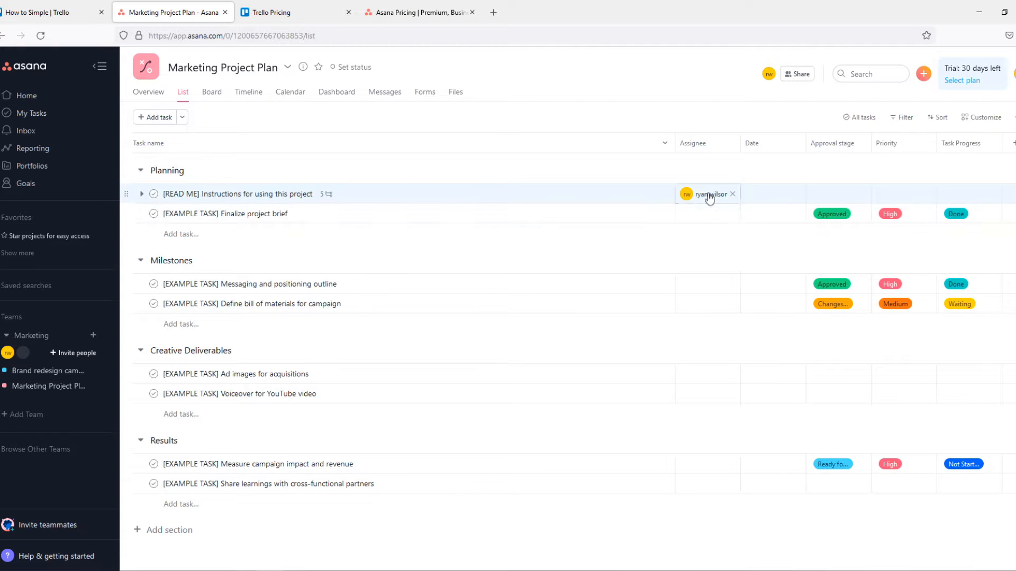
{"action": "left_click", "coordinate": [708, 193]}
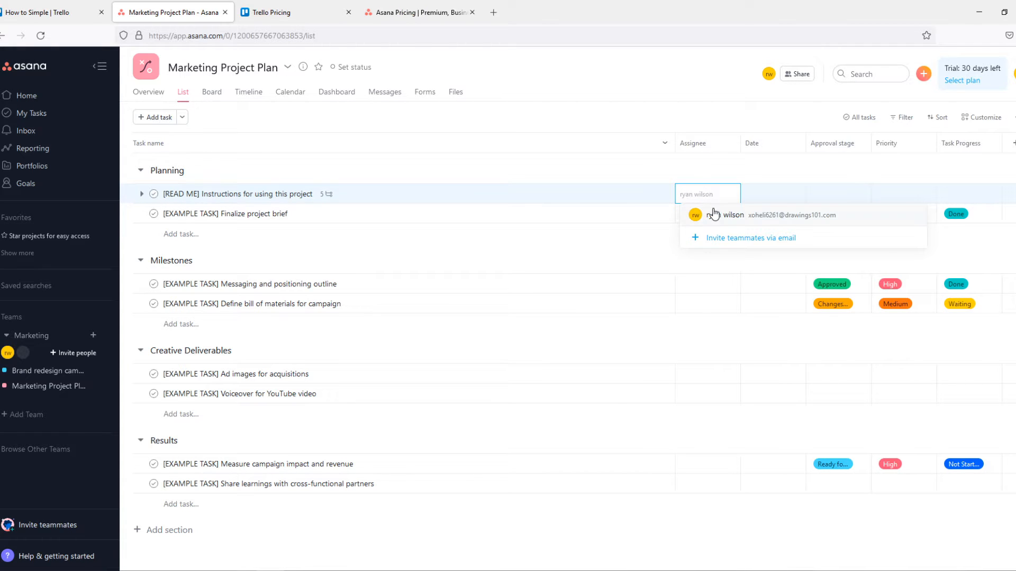
{"action": "left_click", "coordinate": [730, 215]}
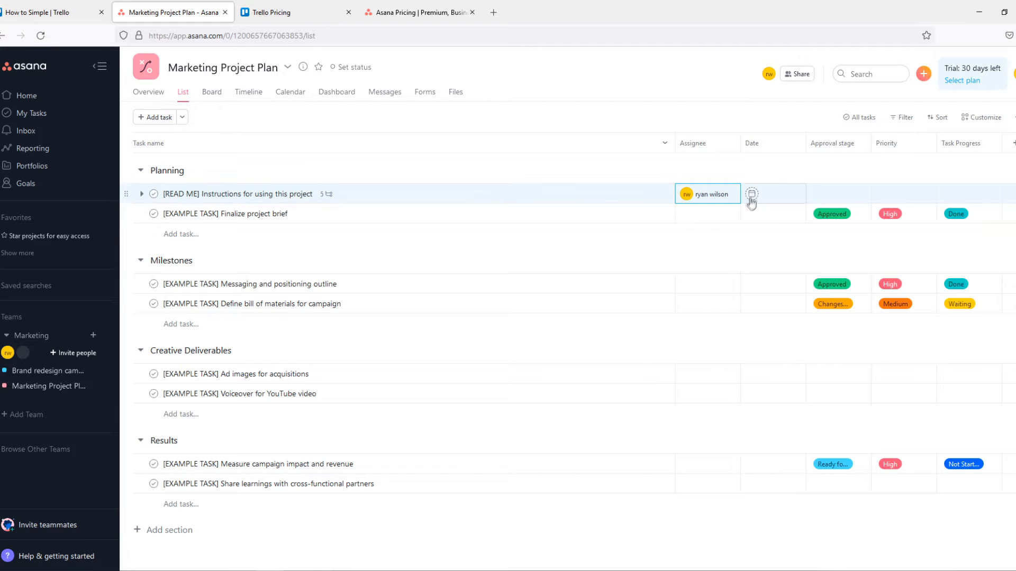
{"action": "left_click", "coordinate": [751, 194]}
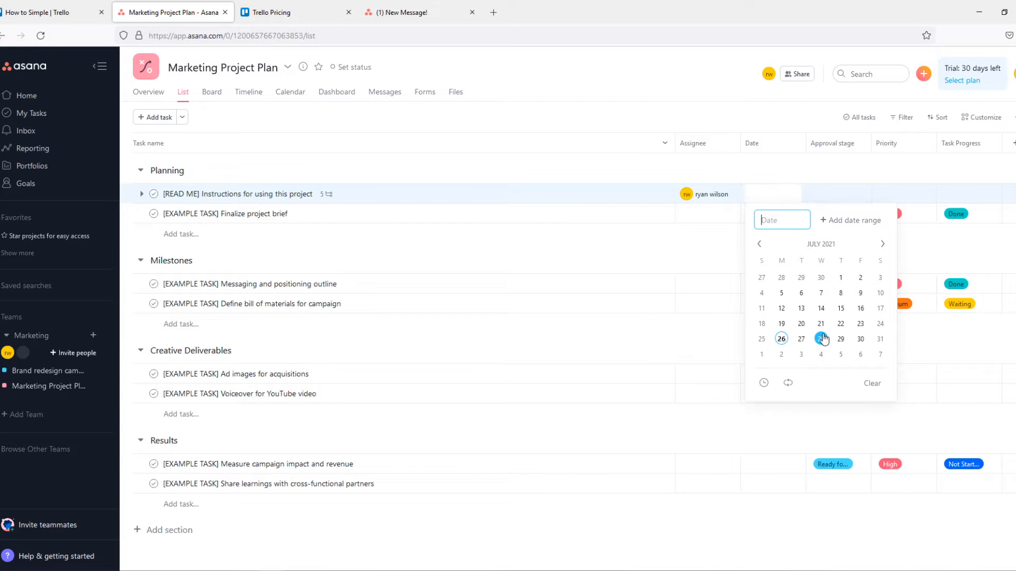
{"action": "left_click", "coordinate": [820, 338]}
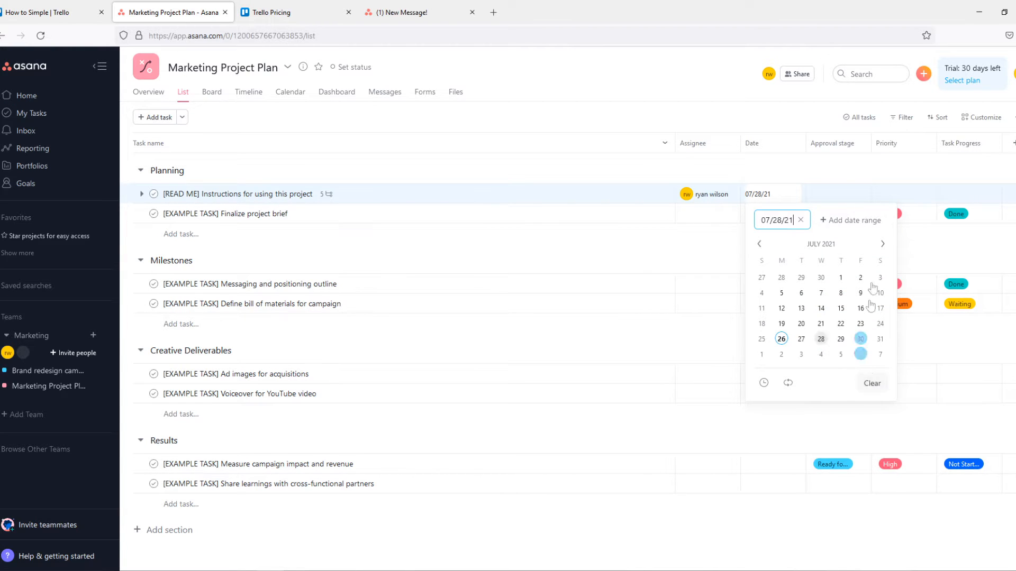
Step: Set the task's approval stage to Changes Needed and its priority to Low
{"action": "left_click", "coordinate": [838, 194]}
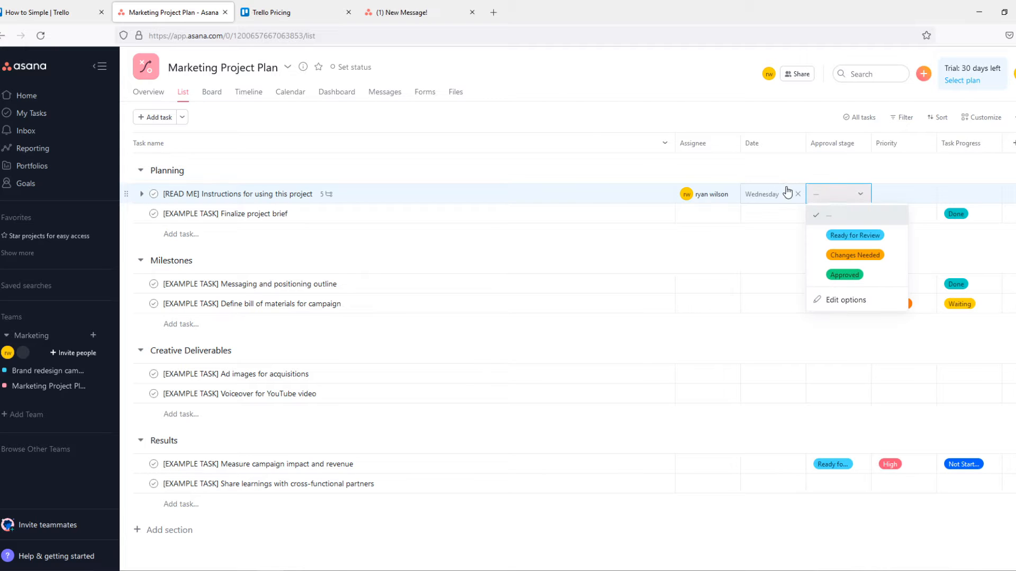
{"action": "mouse_move", "coordinate": [861, 255]}
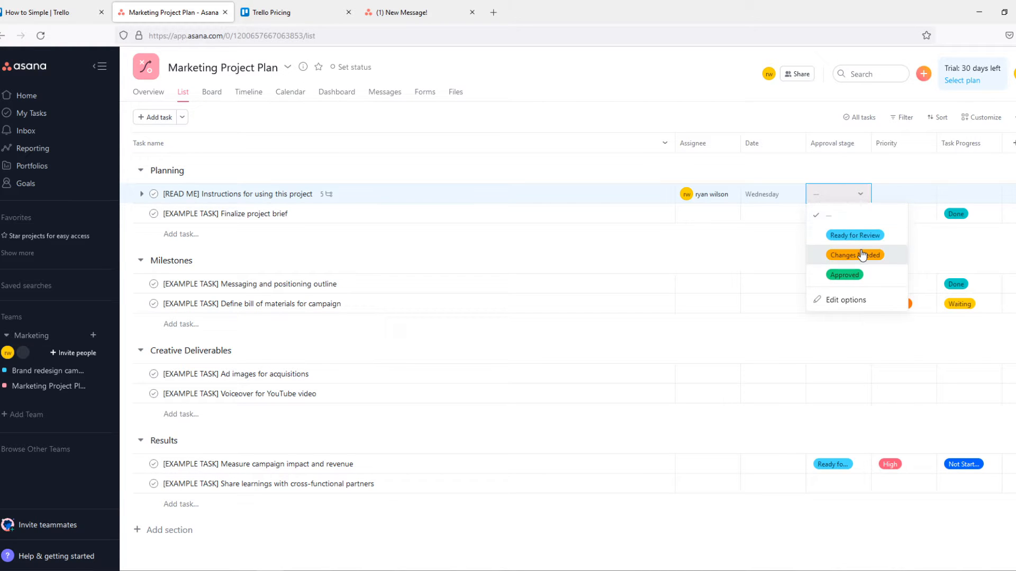
{"action": "mouse_move", "coordinate": [845, 275]}
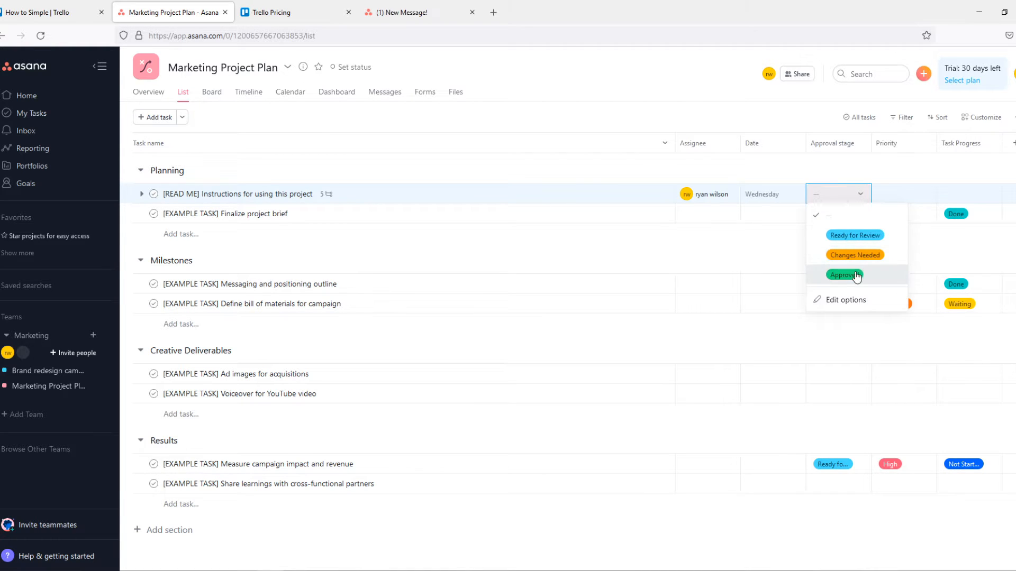
{"action": "left_click", "coordinate": [844, 275]}
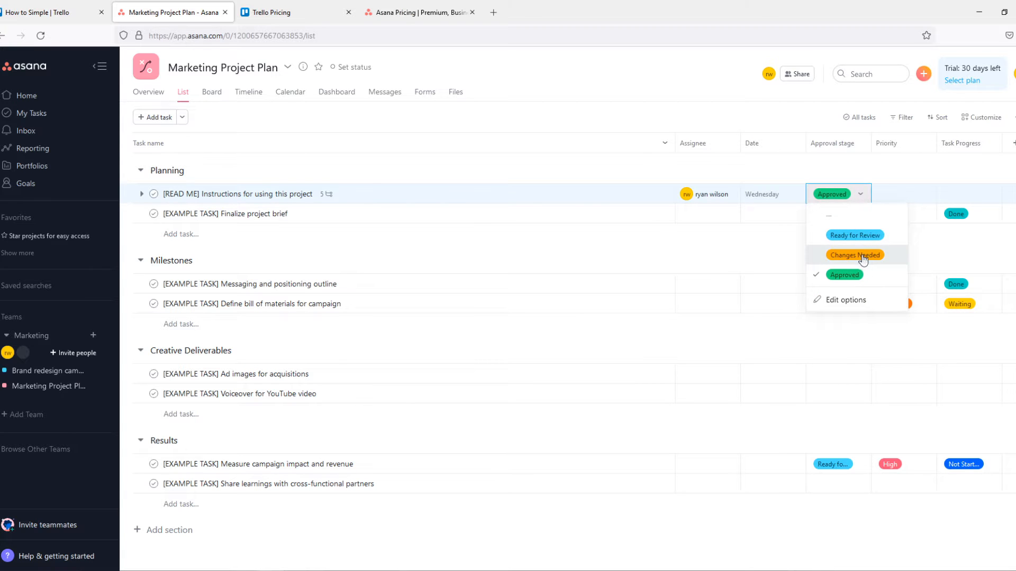
{"action": "left_click", "coordinate": [855, 255]}
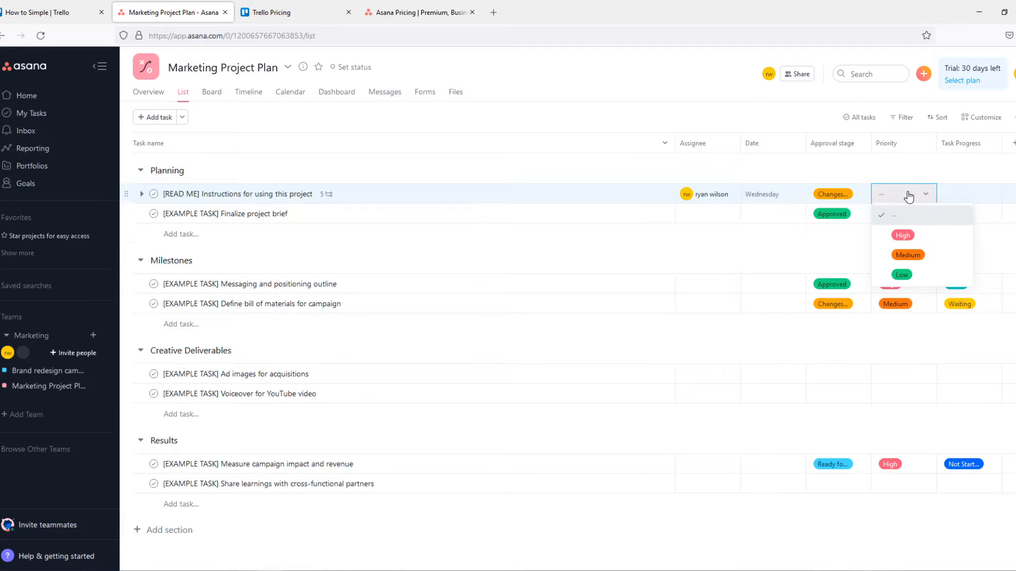
{"action": "mouse_move", "coordinate": [913, 275]}
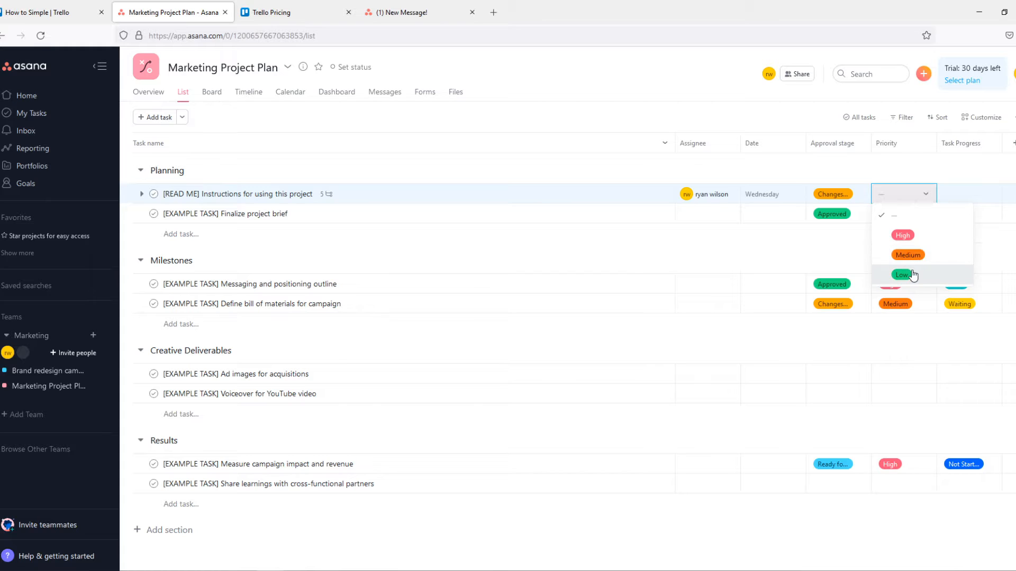
{"action": "left_click", "coordinate": [903, 275]}
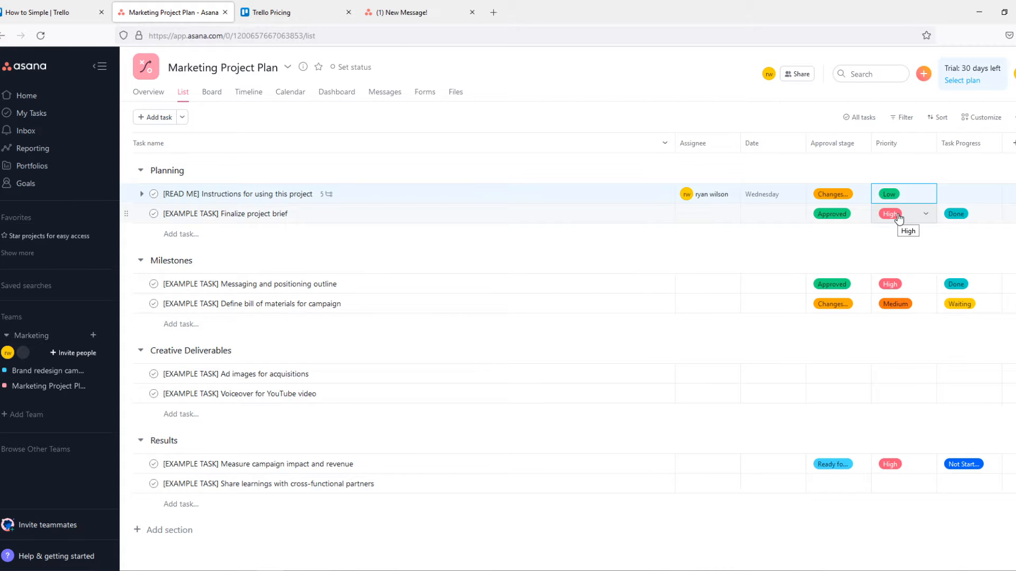
{"action": "left_click", "coordinate": [970, 194]}
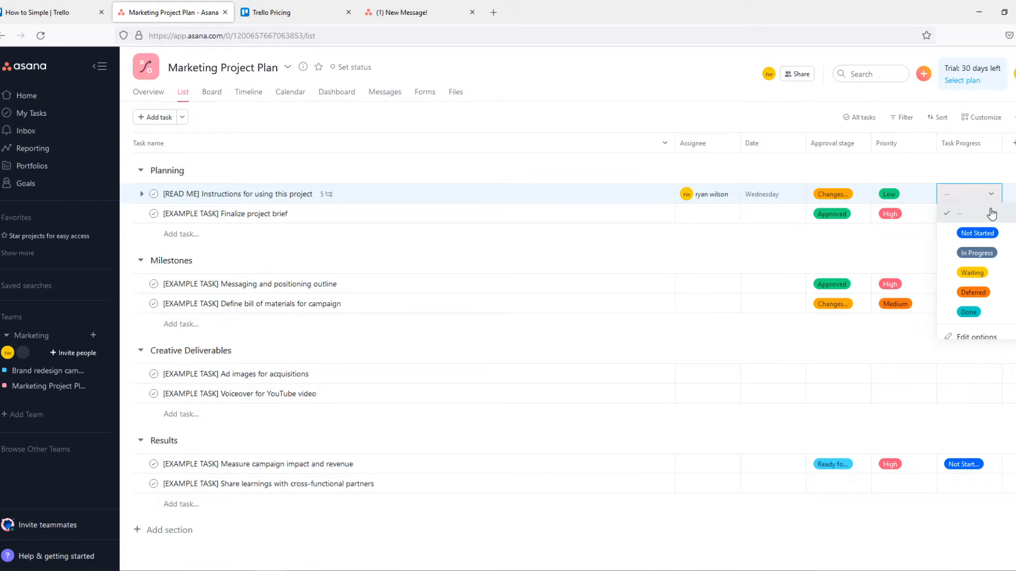
{"action": "mouse_move", "coordinate": [977, 267]}
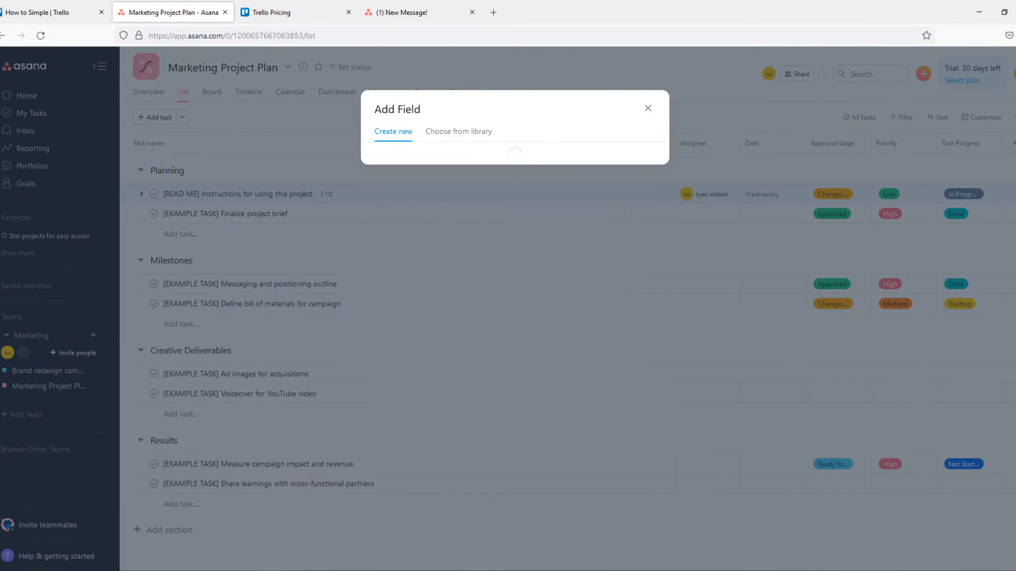
Step: Close the new custom field dialog without adding a field
{"action": "left_click", "coordinate": [647, 108]}
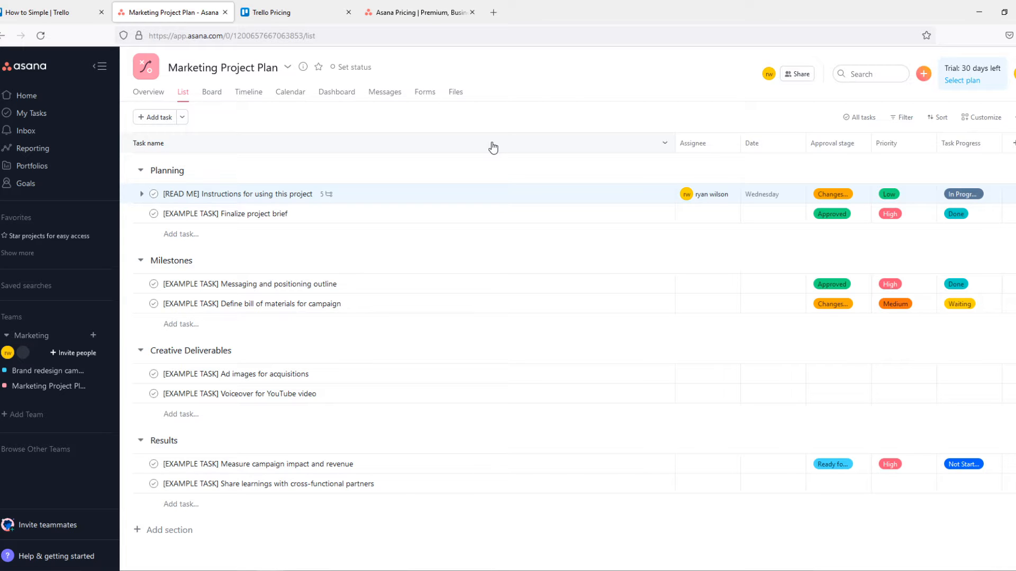
{"action": "mouse_move", "coordinate": [366, 146]}
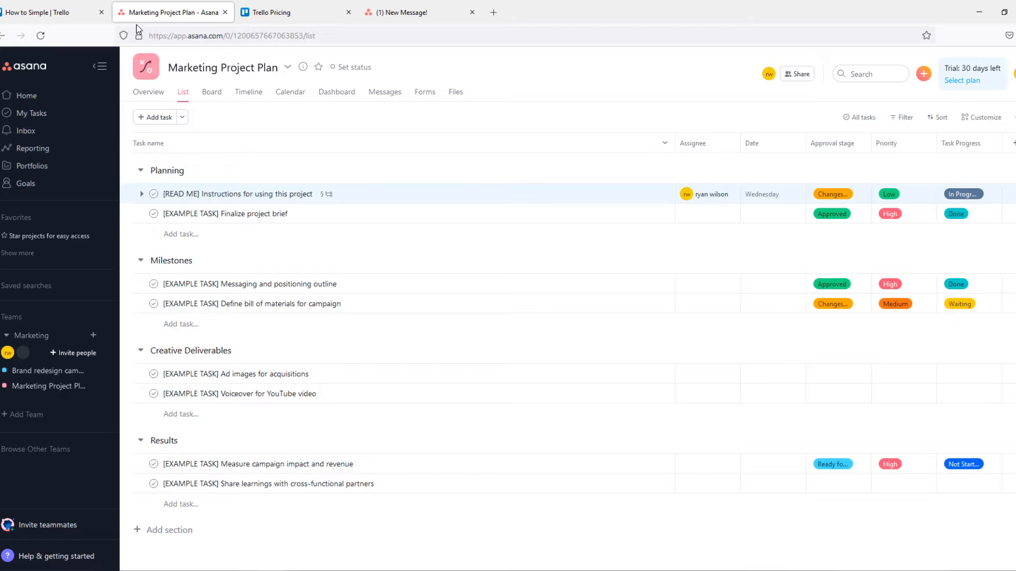
{"action": "mouse_move", "coordinate": [916, 194]}
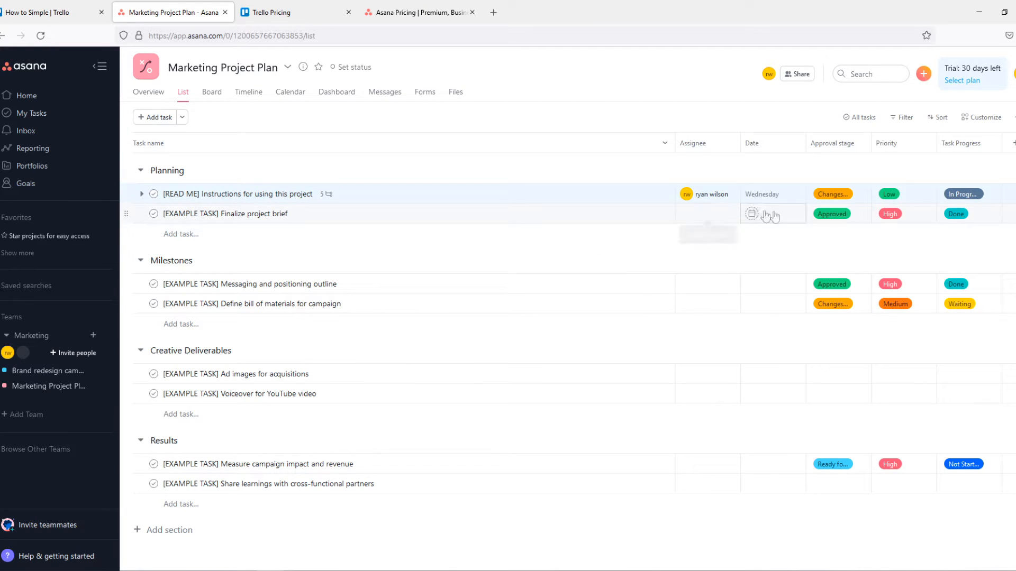
Step: Move Finalize project brief under Milestones, then switch to the Trello boards page
{"action": "left_click", "coordinate": [225, 213]}
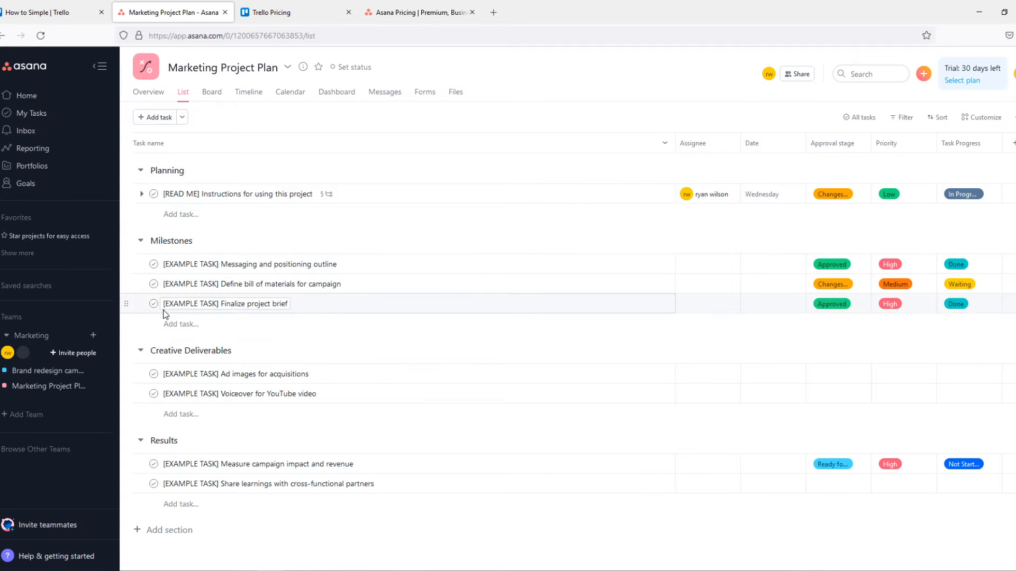
{"action": "left_click", "coordinate": [248, 263]}
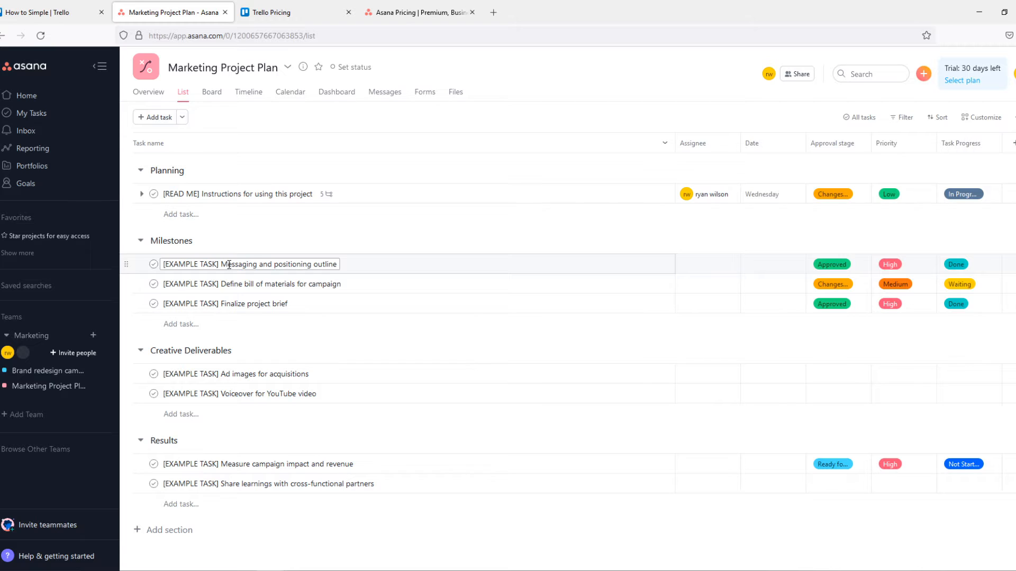
{"action": "left_click", "coordinate": [52, 12]}
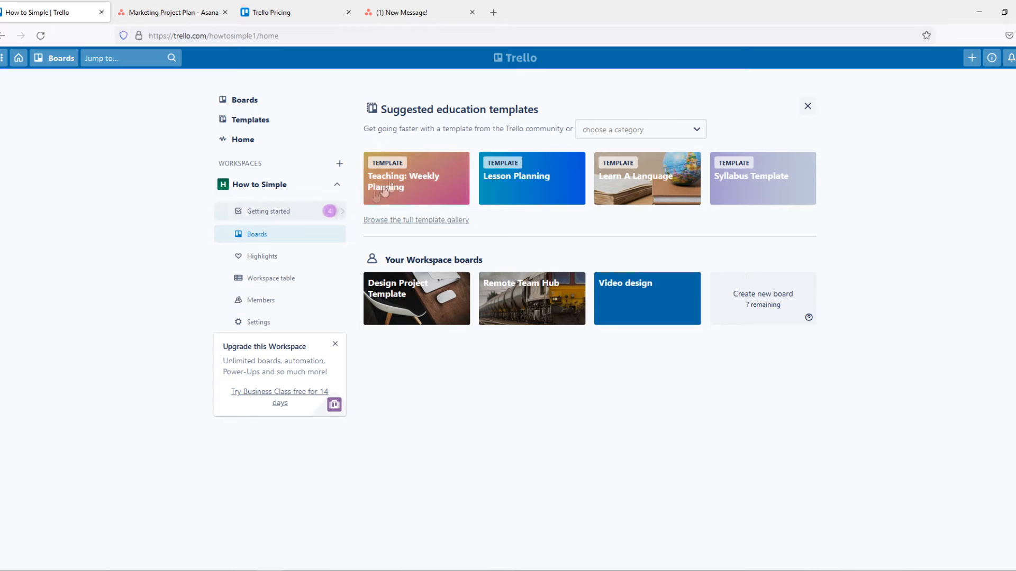
{"action": "mouse_move", "coordinate": [129, 40]}
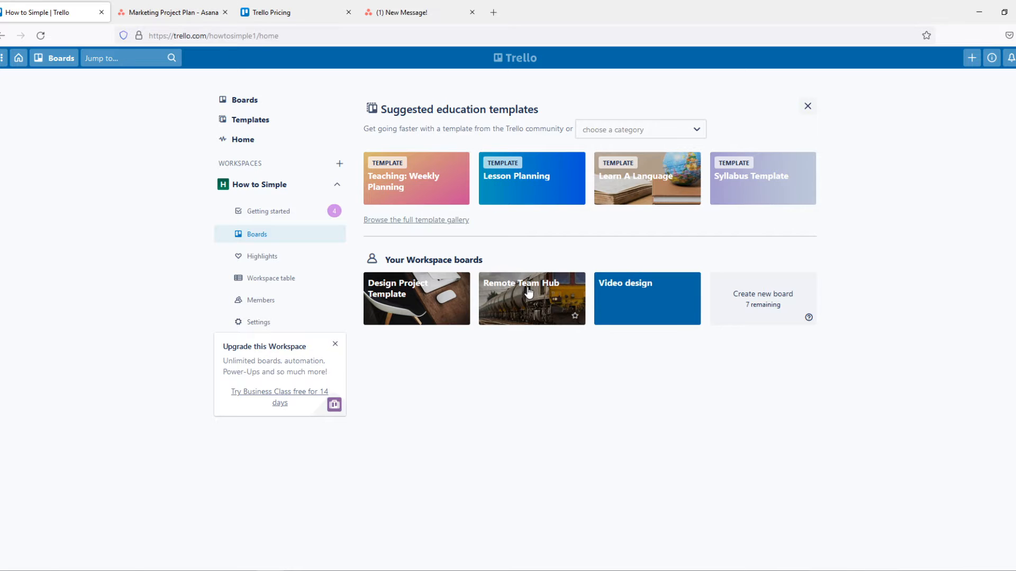
Step: Open Trello's Remote Team Hub board briefly and return to the Asana project
{"action": "left_click", "coordinate": [530, 292]}
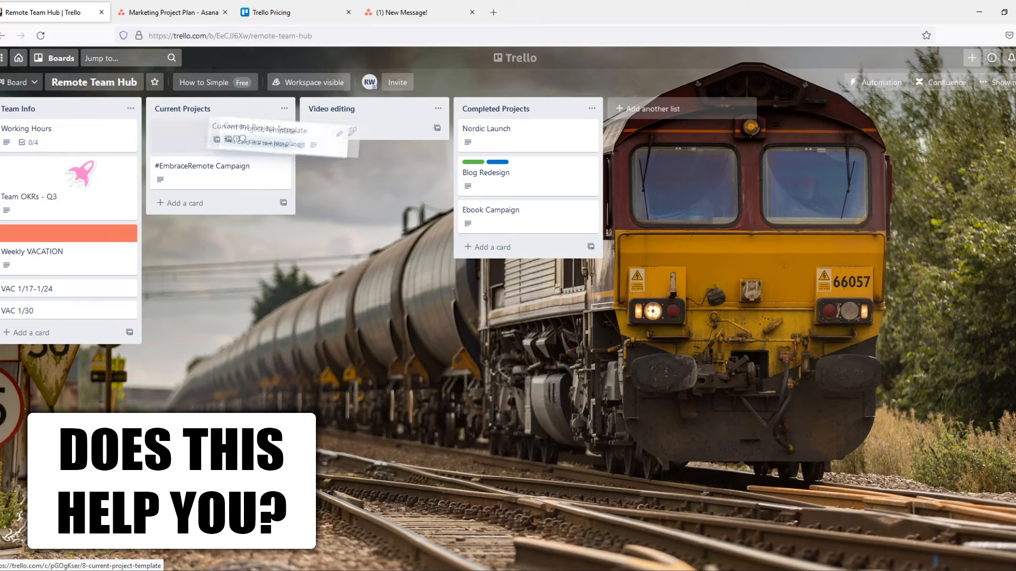
{"action": "left_click", "coordinate": [171, 12]}
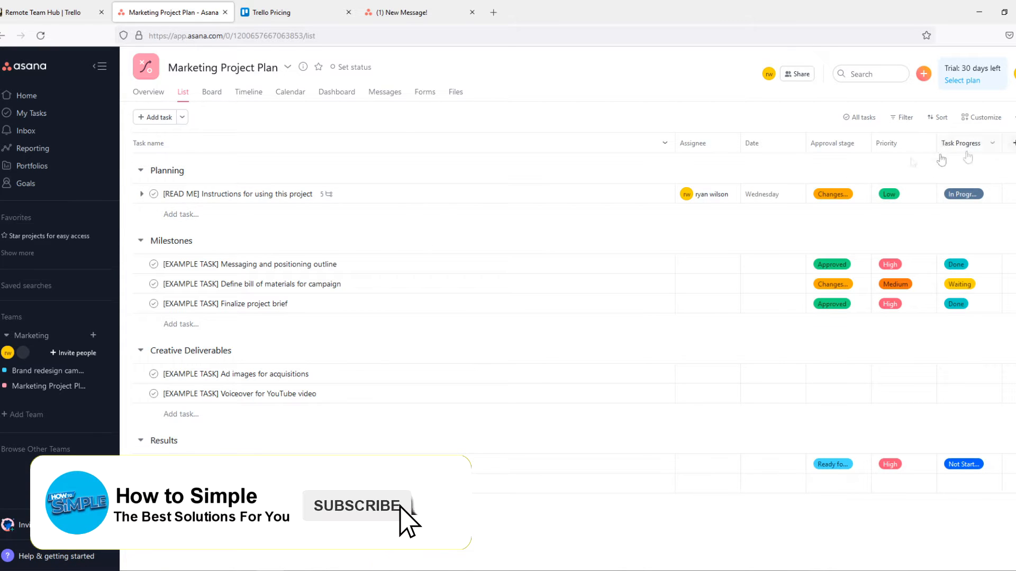
{"action": "left_click", "coordinate": [1013, 143]}
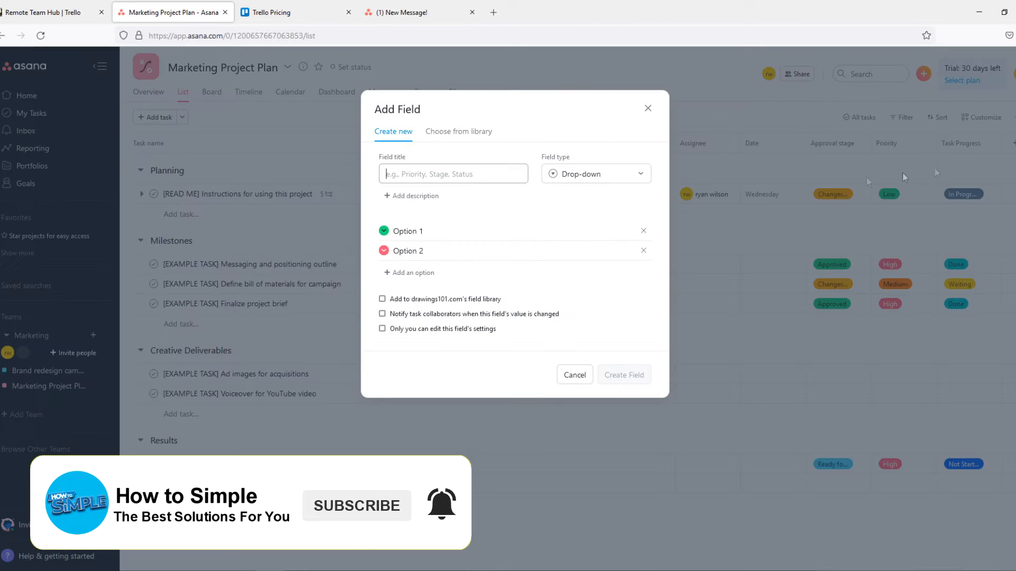
{"action": "left_click", "coordinate": [594, 174]}
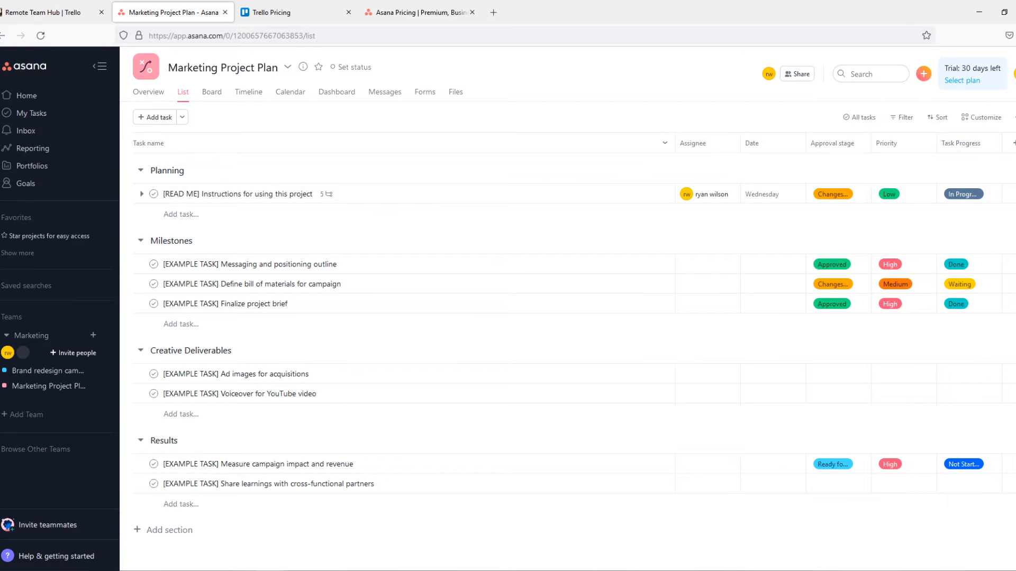
{"action": "mouse_move", "coordinate": [1011, 146]}
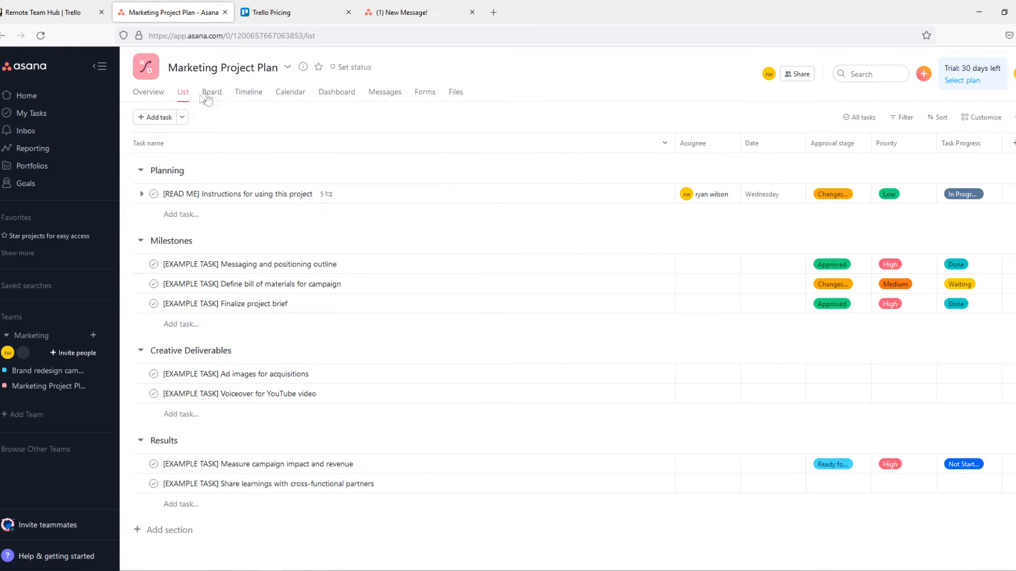
Step: View the project as Board and Timeline, then land on the Overview page
{"action": "left_click", "coordinate": [211, 91]}
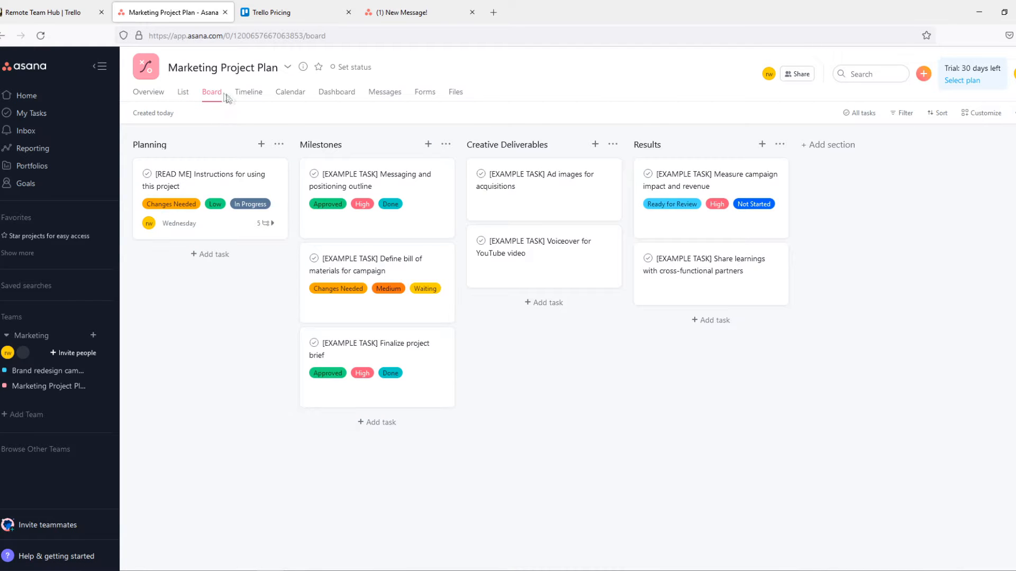
{"action": "left_click", "coordinate": [248, 91]}
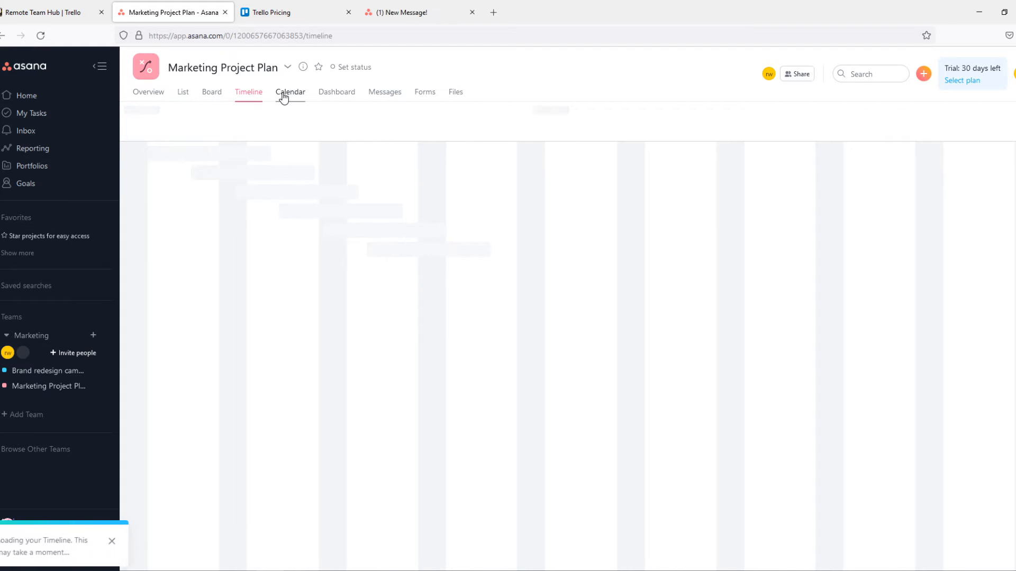
{"action": "left_click", "coordinate": [211, 91]}
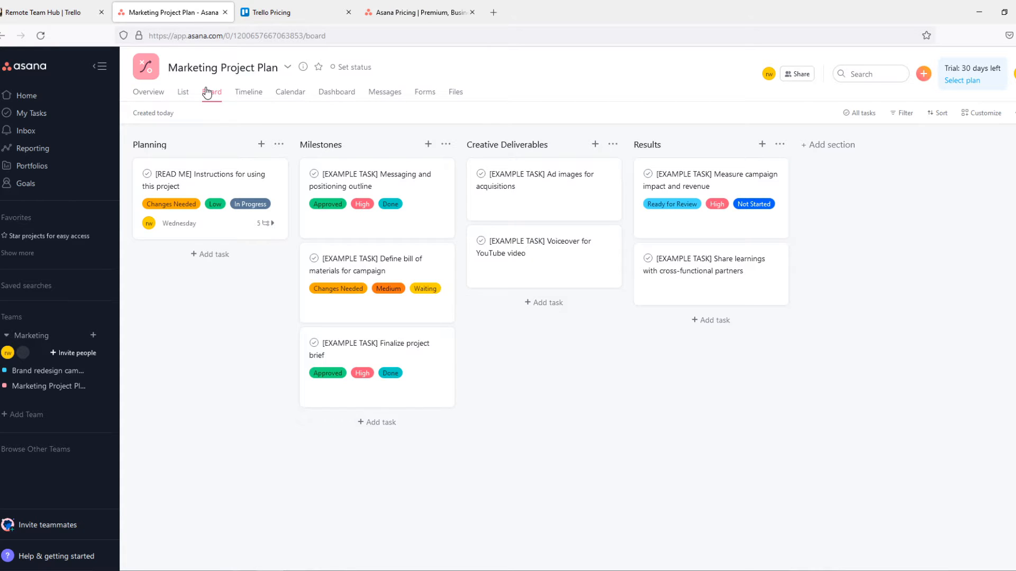
{"action": "left_click", "coordinate": [148, 91]}
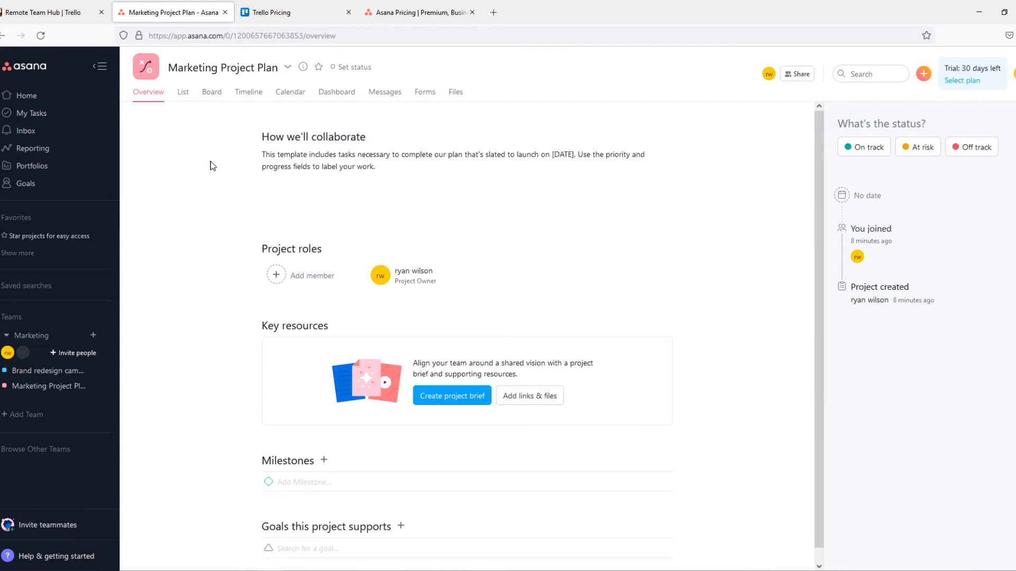
{"action": "mouse_move", "coordinate": [272, 12]}
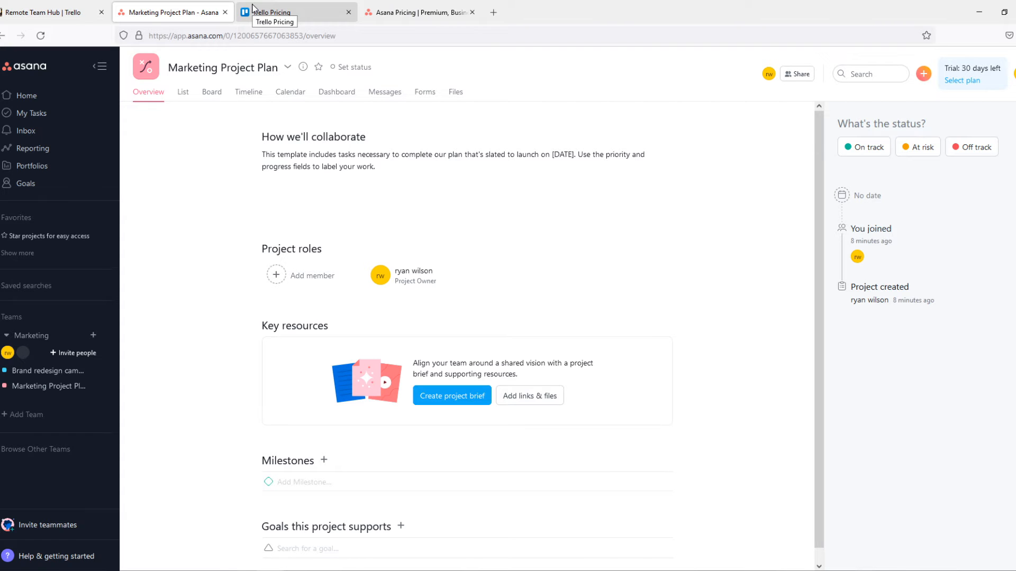
{"action": "mouse_move", "coordinate": [281, 11]}
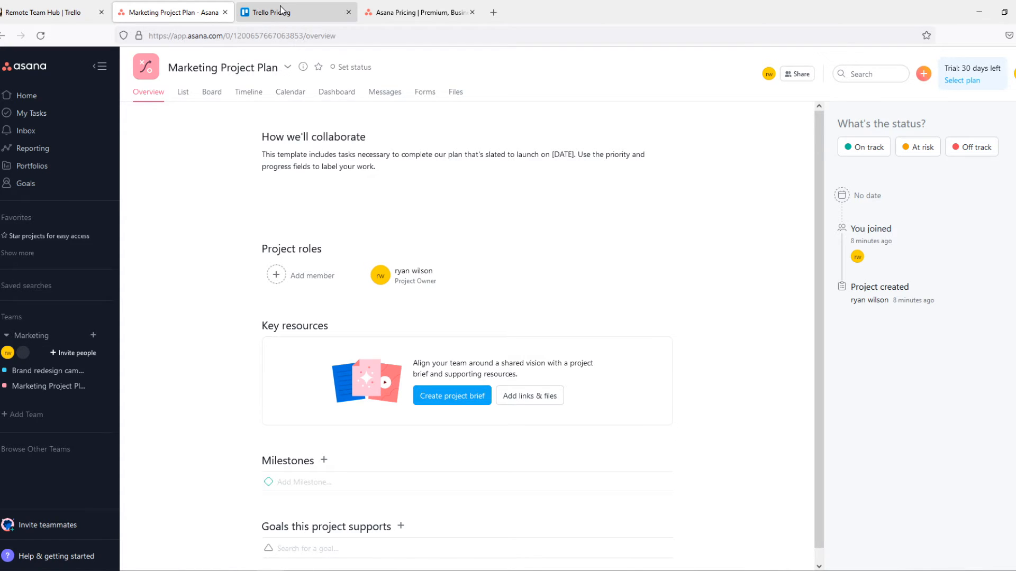
Step: Review Trello's Free plan features and highlight the Business Class $10 price
{"action": "left_click", "coordinate": [266, 11]}
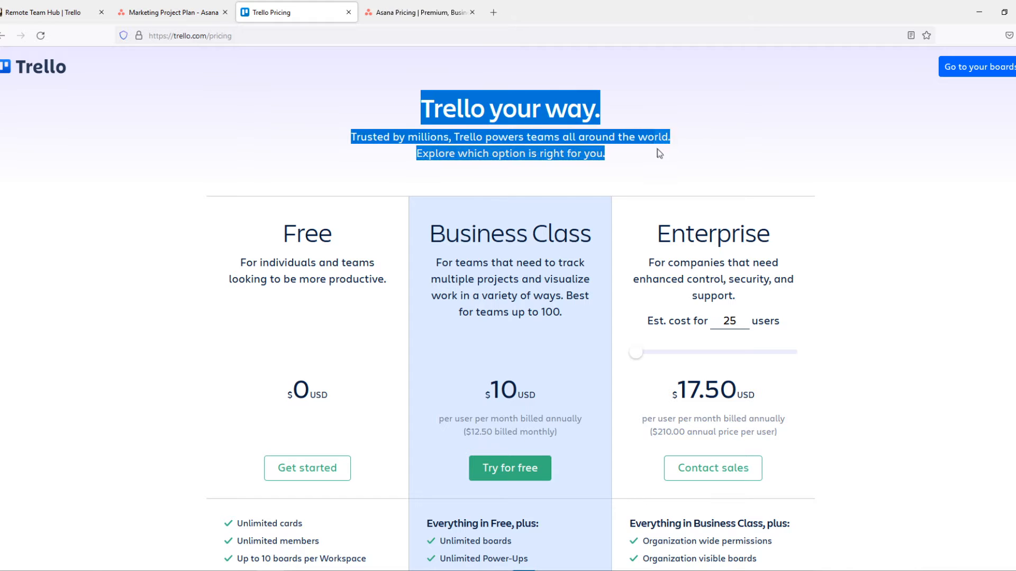
{"action": "left_click", "coordinate": [518, 174]}
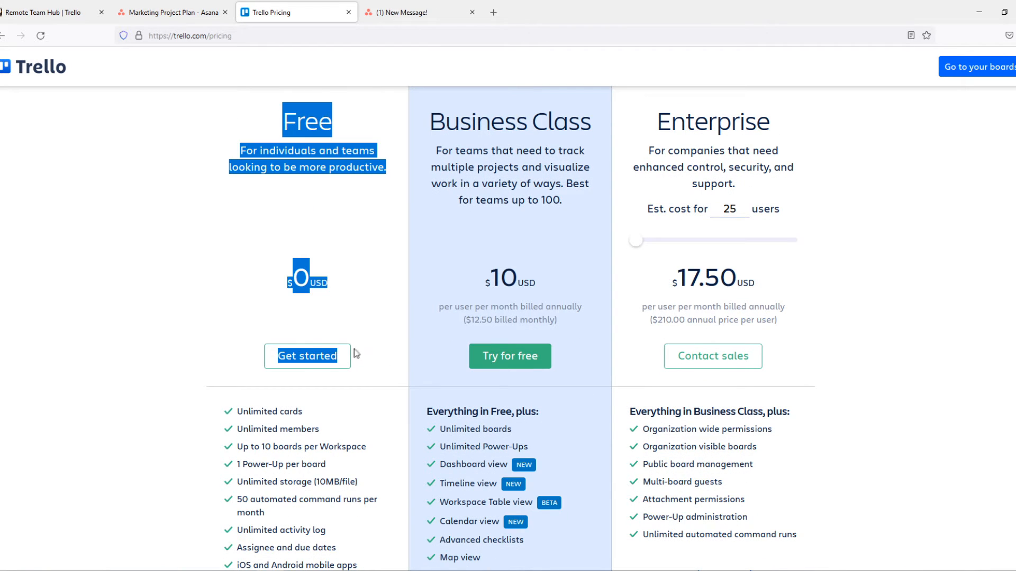
{"action": "scroll", "scroll_direction": "down", "scroll_amount": 3}
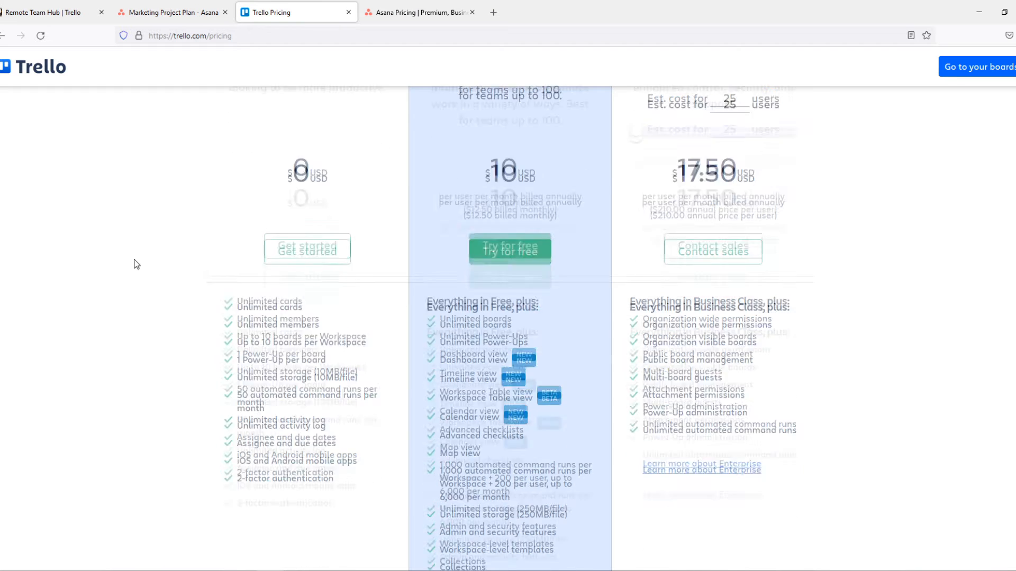
{"action": "scroll", "scroll_direction": "up", "scroll_amount": 3}
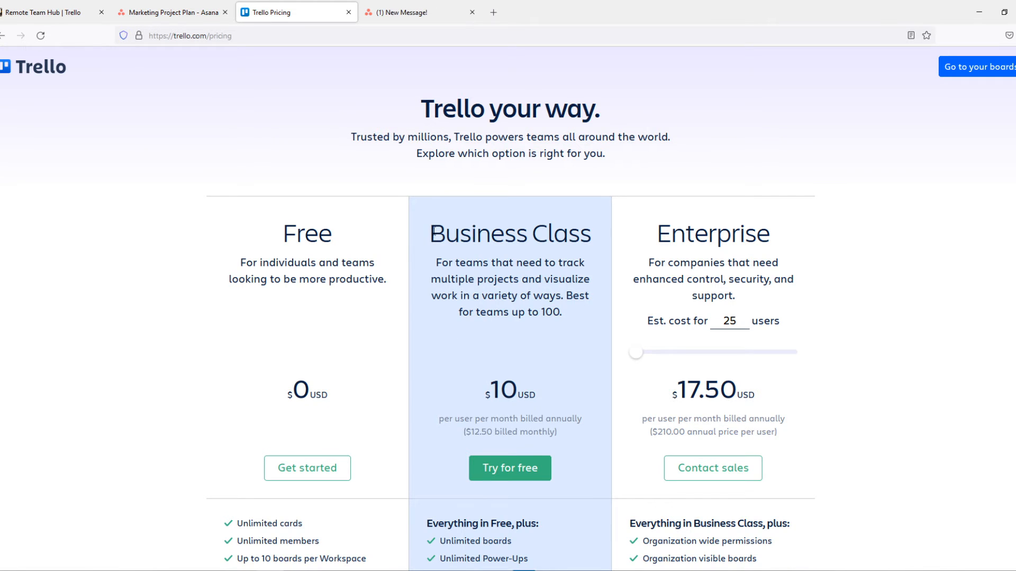
{"action": "scroll", "scroll_direction": "down", "scroll_amount": 3}
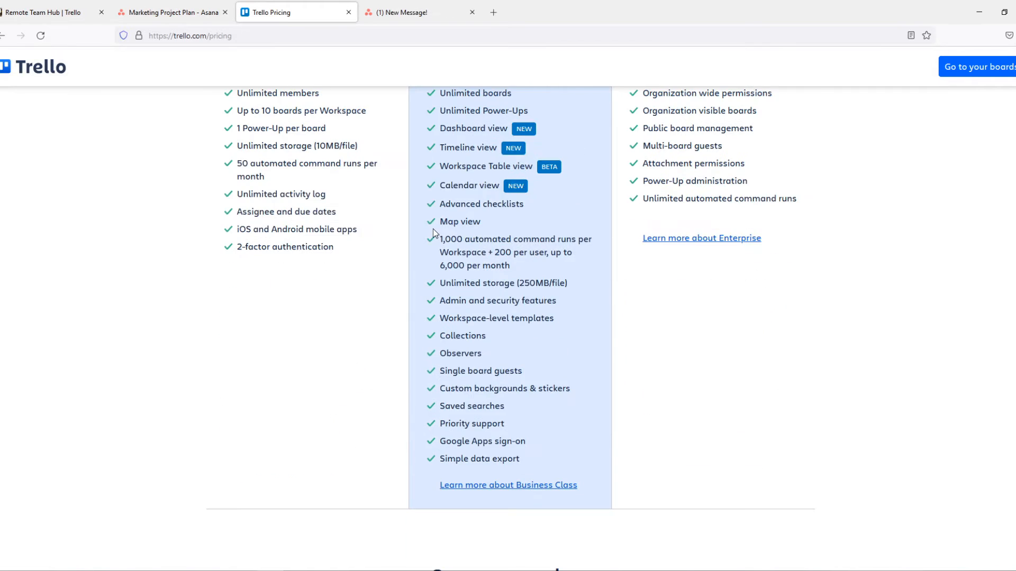
{"action": "scroll", "scroll_direction": "up", "scroll_amount": 3}
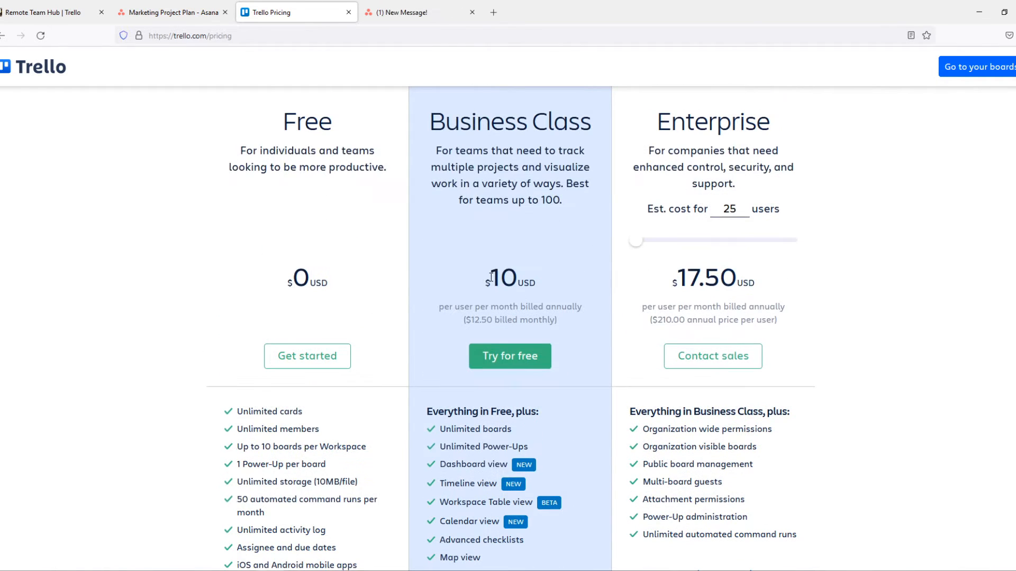
{"action": "double_click", "coordinate": [504, 279]}
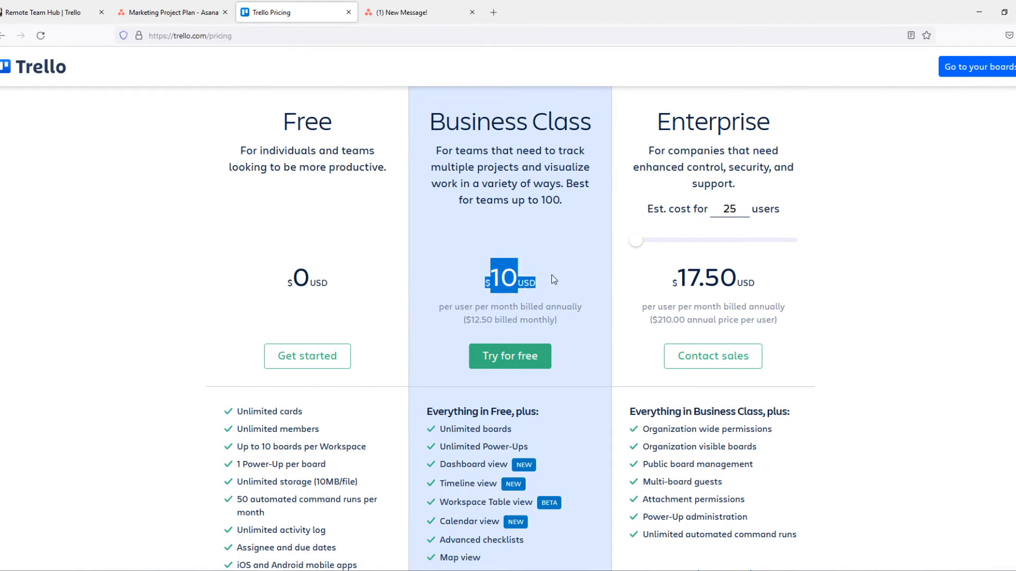
Step: Highlight the Free plan's feature list, then move over to Asana's pricing page
{"action": "scroll", "scroll_direction": "down", "scroll_amount": 3}
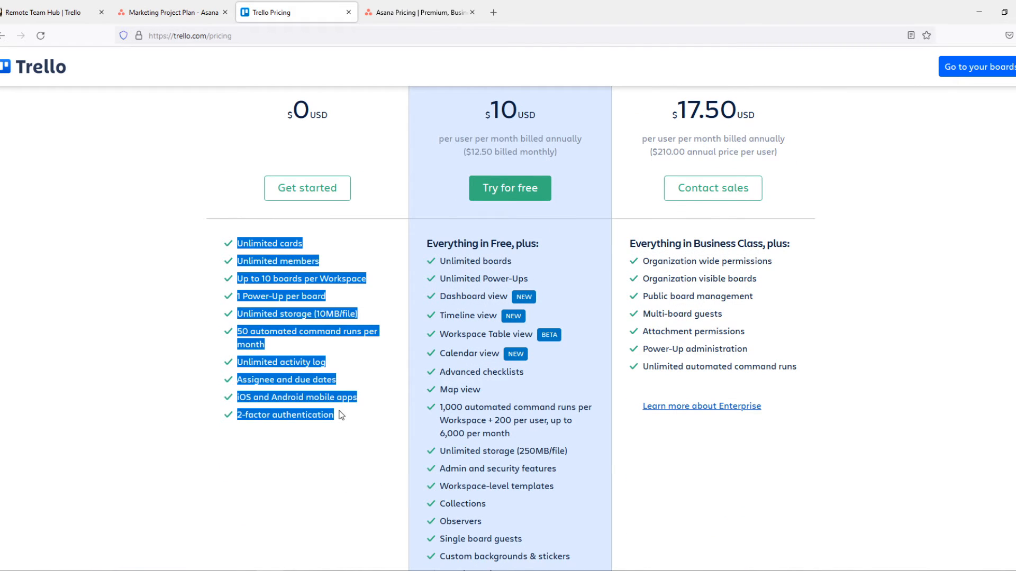
{"action": "left_click", "coordinate": [337, 251]}
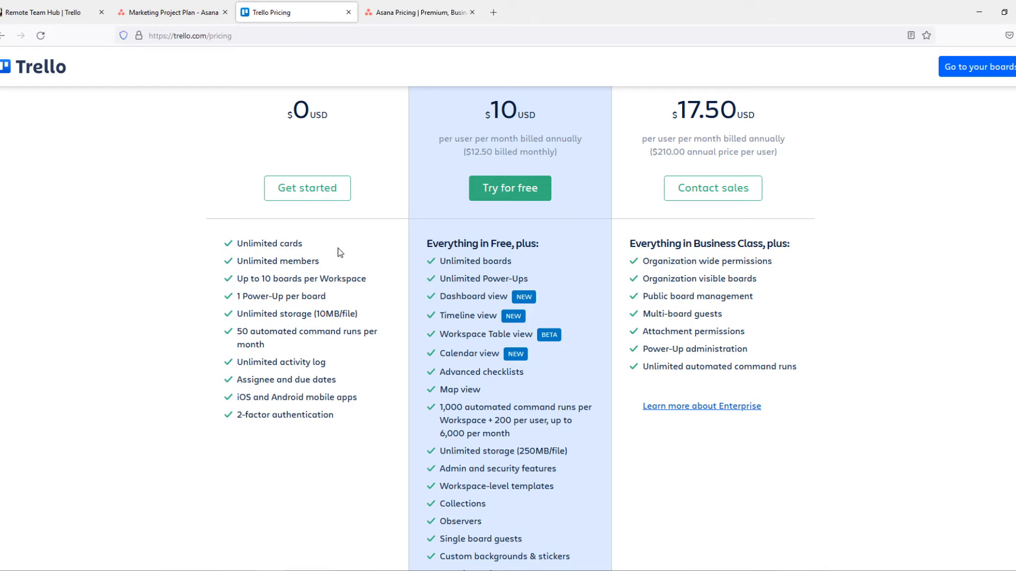
{"action": "mouse_move", "coordinate": [329, 266]}
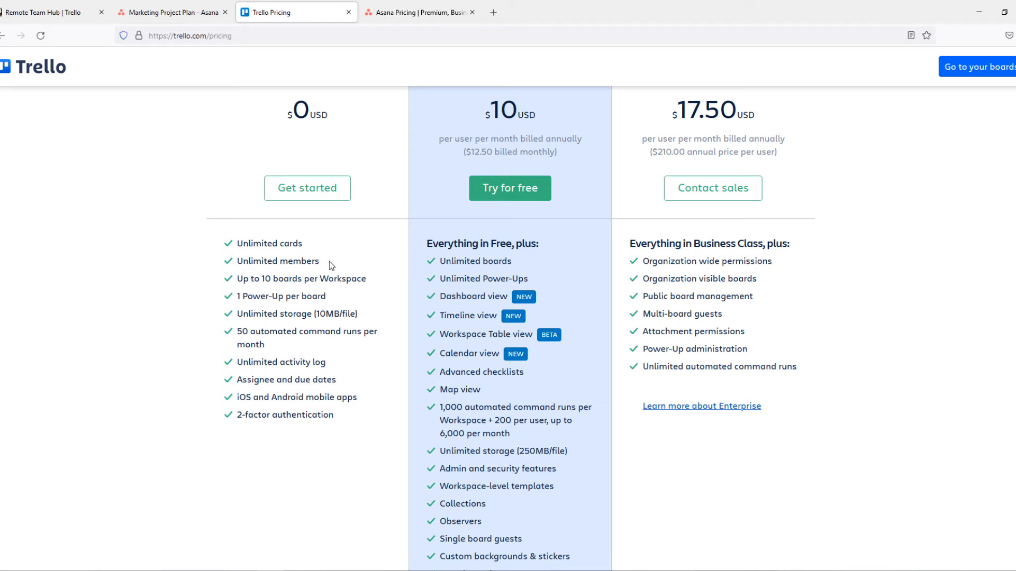
{"action": "double_click", "coordinate": [278, 260]}
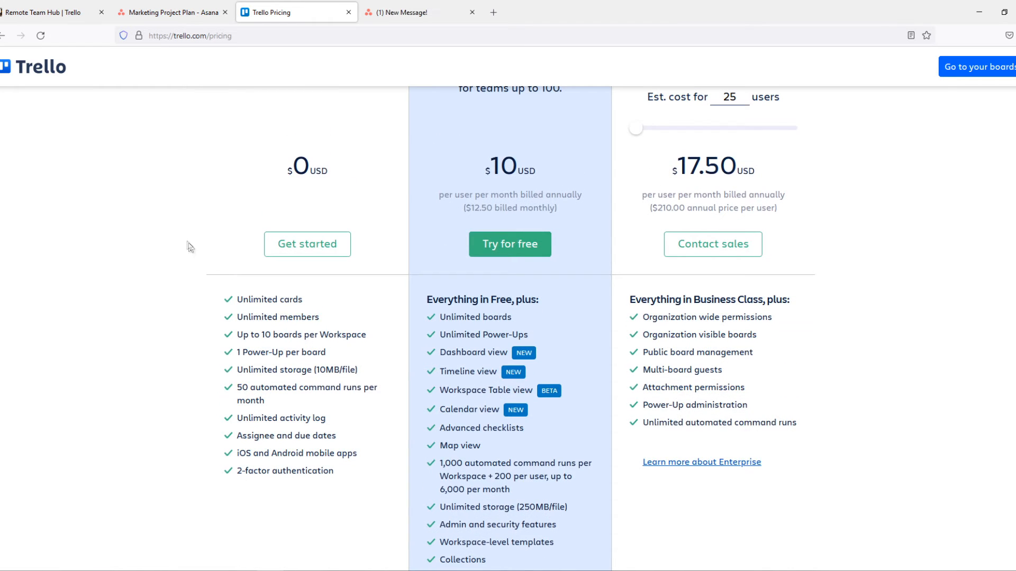
{"action": "scroll", "scroll_direction": "up", "scroll_amount": 3}
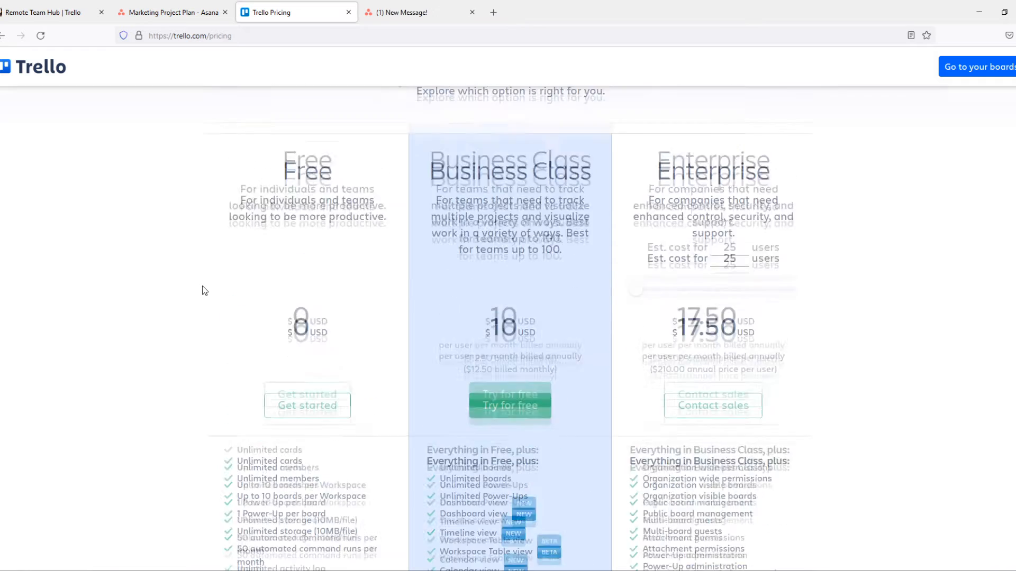
{"action": "left_click", "coordinate": [418, 12]}
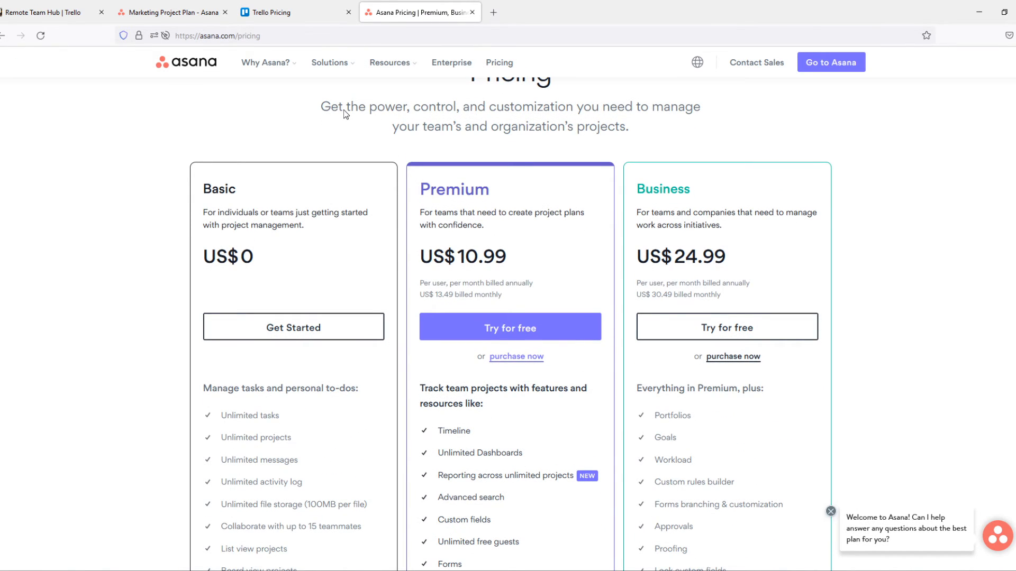
Step: Mark Asana's Basic US$0 price and compare its Basic, Premium and Business cards against Trello's plans
{"action": "scroll", "scroll_direction": "up", "scroll_amount": 3}
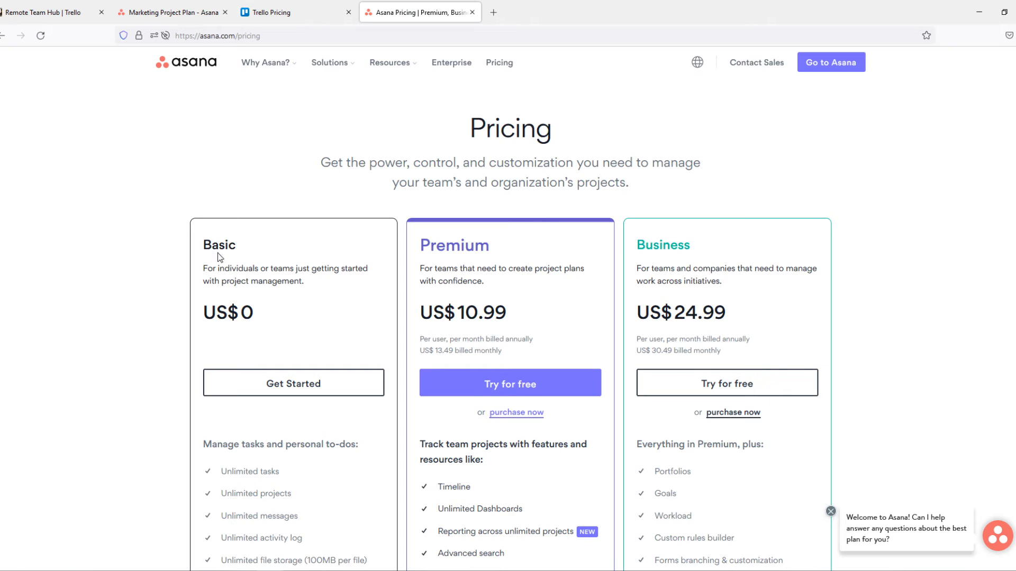
{"action": "double_click", "coordinate": [229, 313]}
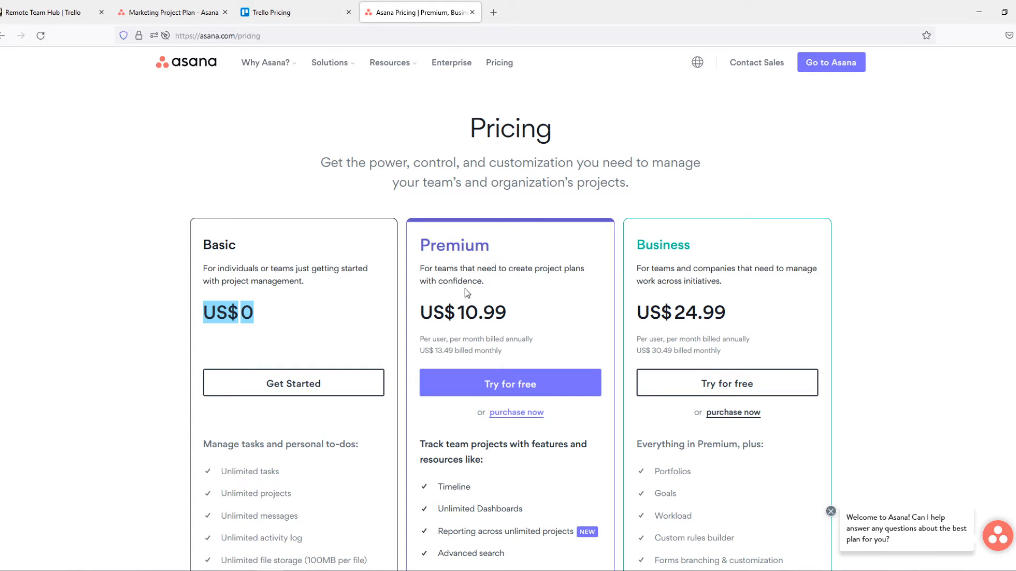
{"action": "left_click", "coordinate": [266, 12]}
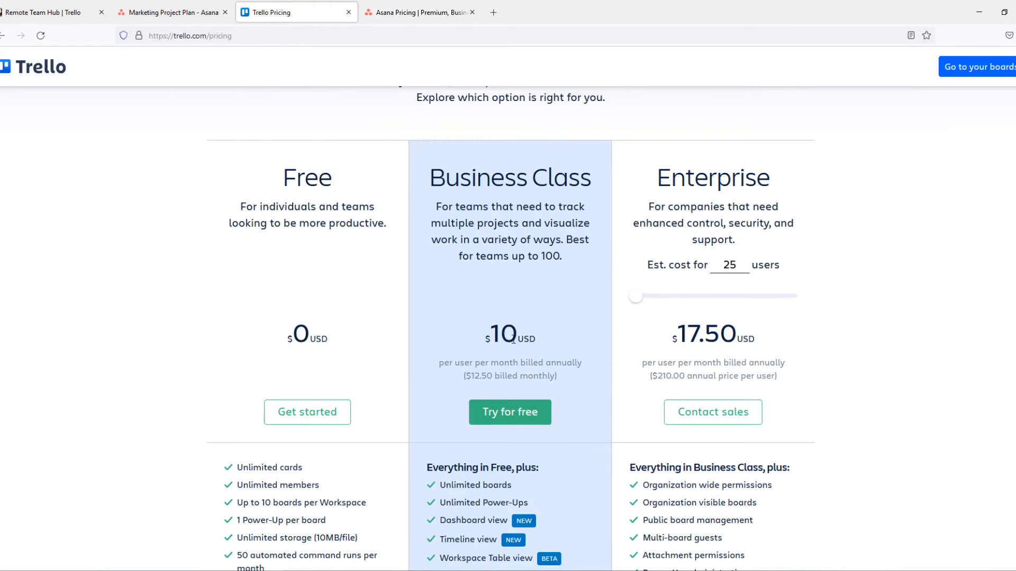
{"action": "left_click", "coordinate": [418, 11]}
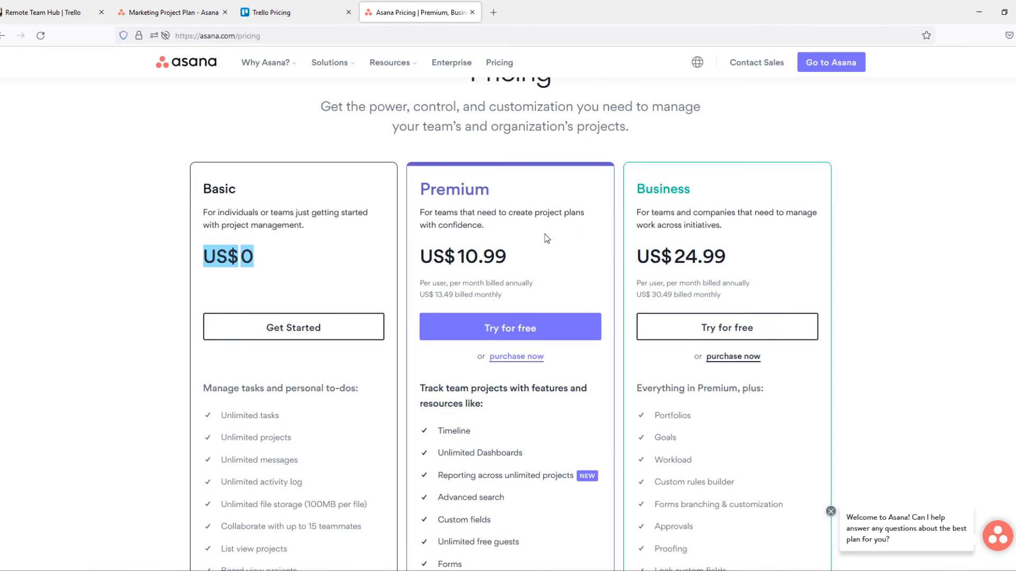
{"action": "scroll", "scroll_direction": "down", "scroll_amount": 3}
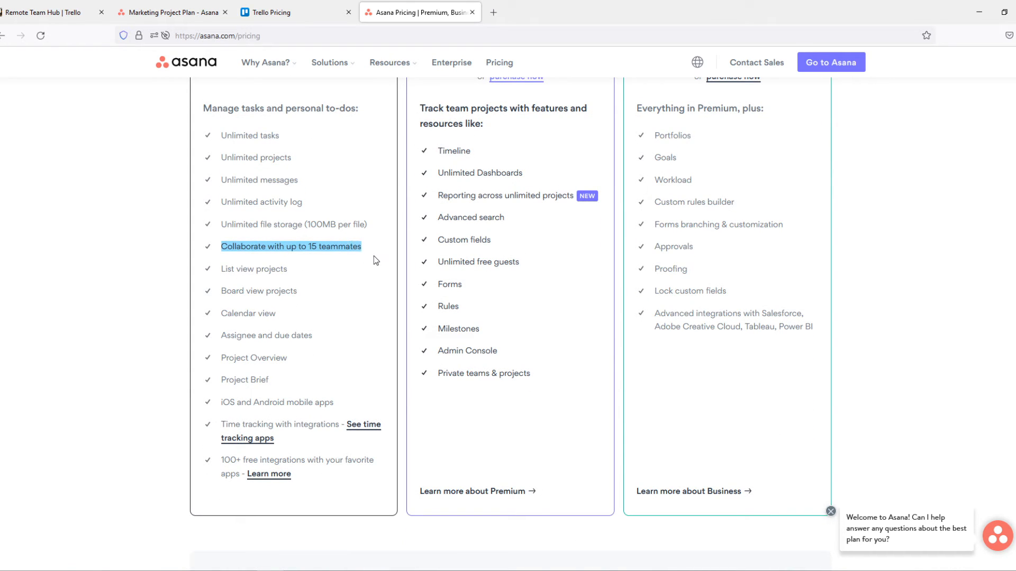
{"action": "scroll", "scroll_direction": "up", "scroll_amount": 3}
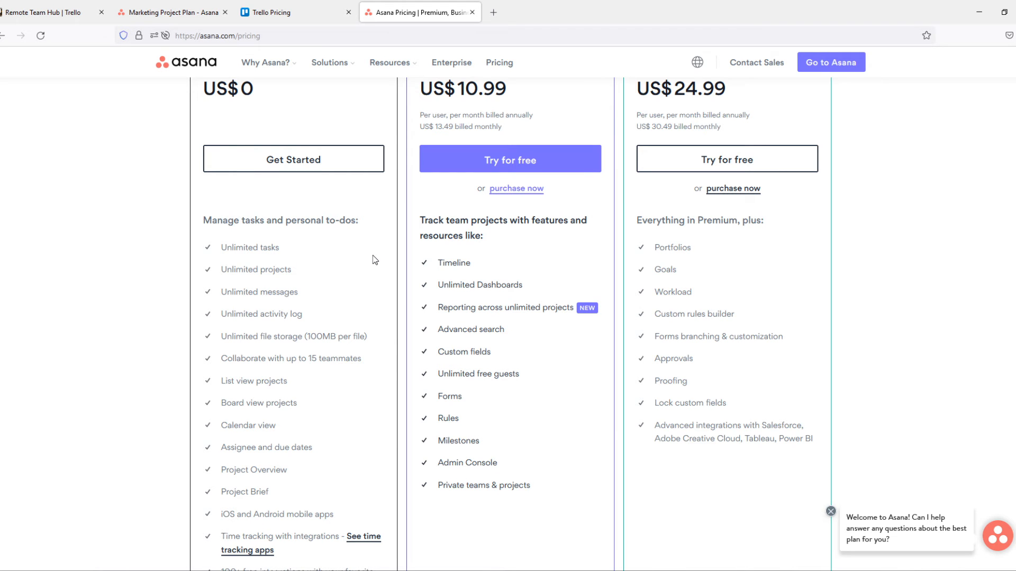
{"action": "scroll", "scroll_direction": "up", "scroll_amount": 3}
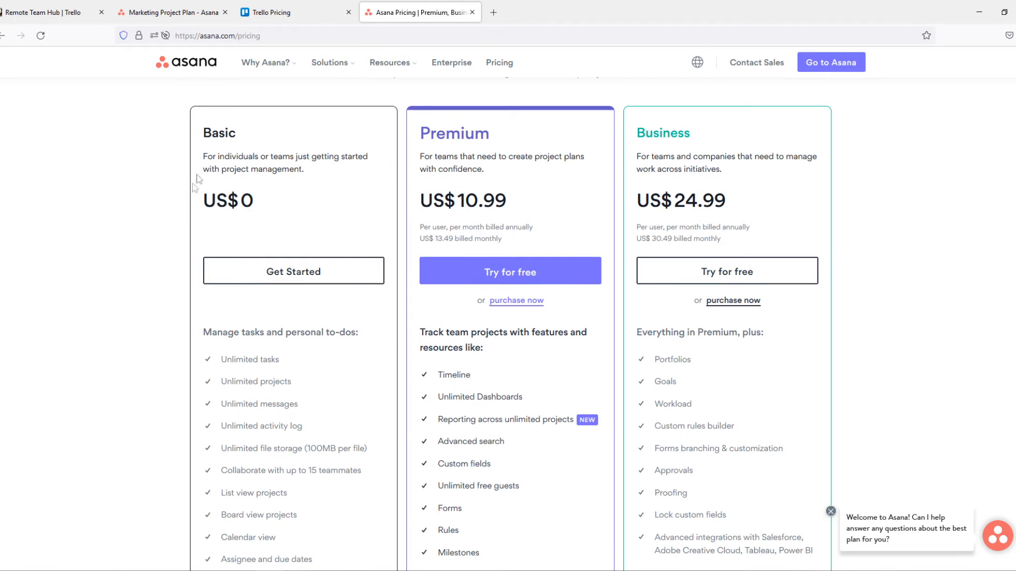
{"action": "mouse_move", "coordinate": [295, 12]}
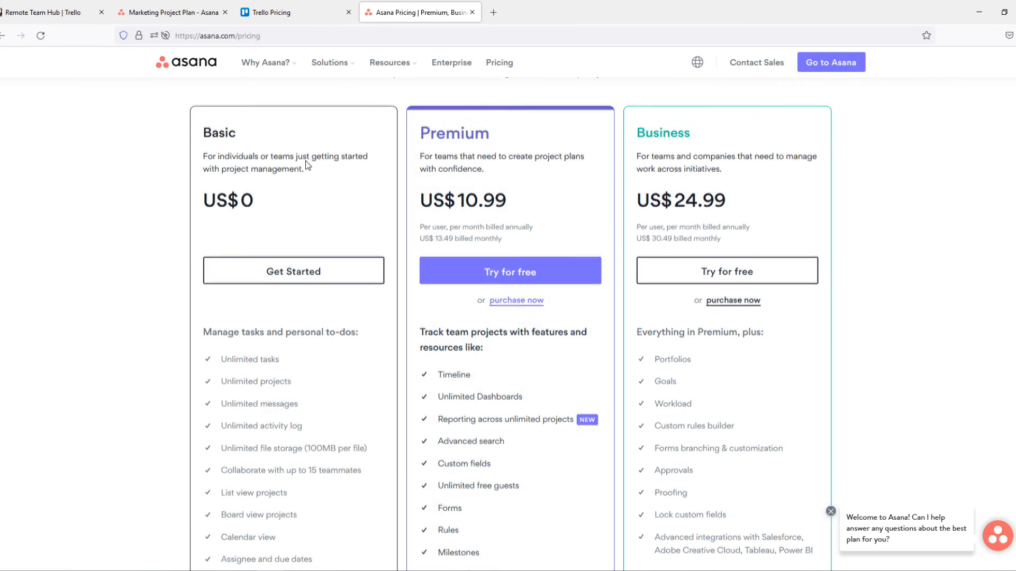
{"action": "mouse_move", "coordinate": [267, 62]}
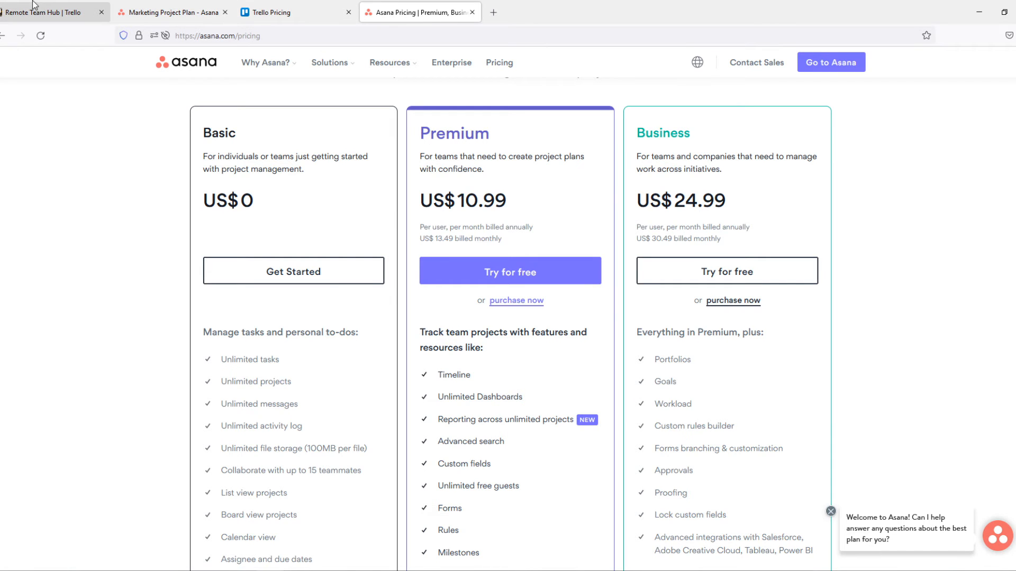
{"action": "scroll", "scroll_direction": "down", "scroll_amount": 3}
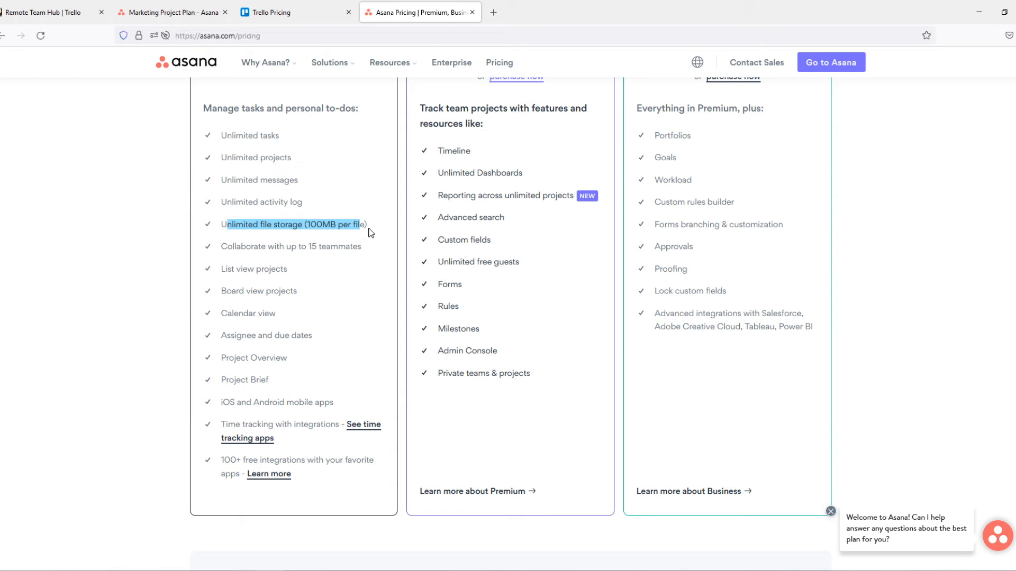
Step: Compare file size limits between Trello's plans and Asana's tiers
{"action": "left_click", "coordinate": [295, 12]}
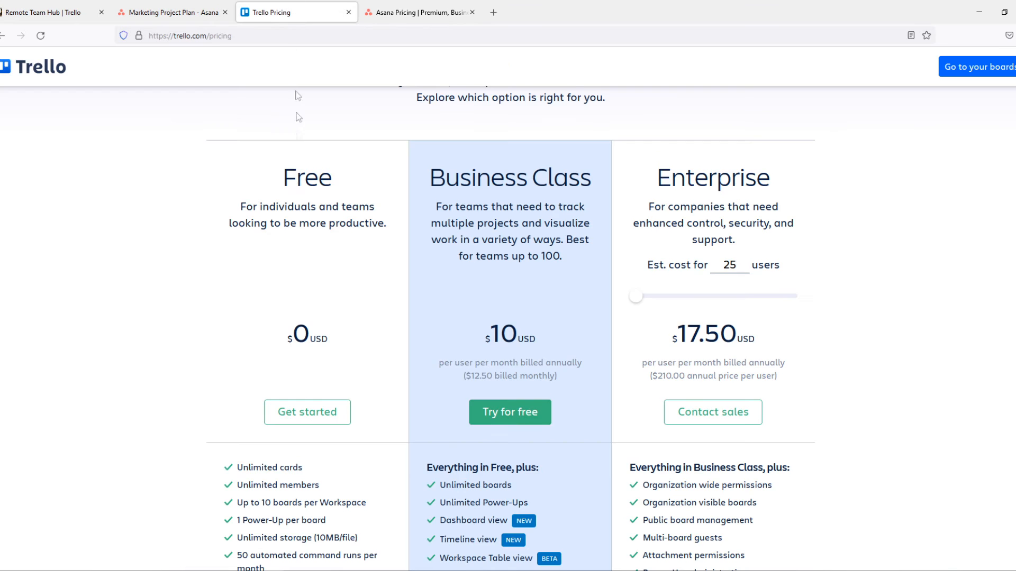
{"action": "scroll", "scroll_direction": "down", "scroll_amount": 3}
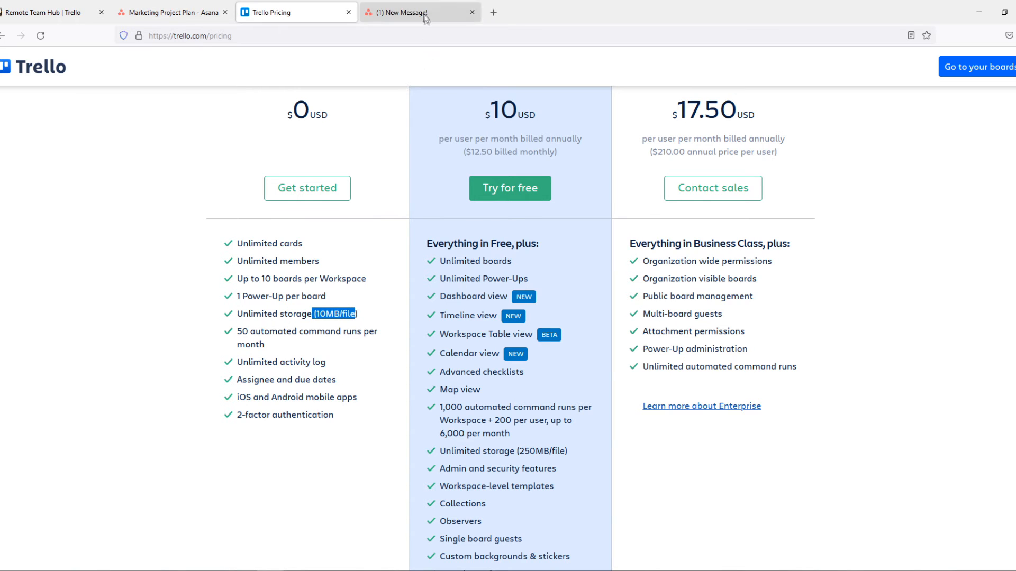
{"action": "left_click", "coordinate": [171, 12]}
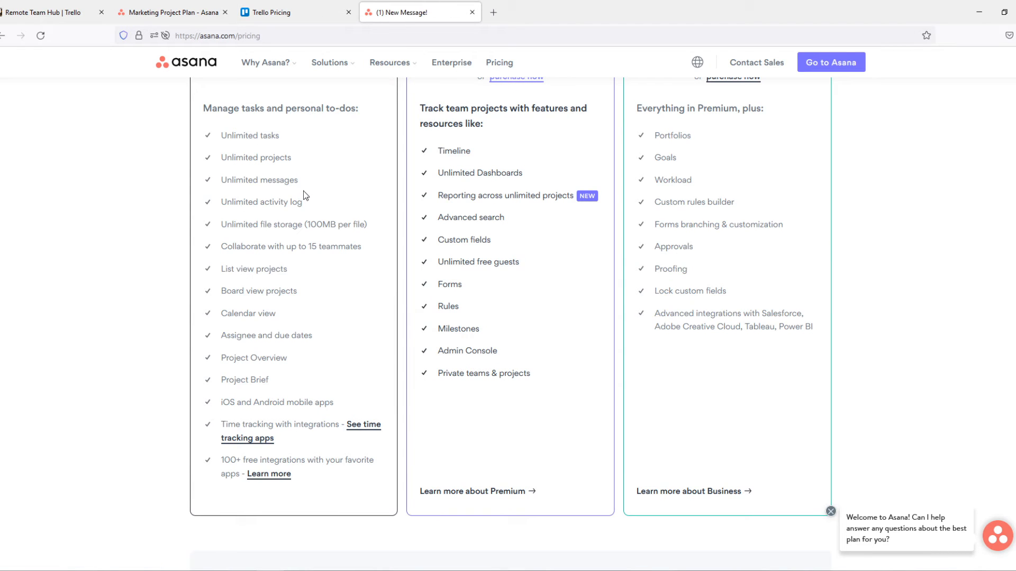
{"action": "scroll", "scroll_direction": "up", "scroll_amount": 3}
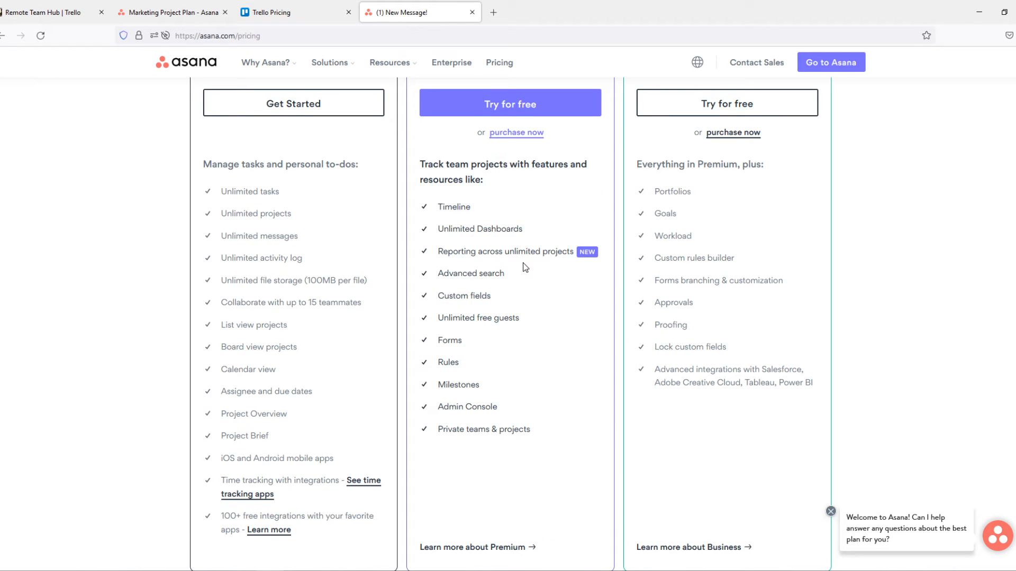
{"action": "scroll", "scroll_direction": "up", "scroll_amount": 3}
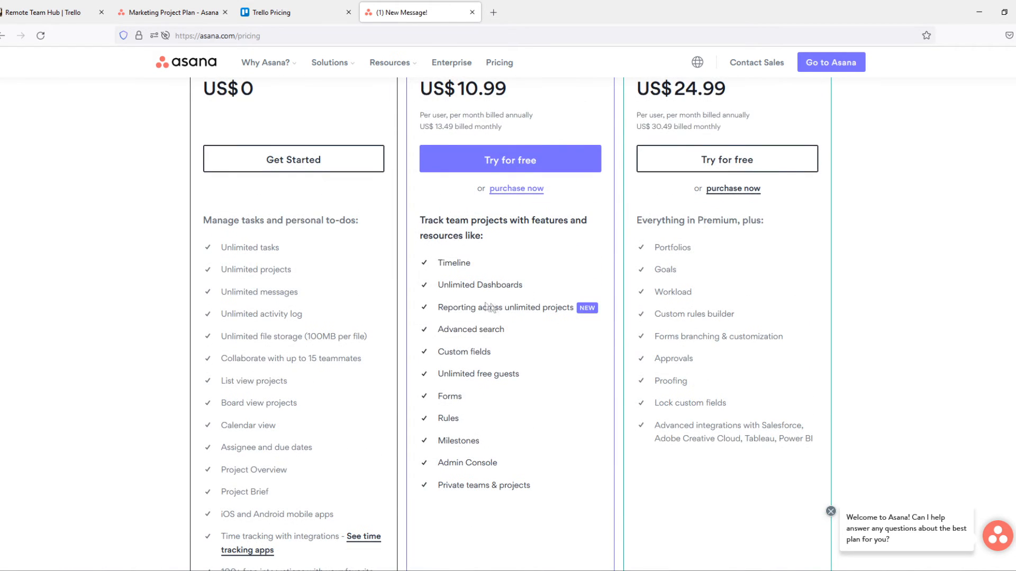
{"action": "scroll", "scroll_direction": "up", "scroll_amount": 3}
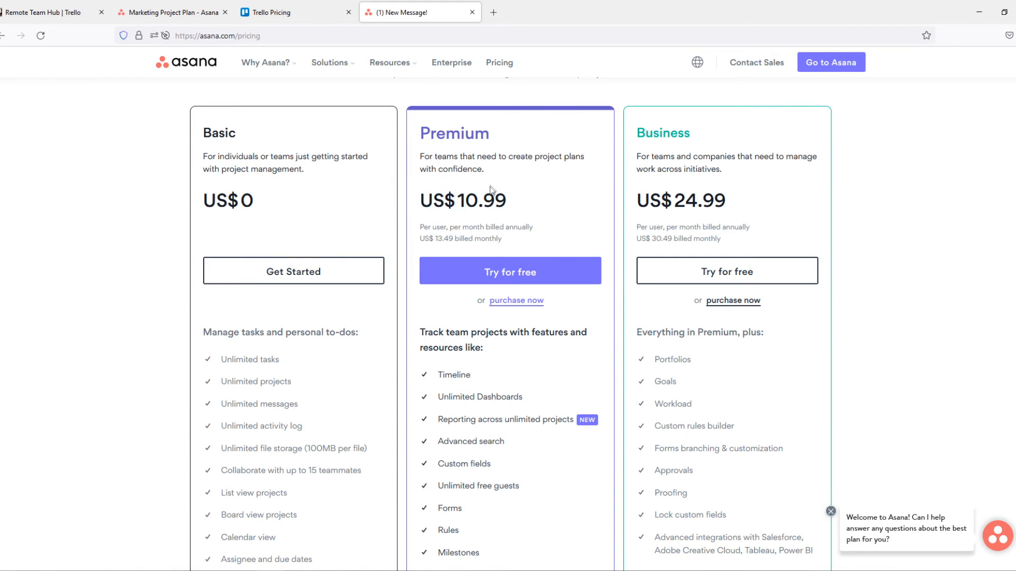
{"action": "scroll", "scroll_direction": "up", "scroll_amount": 3}
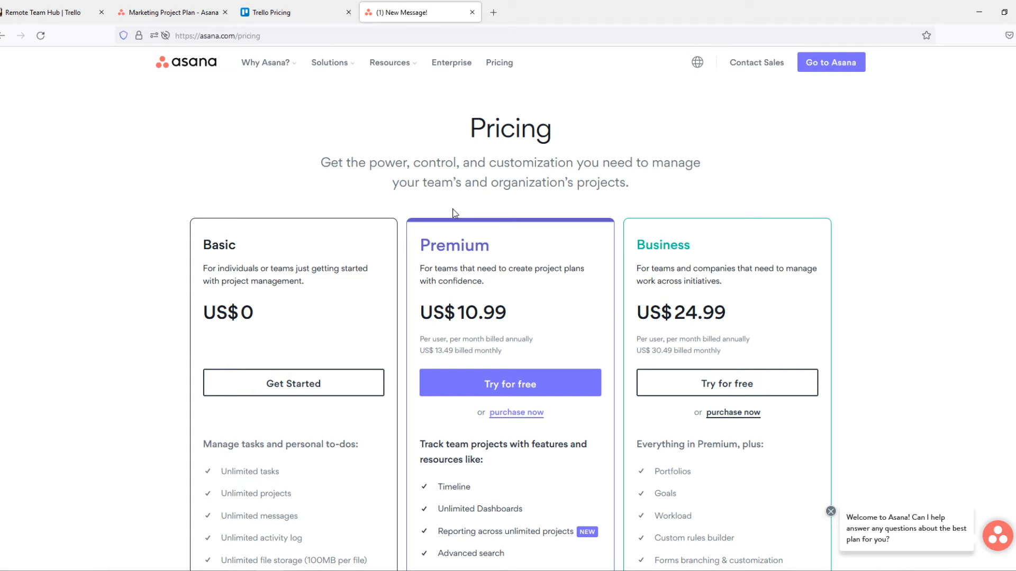
Step: Flip between Trello and Asana down to Asana's Enterprise section and plan comparison table
{"action": "left_click", "coordinate": [278, 11]}
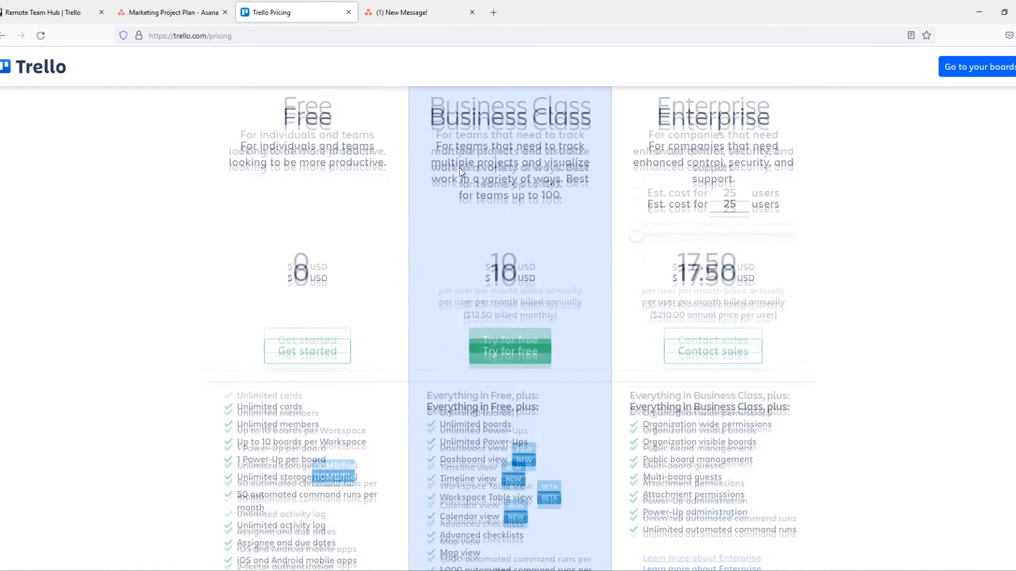
{"action": "left_click", "coordinate": [418, 12]}
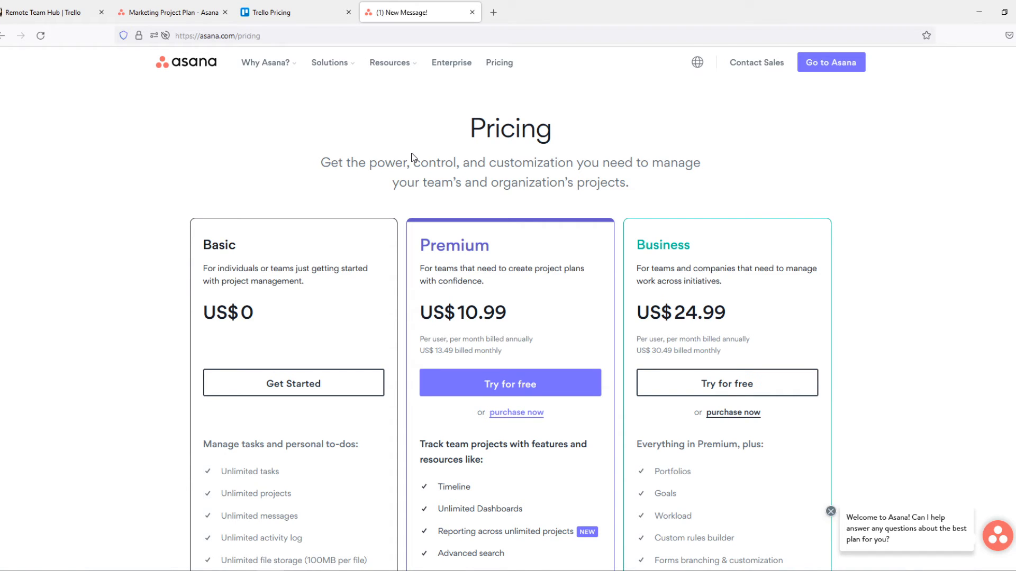
{"action": "scroll", "scroll_direction": "down", "scroll_amount": 3}
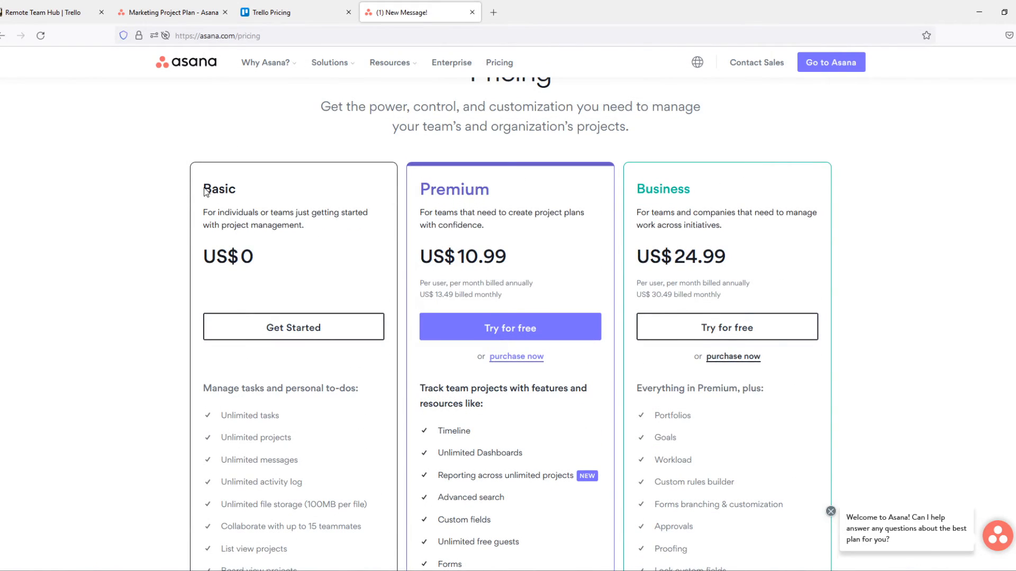
{"action": "left_click", "coordinate": [295, 12]}
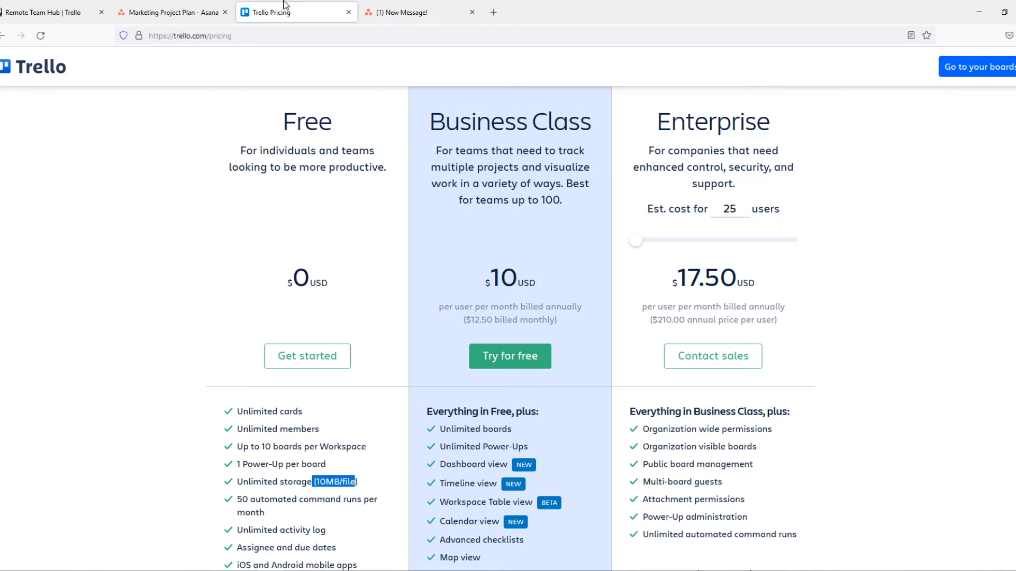
{"action": "left_click", "coordinate": [418, 12]}
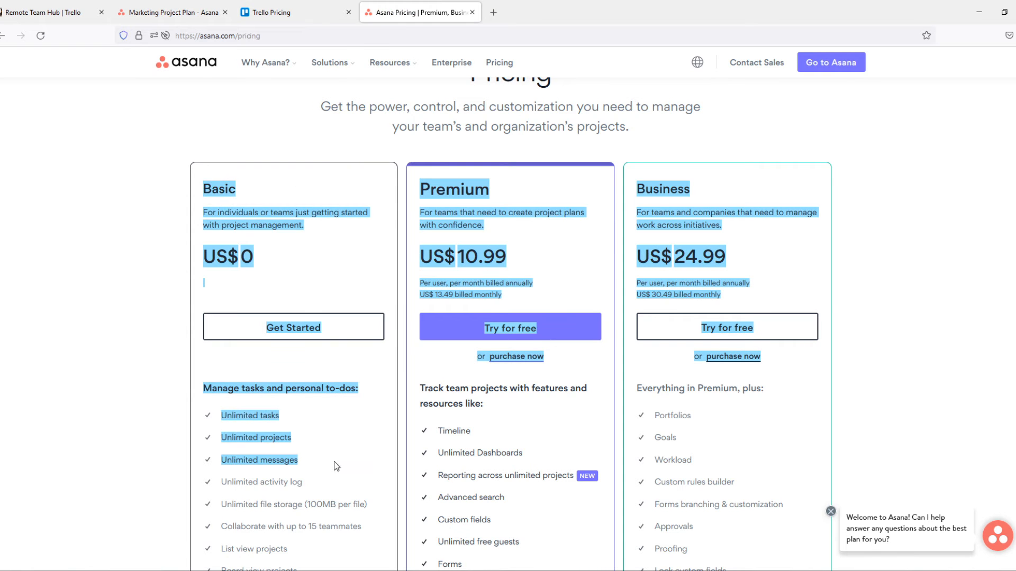
{"action": "scroll", "scroll_direction": "down", "scroll_amount": 3}
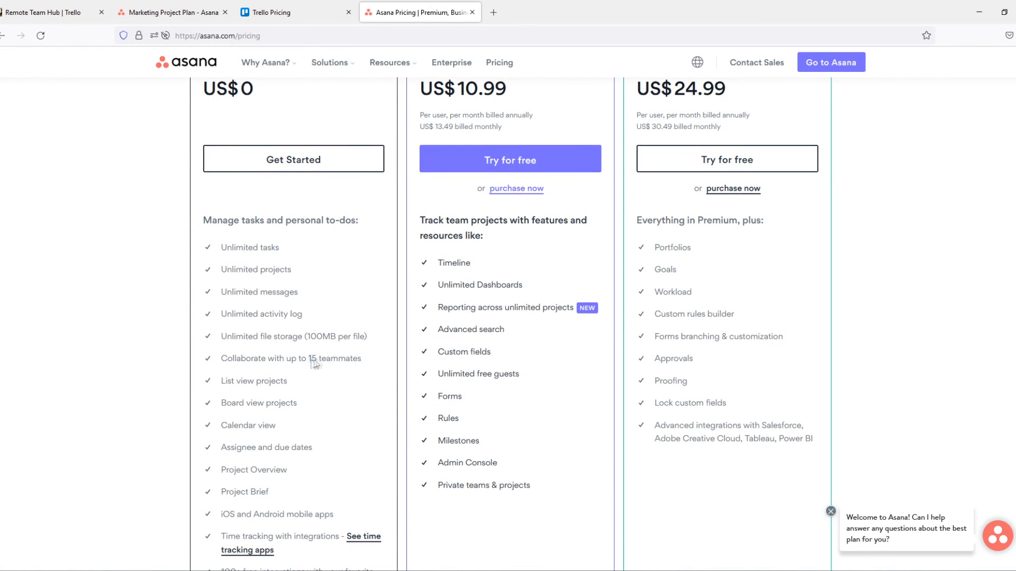
{"action": "scroll", "scroll_direction": "up", "scroll_amount": 3}
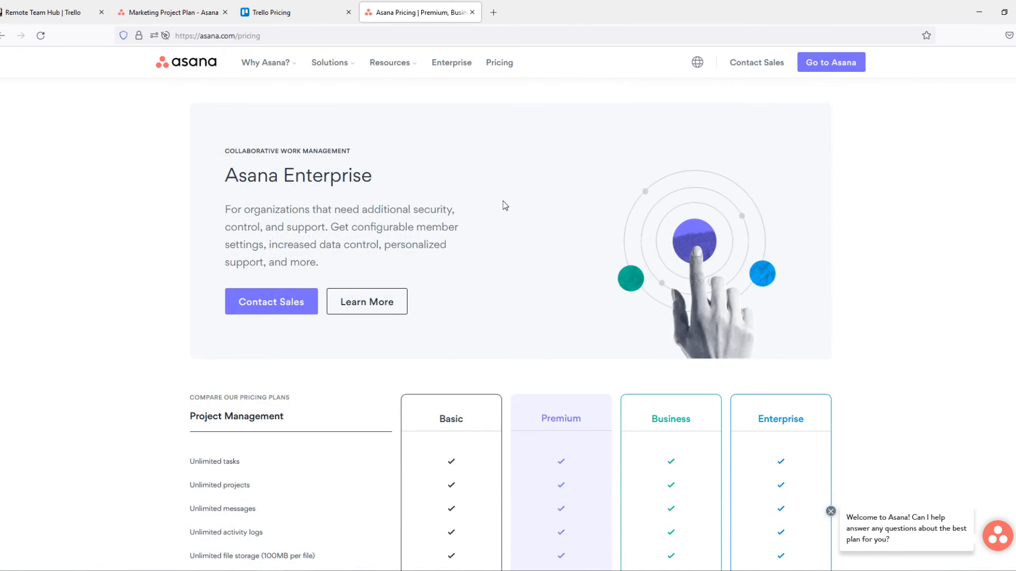
Step: Expand Asana's FAQ answer on accepted forms of payment and select the word 'card'
{"action": "scroll", "scroll_direction": "down", "scroll_amount": 3}
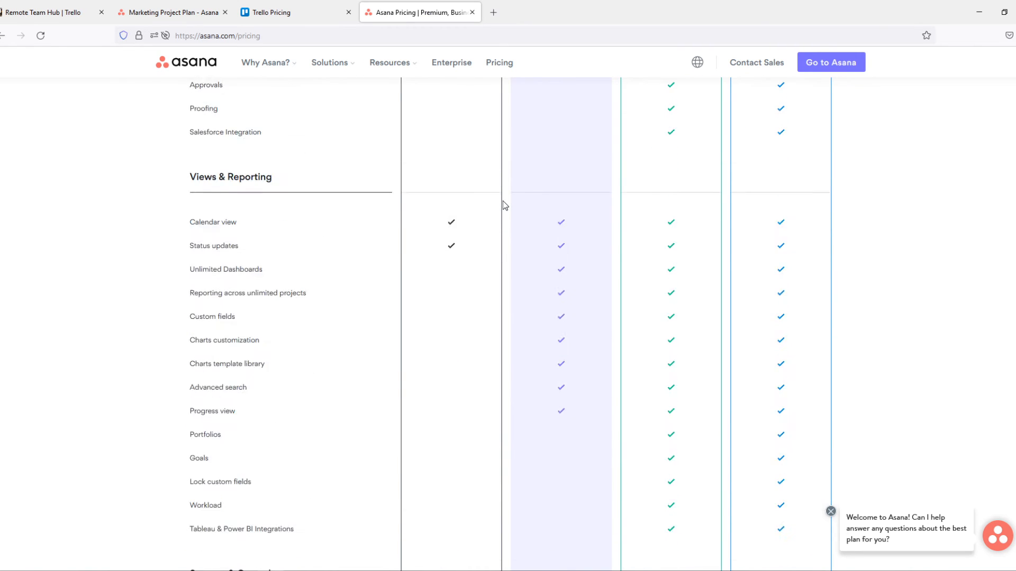
{"action": "scroll", "scroll_direction": "down", "scroll_amount": 3}
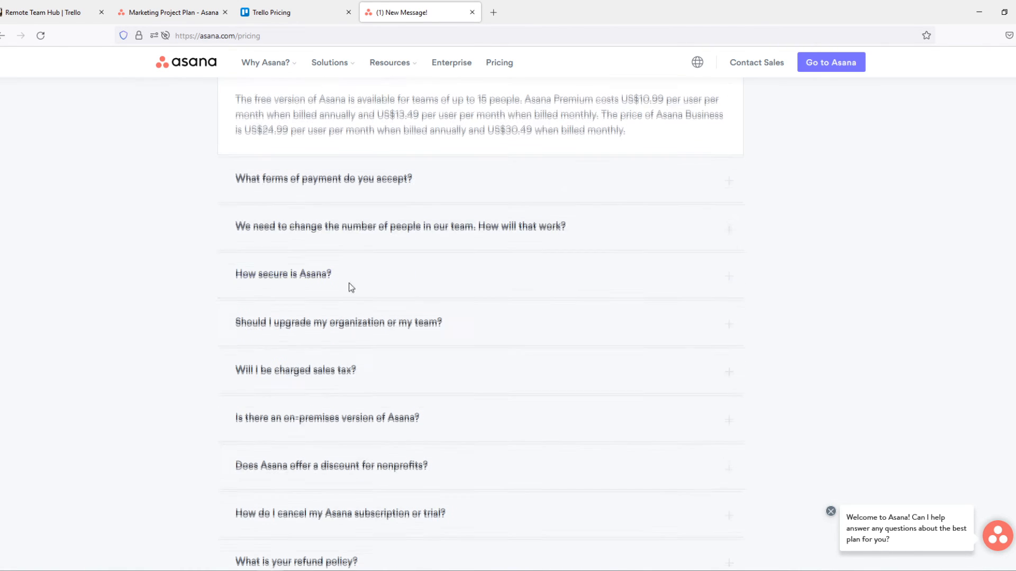
{"action": "left_click", "coordinate": [324, 178]}
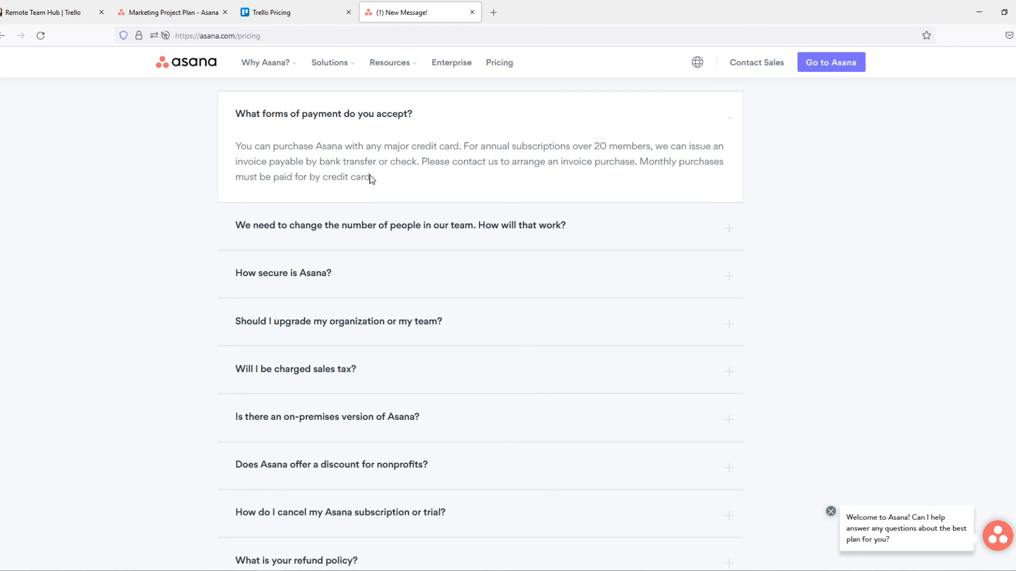
{"action": "double_click", "coordinate": [356, 177]}
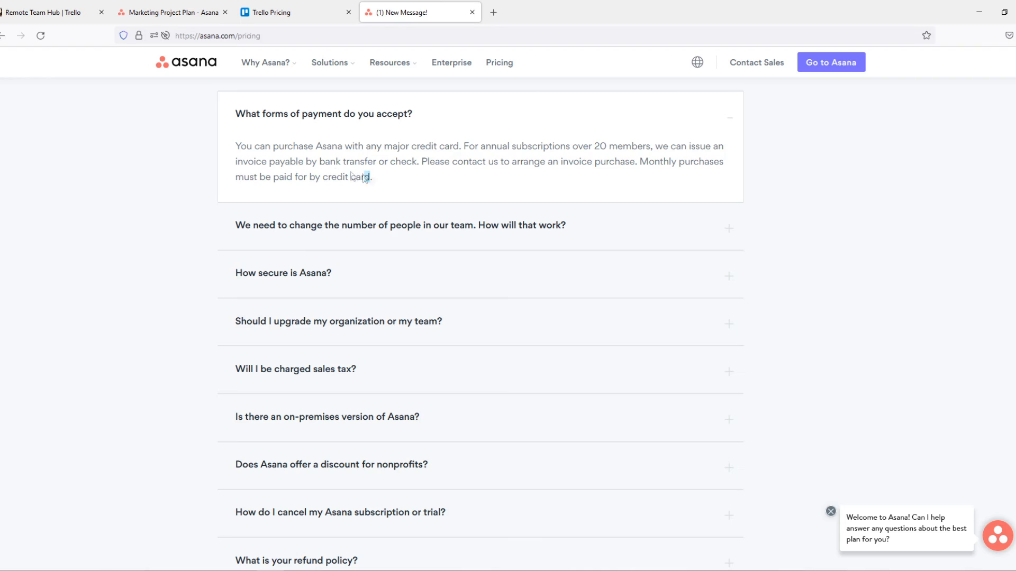
Step: Expand Trello's FAQ answer on payment methods for comparison and return to Asana's answer
{"action": "left_click", "coordinate": [295, 12]}
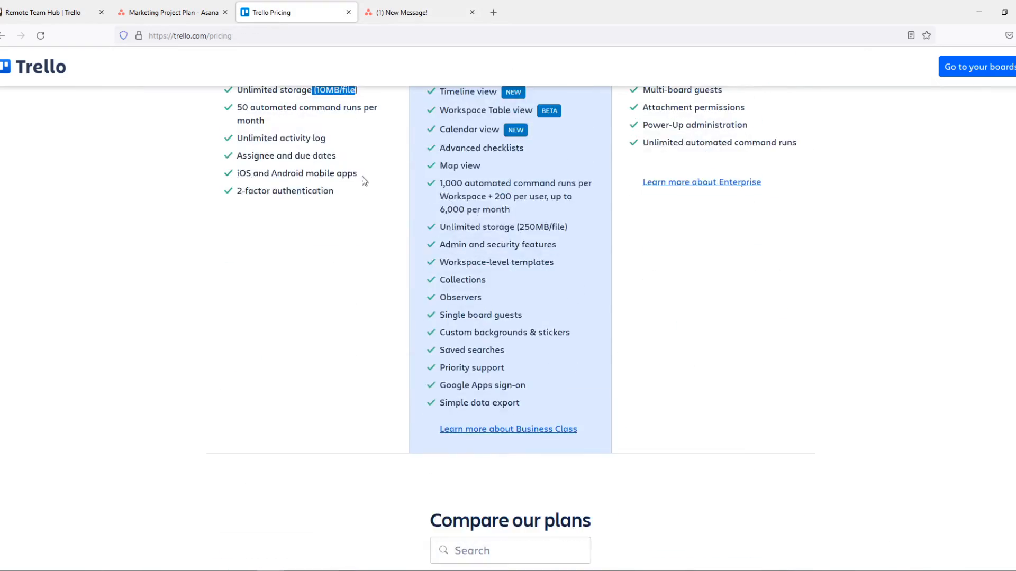
{"action": "scroll", "scroll_direction": "down", "scroll_amount": 3}
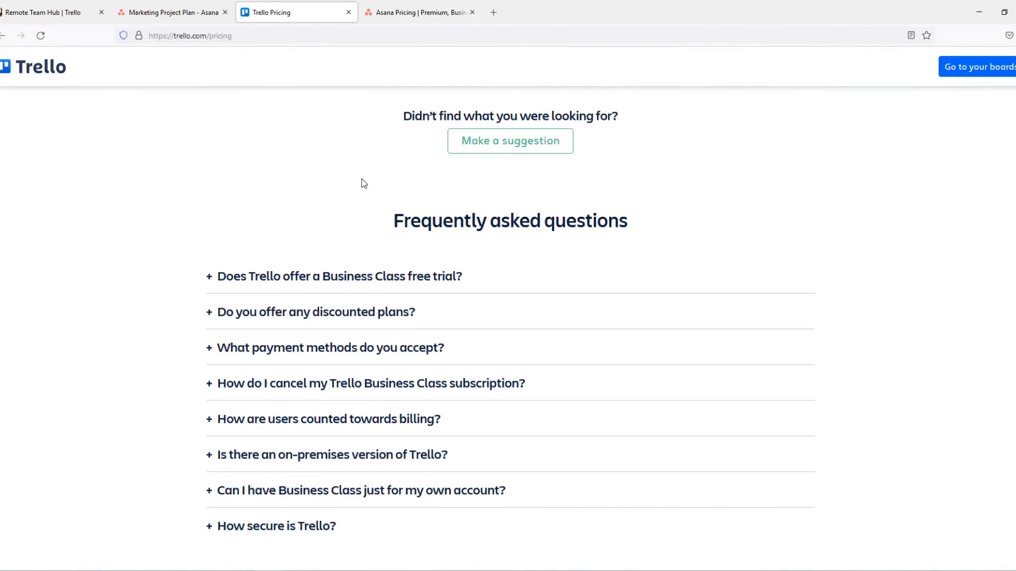
{"action": "left_click", "coordinate": [329, 347]}
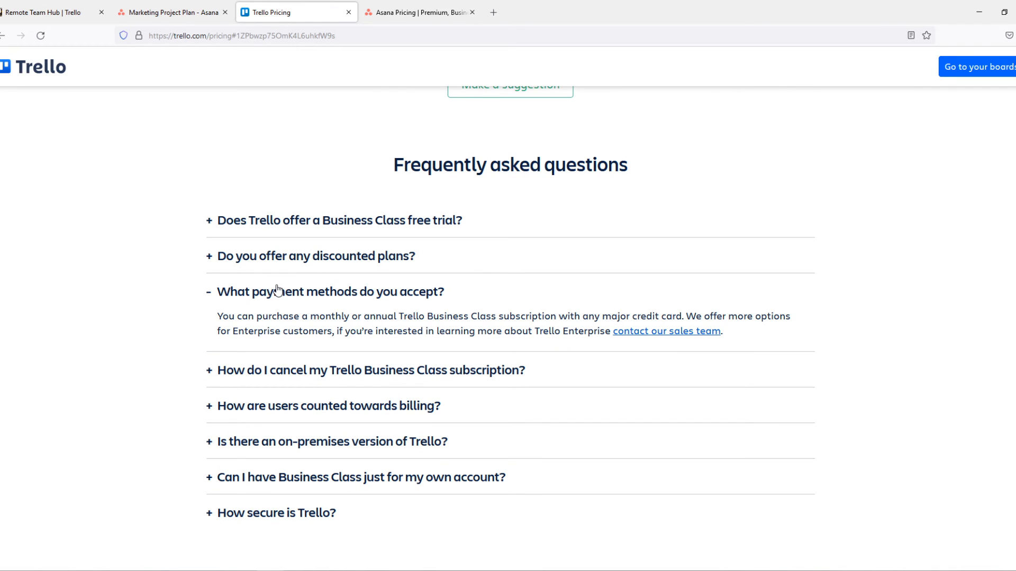
{"action": "left_click", "coordinate": [418, 12]}
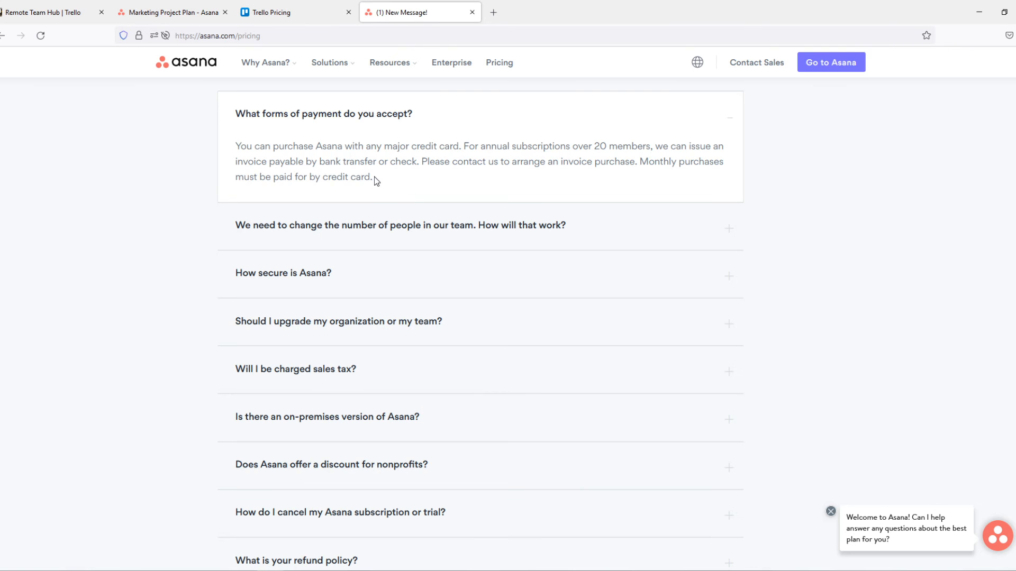
{"action": "scroll", "scroll_direction": "up", "scroll_amount": 3}
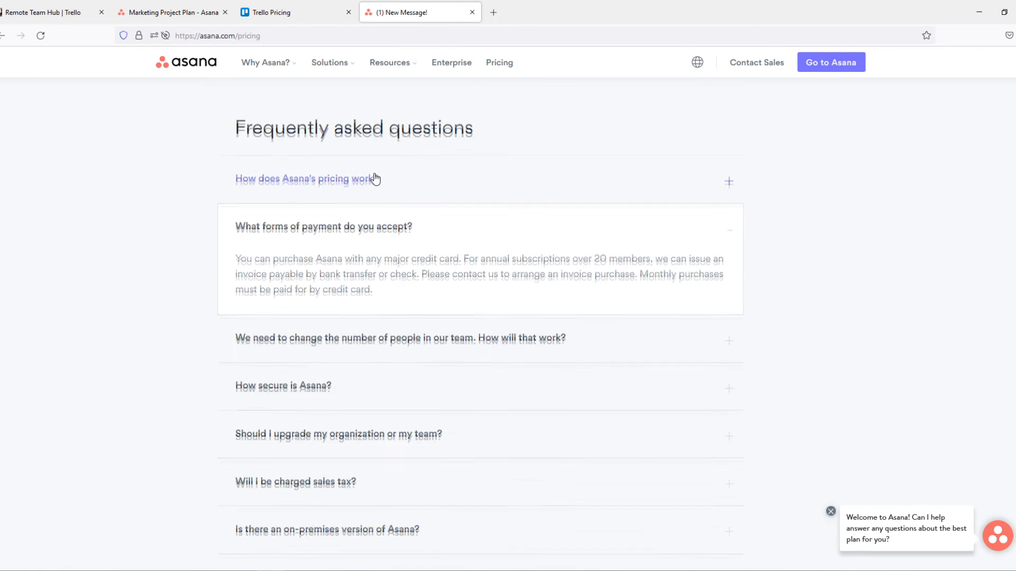
Step: Return to Trello's Free plan description to check its prices once more
{"action": "scroll", "scroll_direction": "up", "scroll_amount": 3}
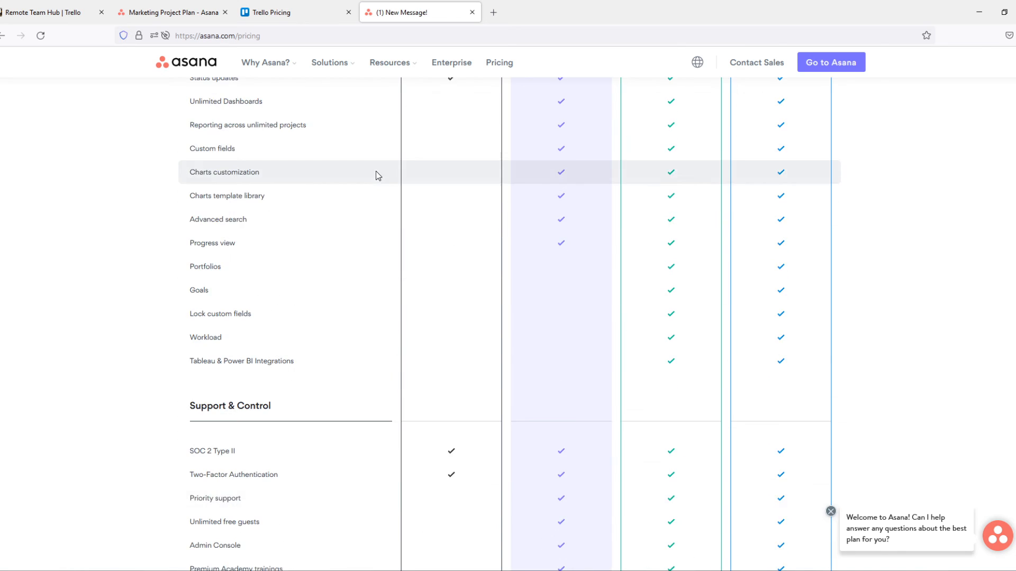
{"action": "scroll", "scroll_direction": "up", "scroll_amount": 3}
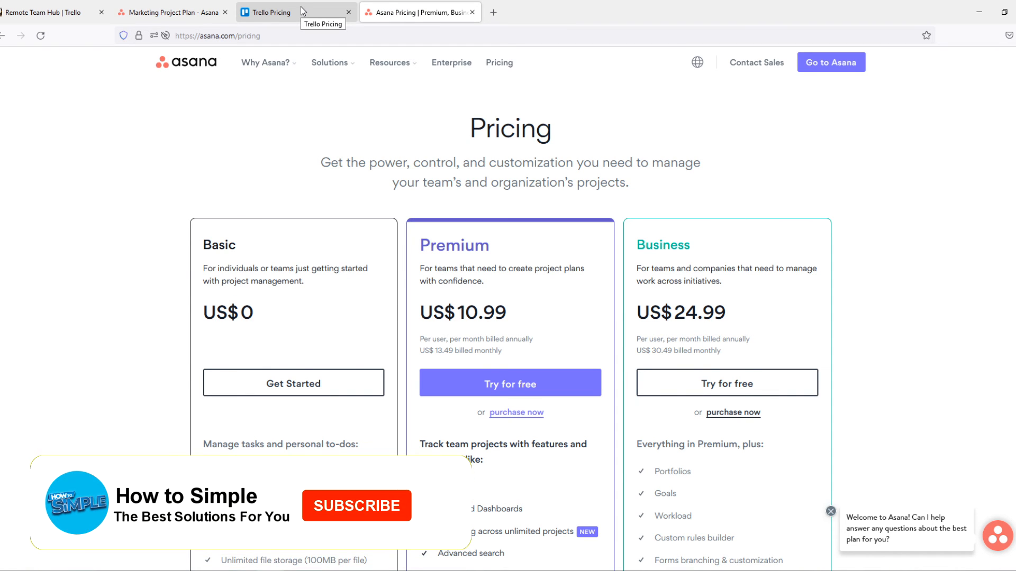
{"action": "left_click", "coordinate": [267, 11]}
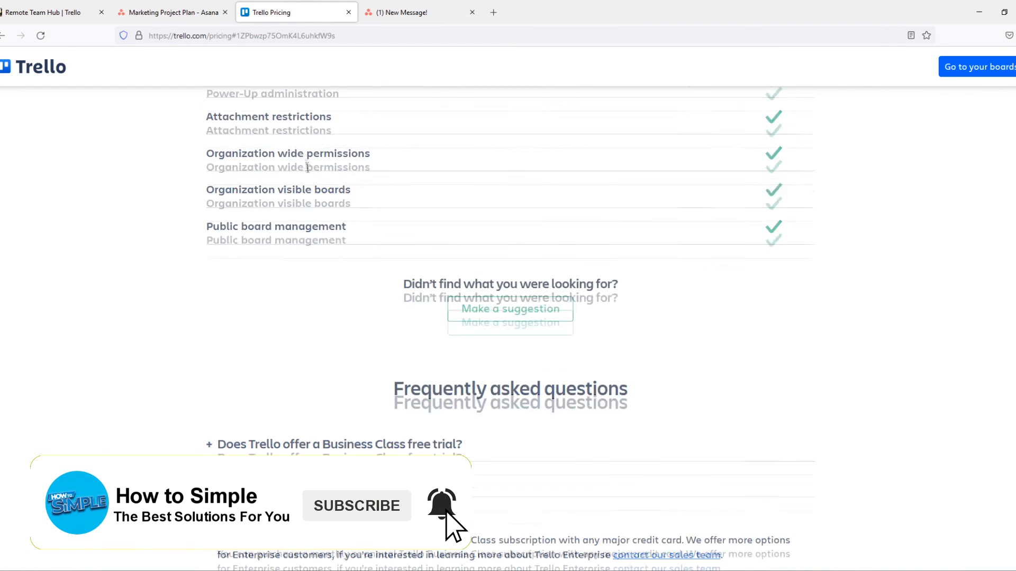
{"action": "scroll", "scroll_direction": "up", "scroll_amount": 3}
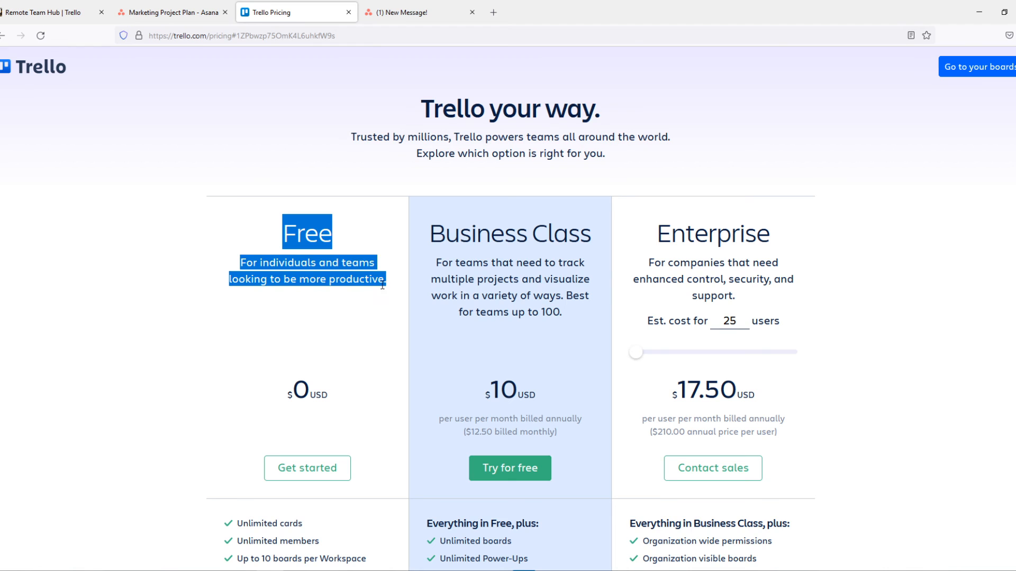
{"action": "scroll", "scroll_direction": "down", "scroll_amount": 3}
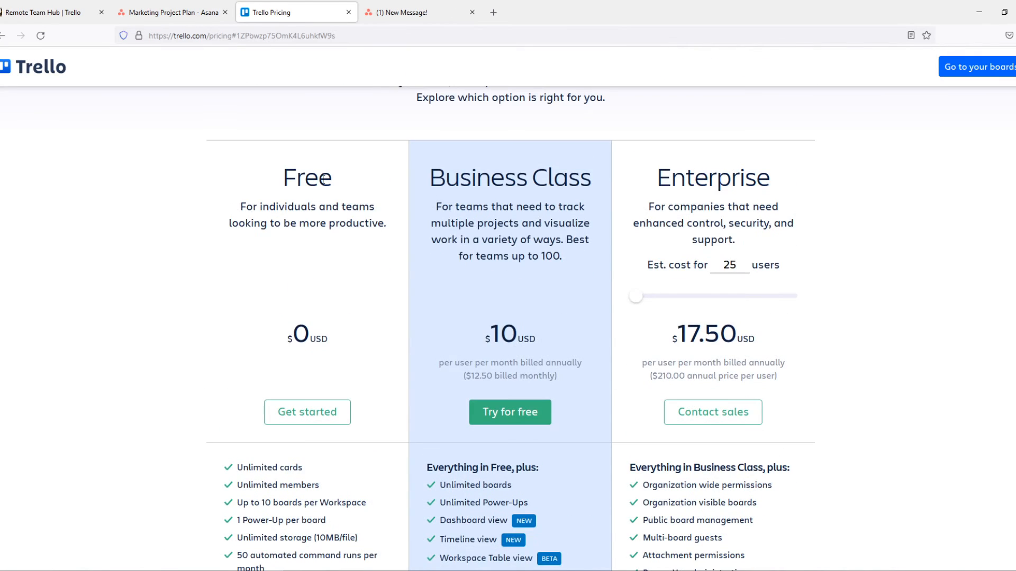
Step: Come back to Asana's Basic, Premium and Business plan cards
{"action": "left_click", "coordinate": [172, 12]}
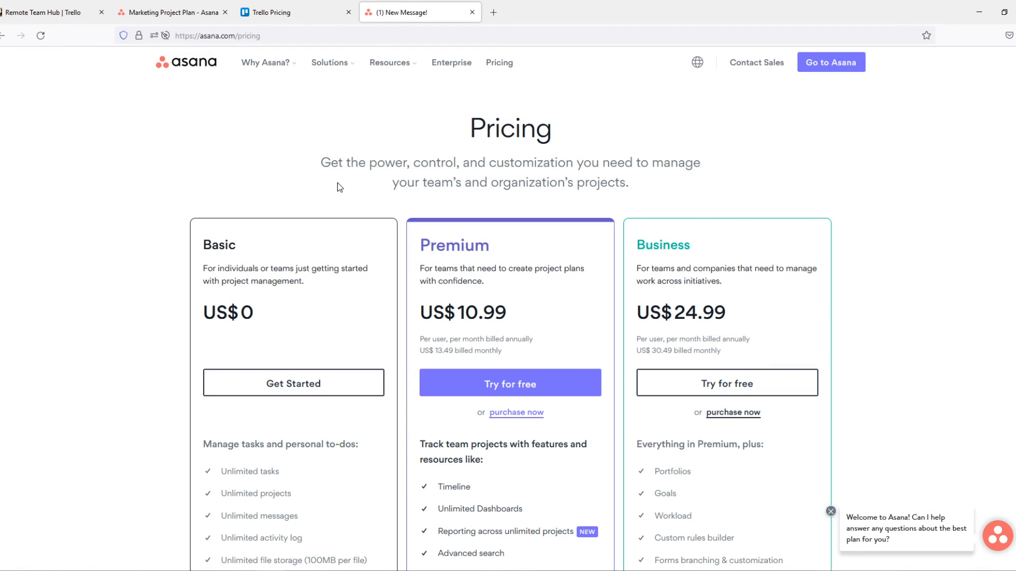
{"action": "mouse_move", "coordinate": [350, 162]}
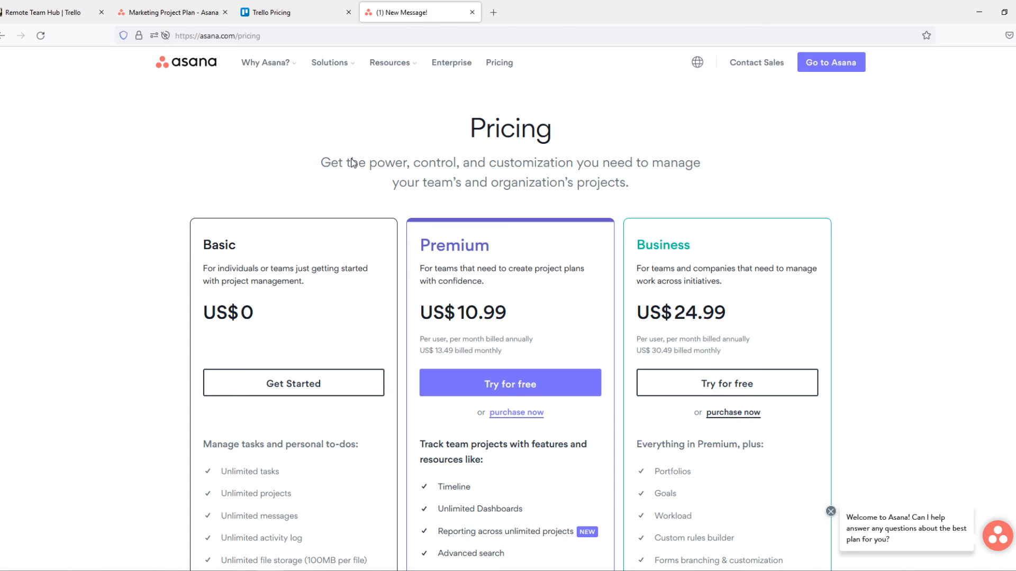
{"action": "left_click", "coordinate": [172, 12]}
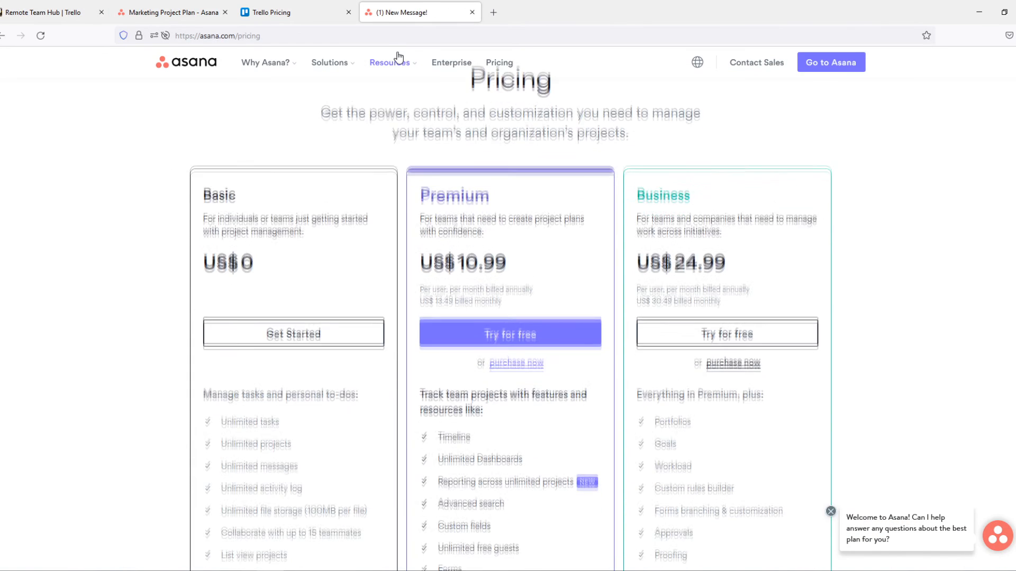
{"action": "scroll", "scroll_direction": "down", "scroll_amount": 3}
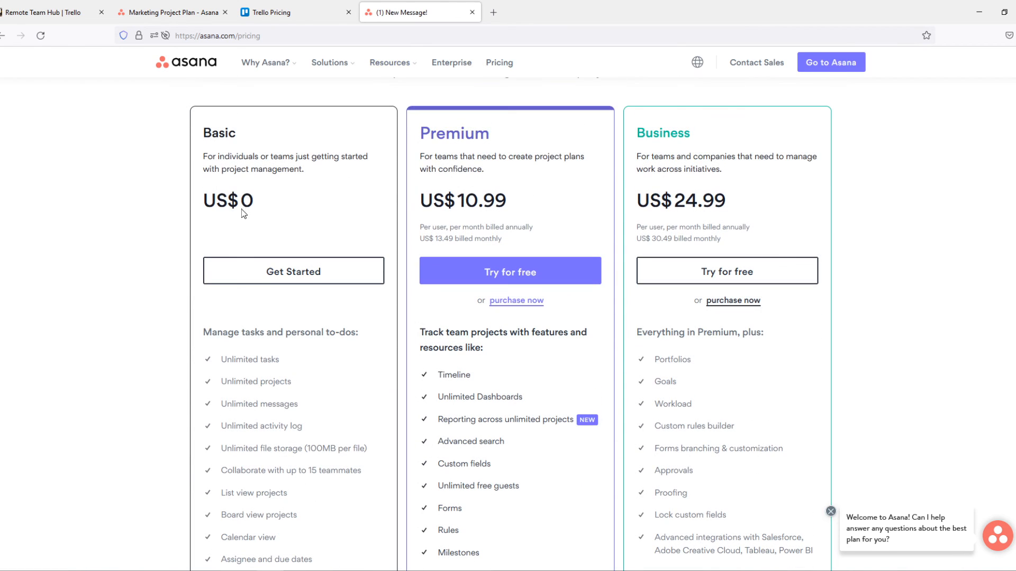
{"action": "mouse_move", "coordinate": [424, 134]}
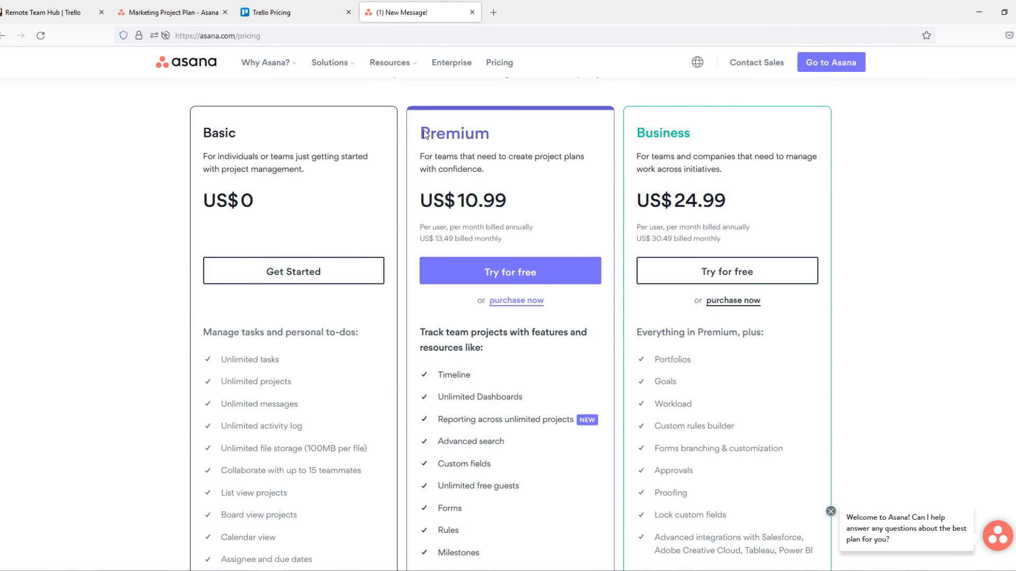
{"action": "mouse_move", "coordinate": [505, 183]}
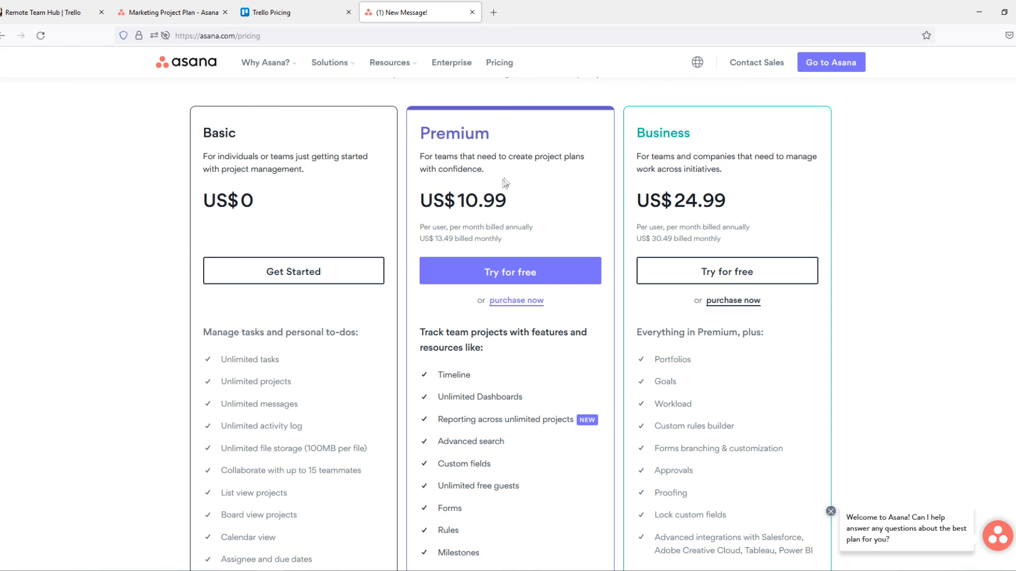
{"action": "mouse_move", "coordinate": [510, 171]}
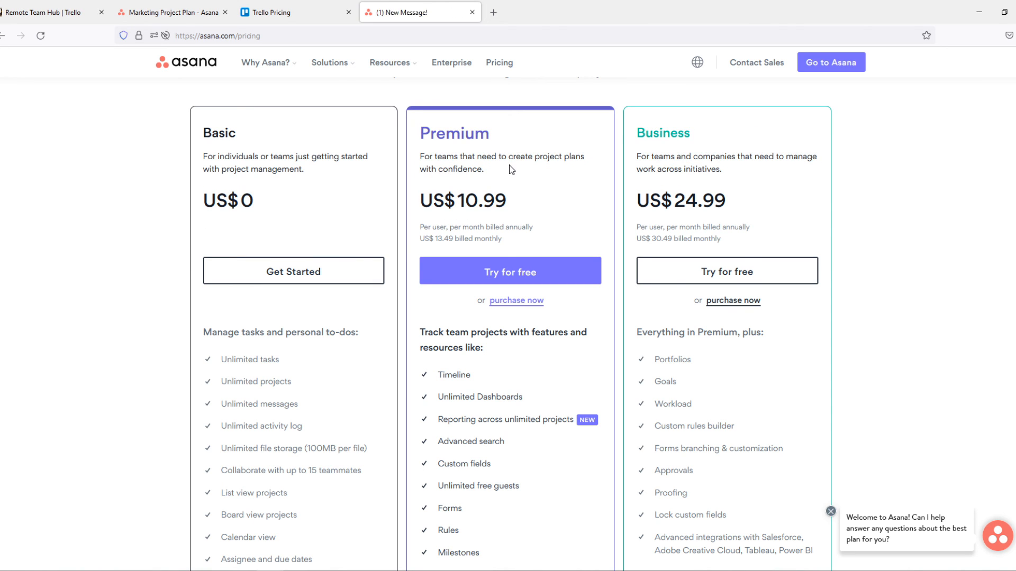
{"action": "mouse_move", "coordinate": [501, 172]}
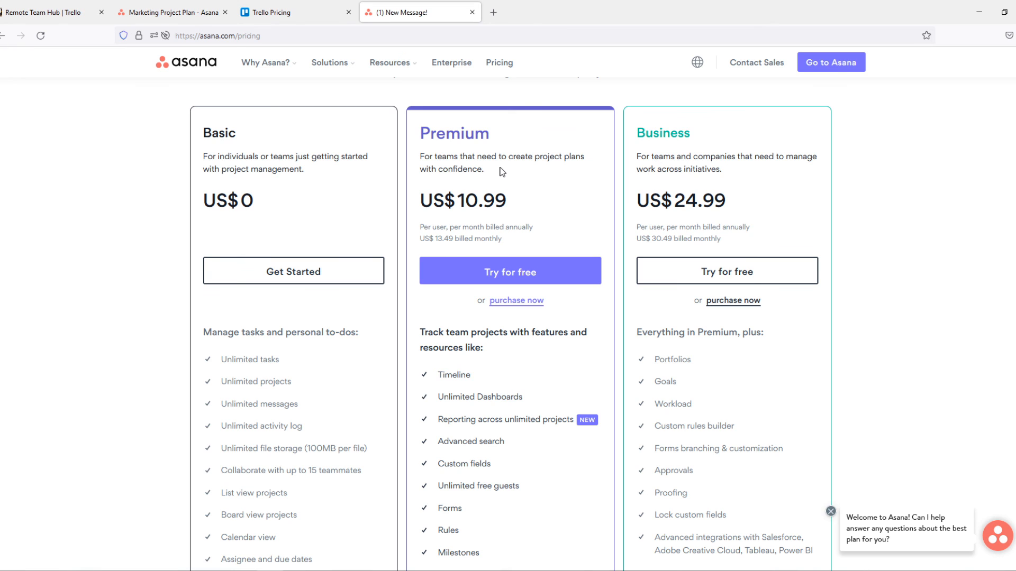